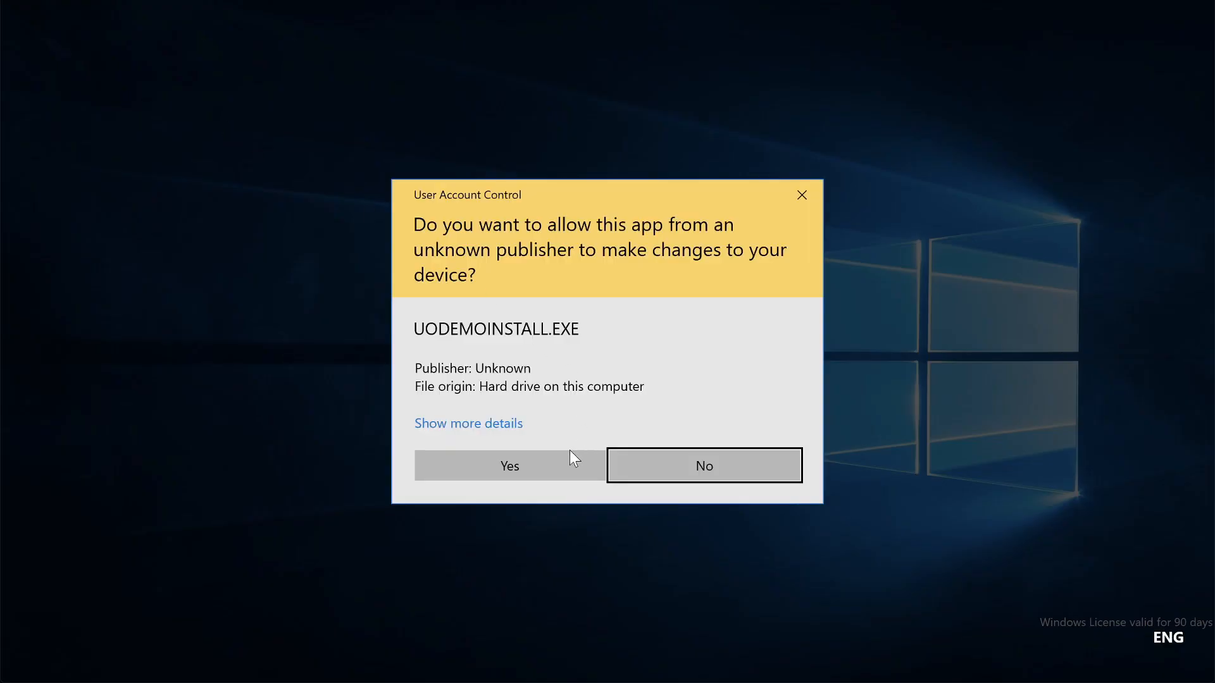
Run UODEMOINSTALL, install the NTVDM feature, then dismiss the Ultima Online Gold-required error
left_click(510, 466)
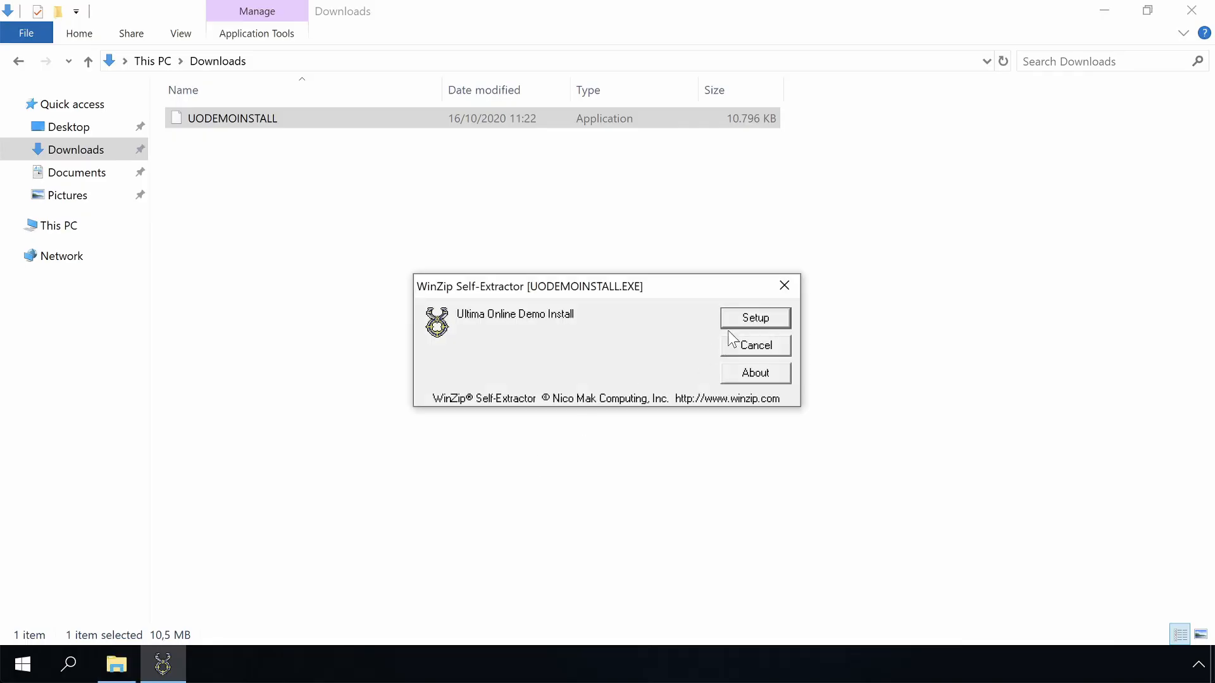
left_click(756, 318)
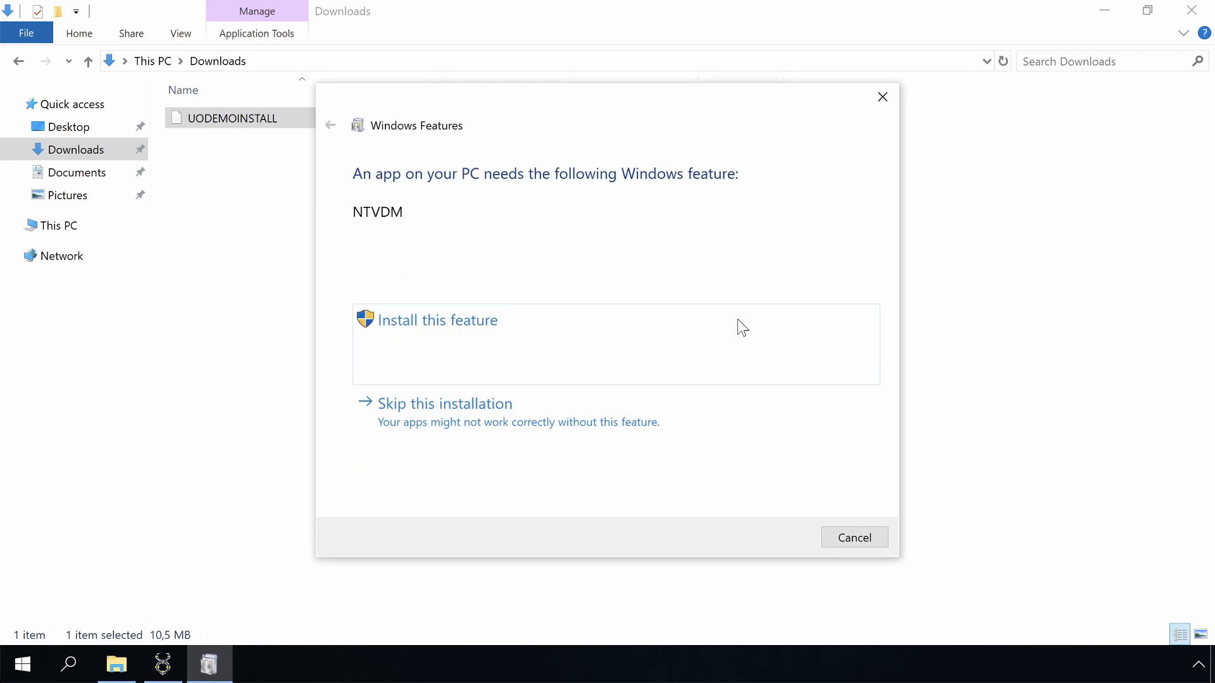
left_click(437, 320)
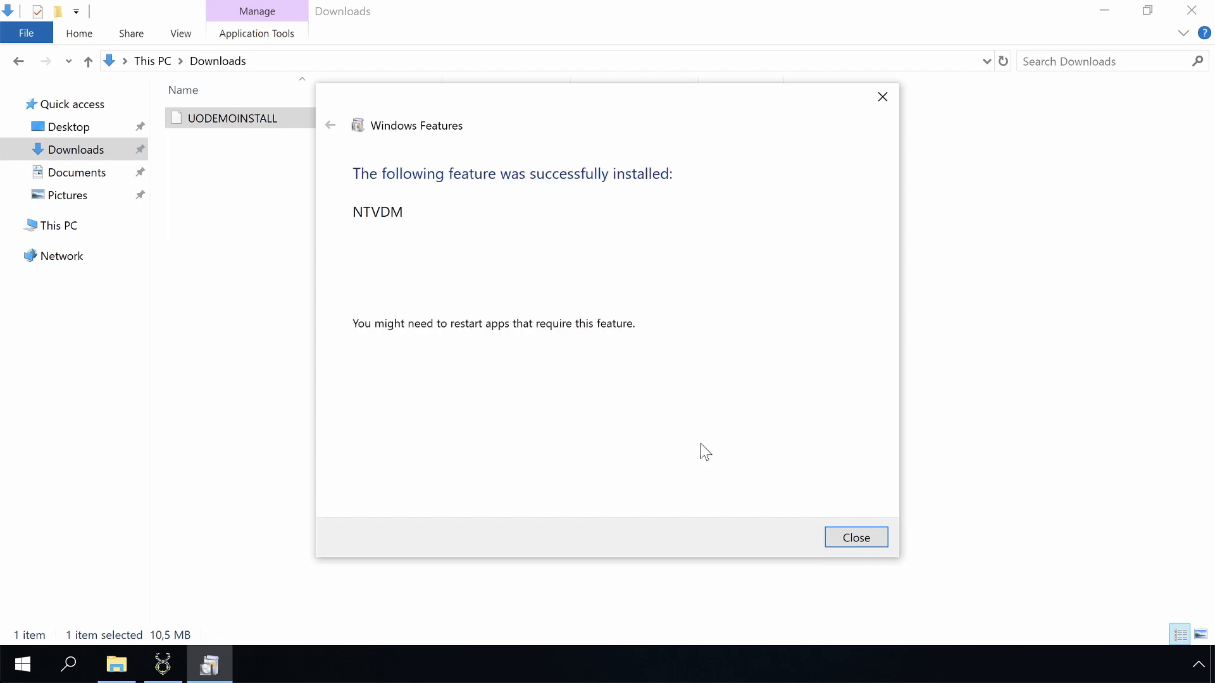
left_click(856, 538)
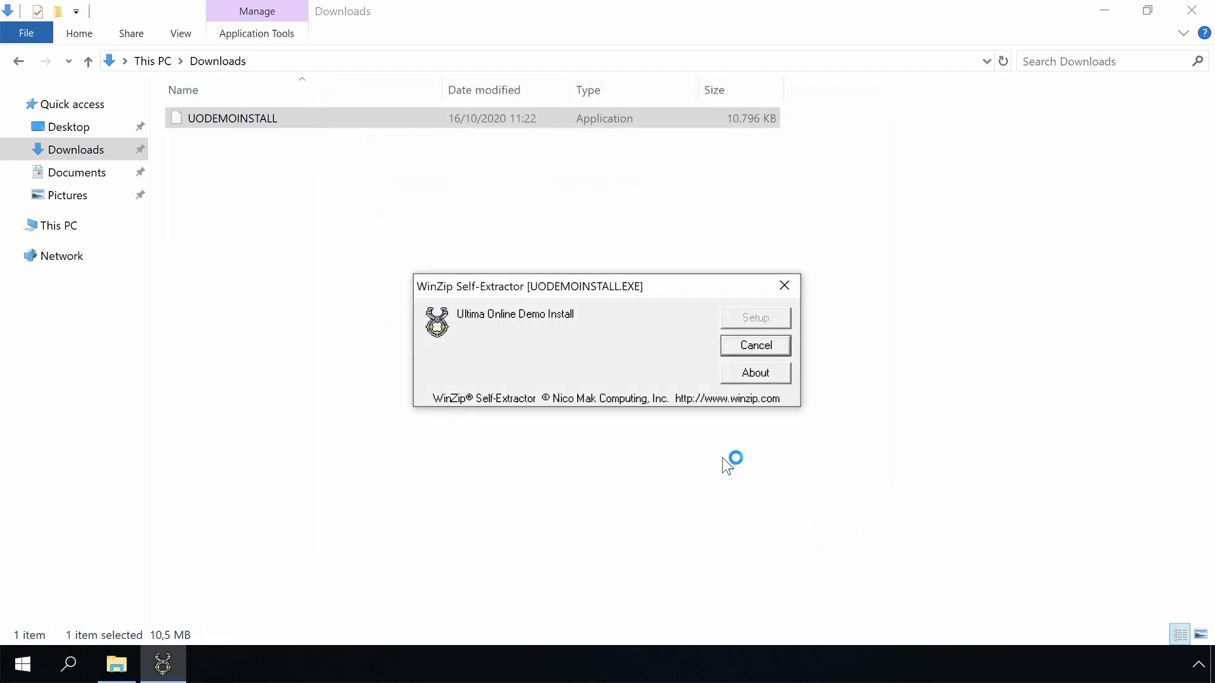
left_click(755, 318)
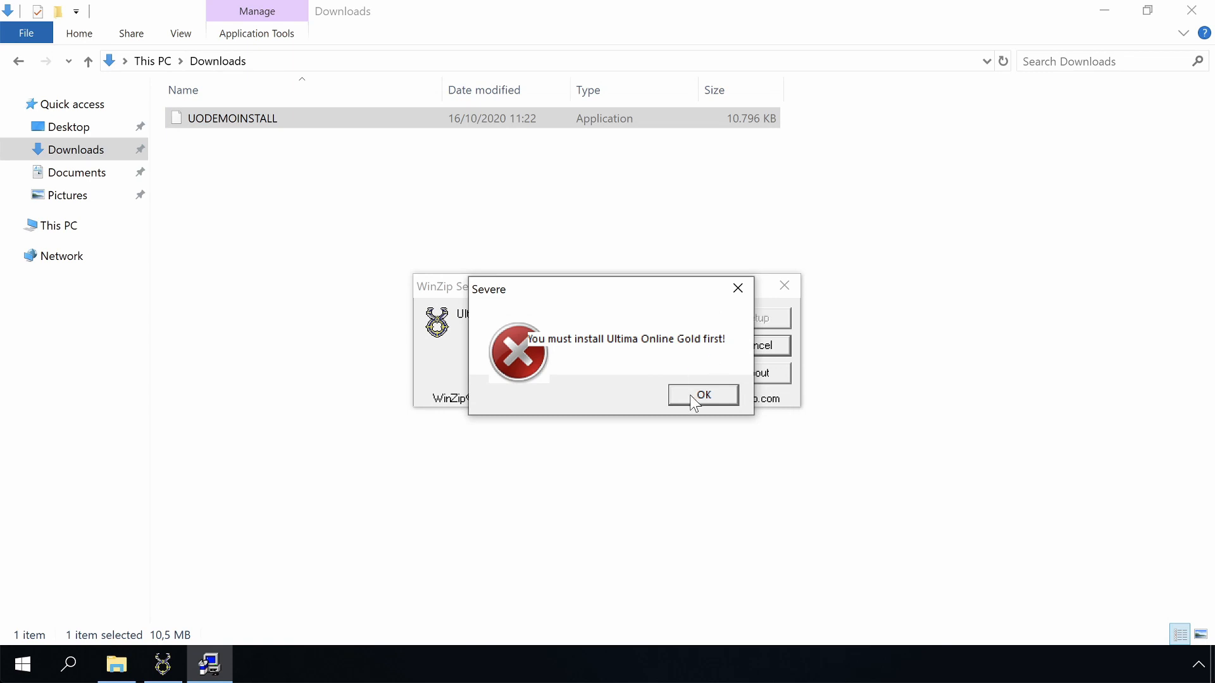
left_click(703, 395)
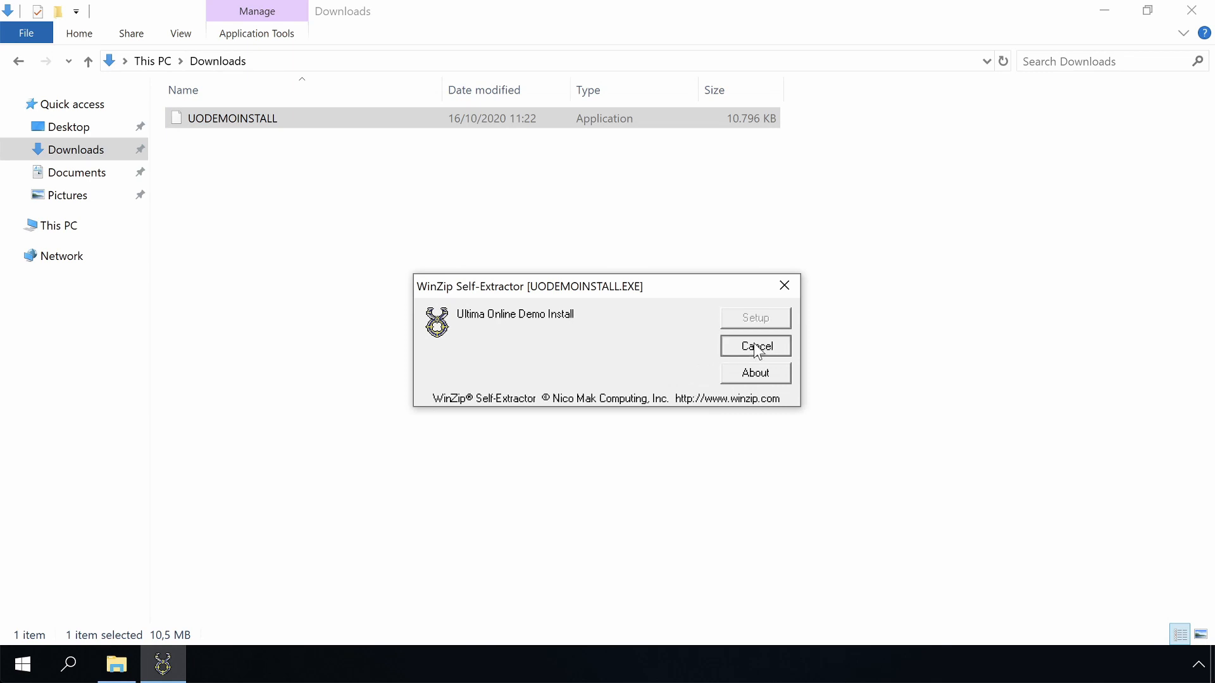
Cancel the demo self-extractor and start Ultima Online: The Second Age setup from the disc
left_click(756, 346)
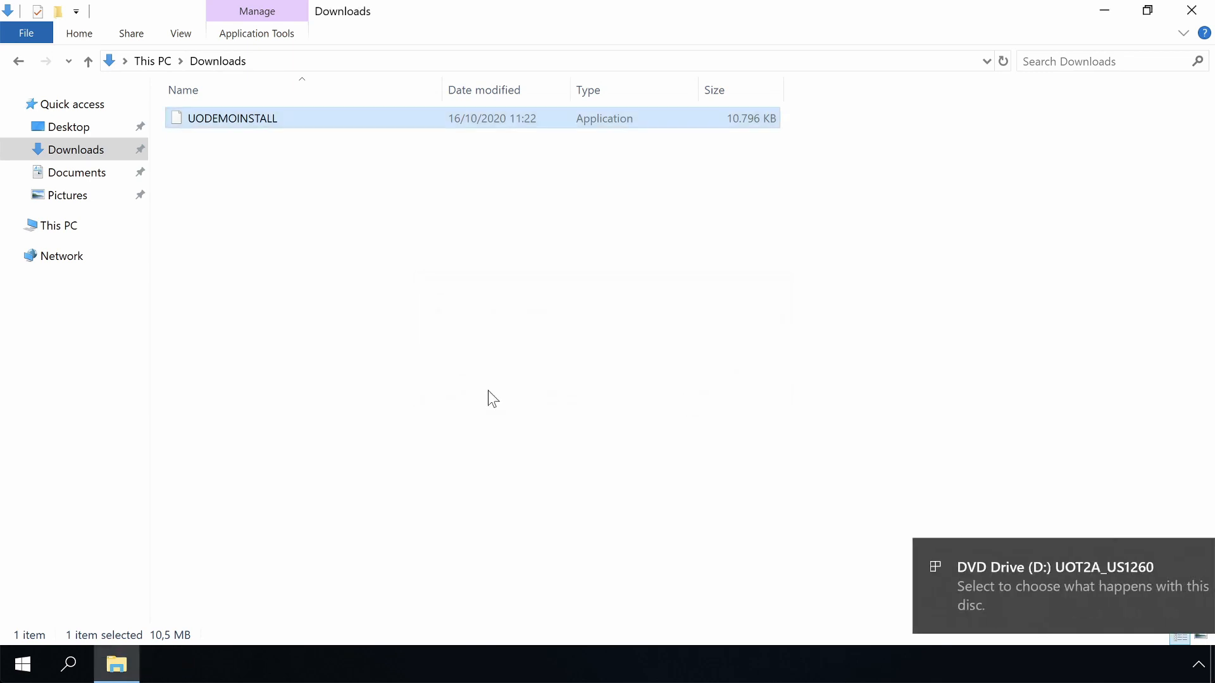
left_click(1080, 586)
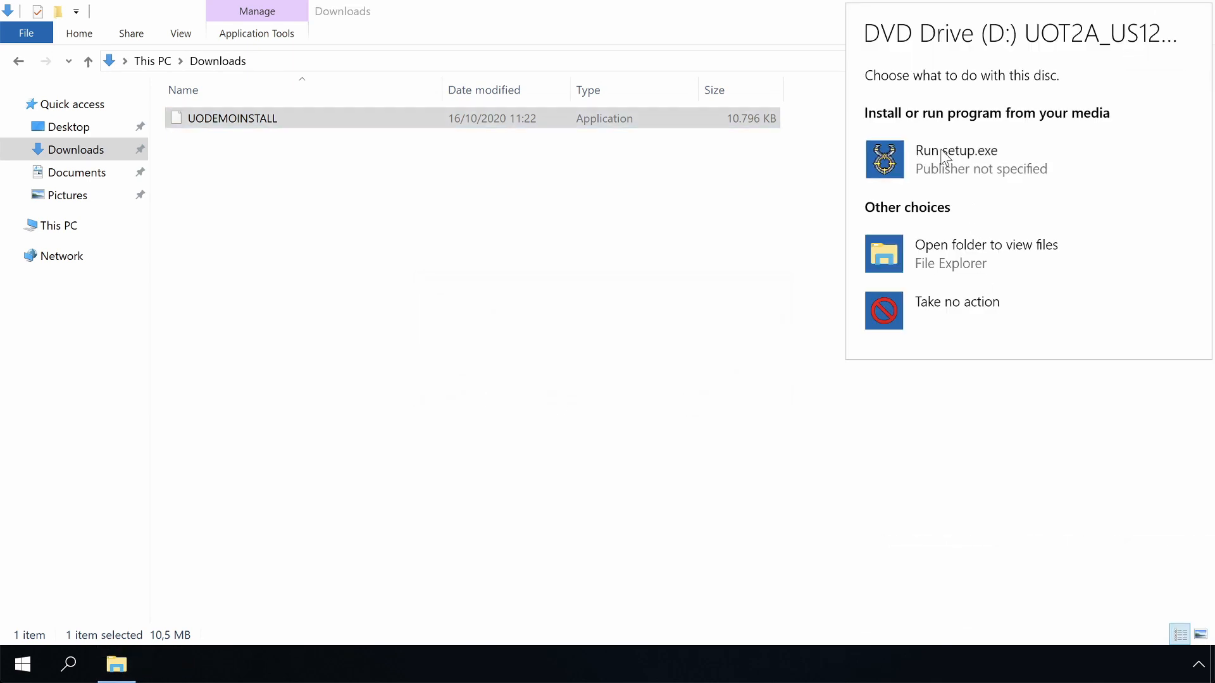
left_click(956, 159)
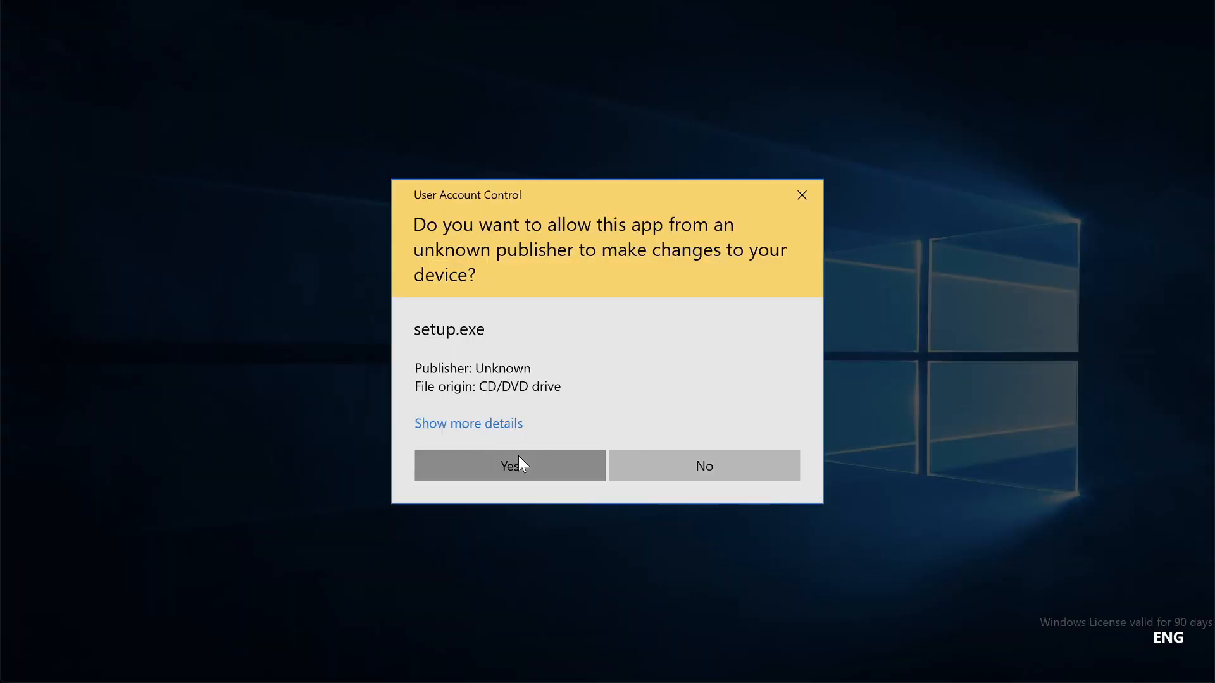
left_click(509, 466)
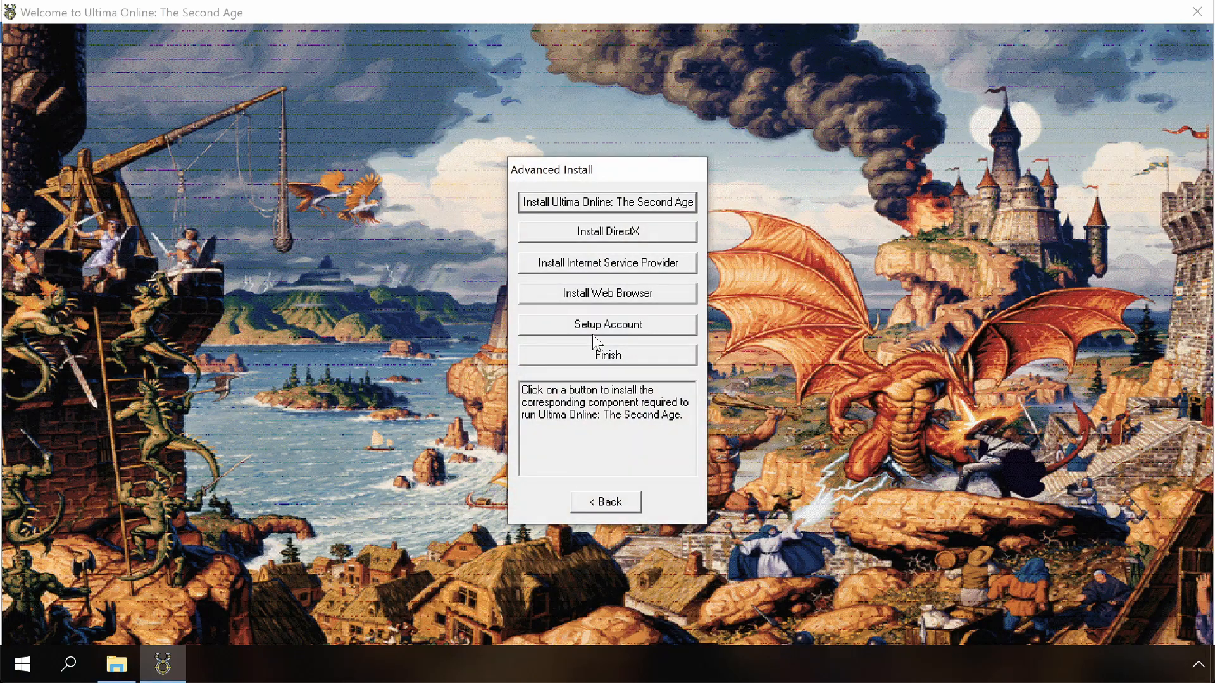
left_click(607, 201)
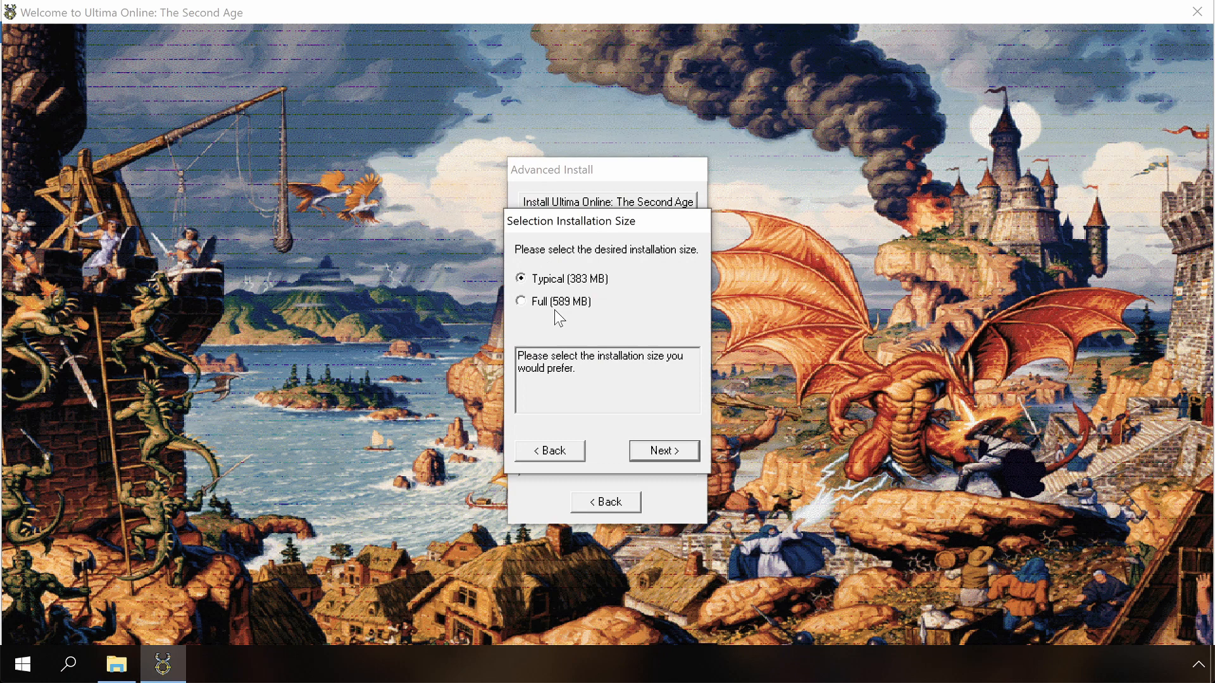
Do a full 589 MB install into a newly created C:\Games\Ultima Online folder
left_click(521, 301)
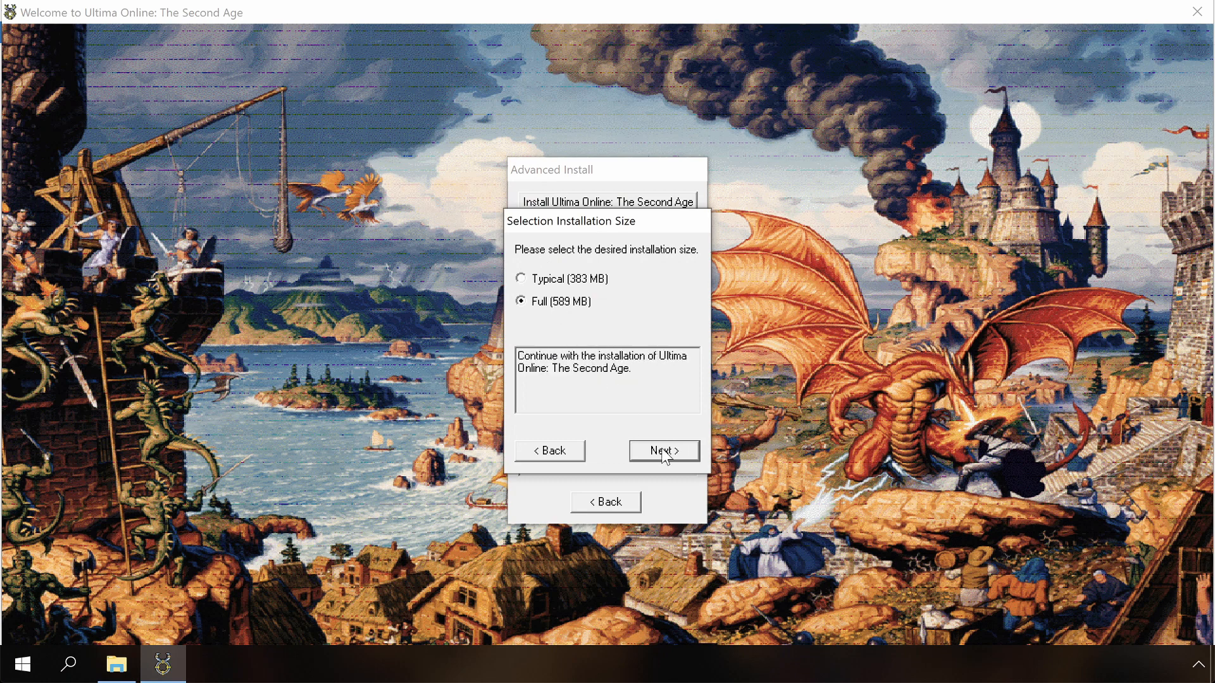
left_click(663, 450)
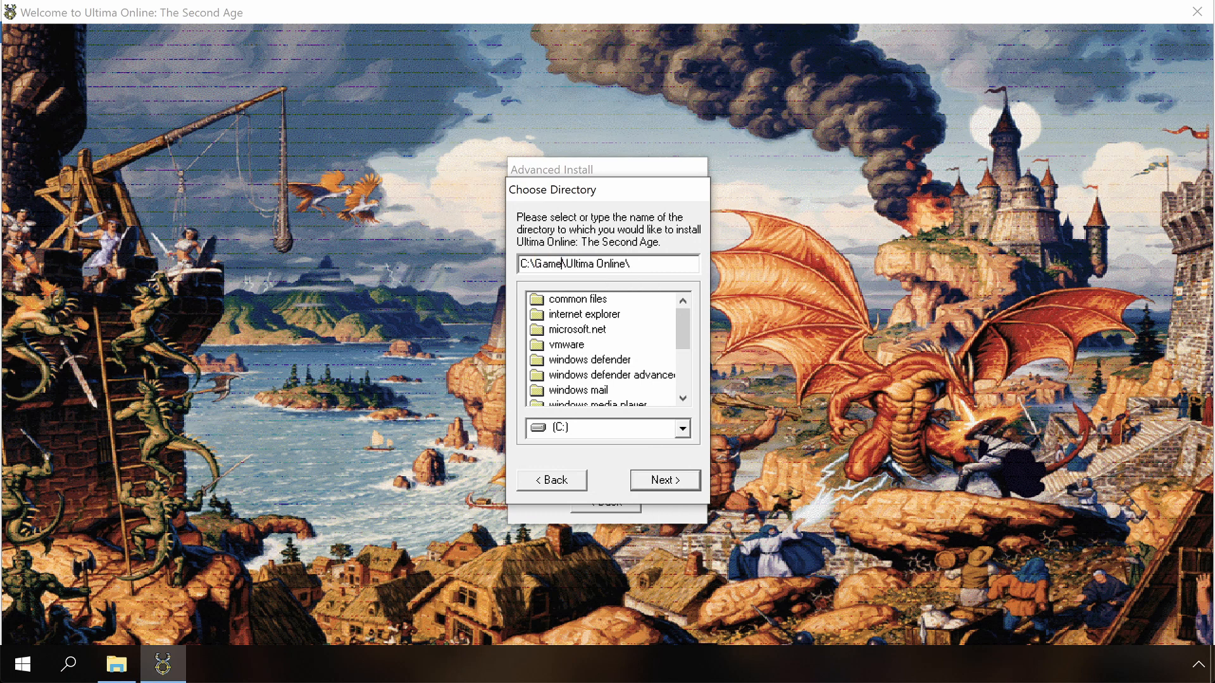
left_click(665, 481)
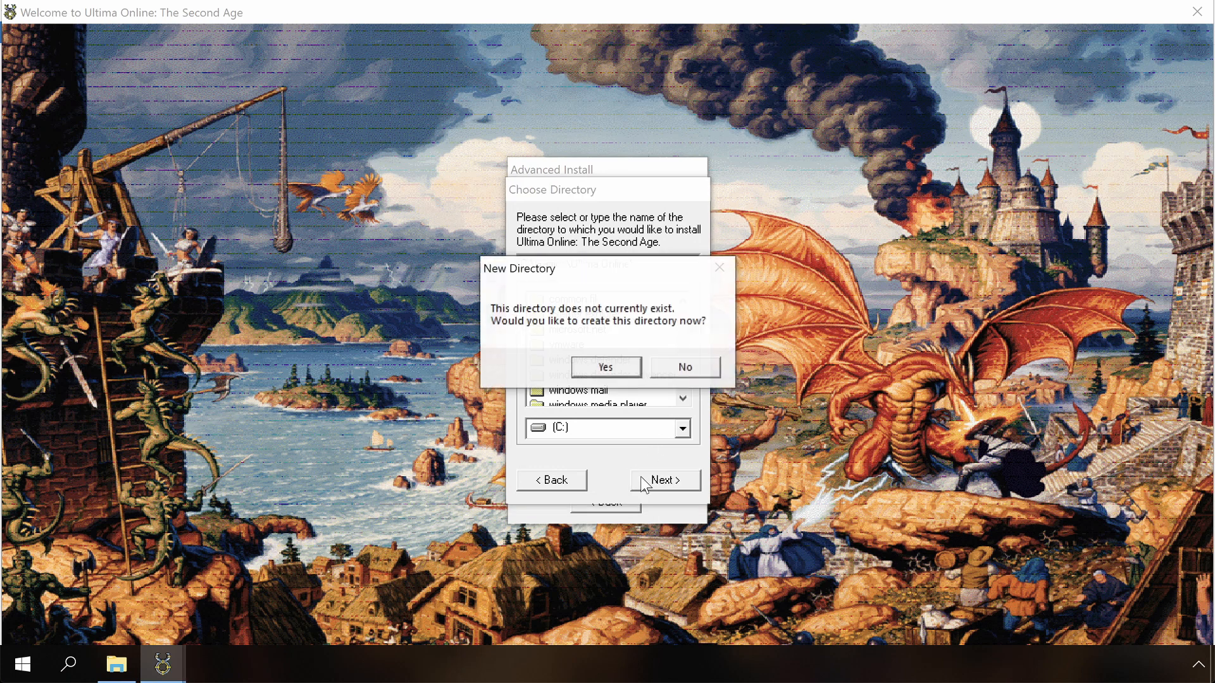
left_click(606, 367)
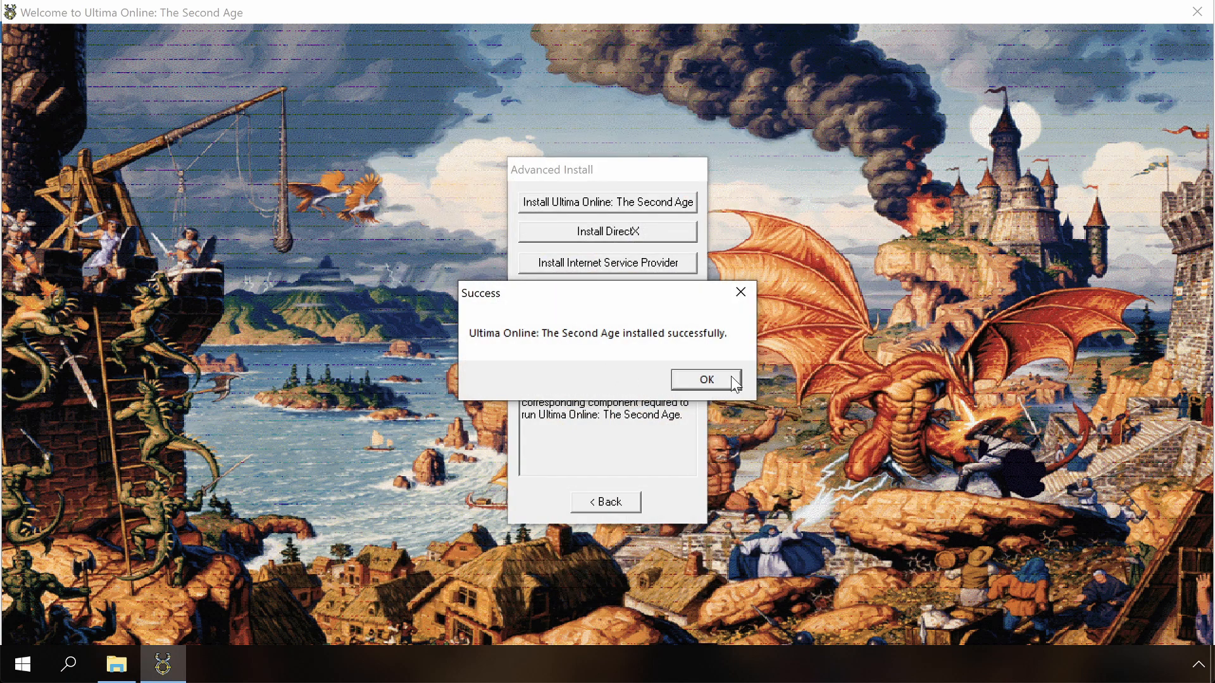
left_click(707, 379)
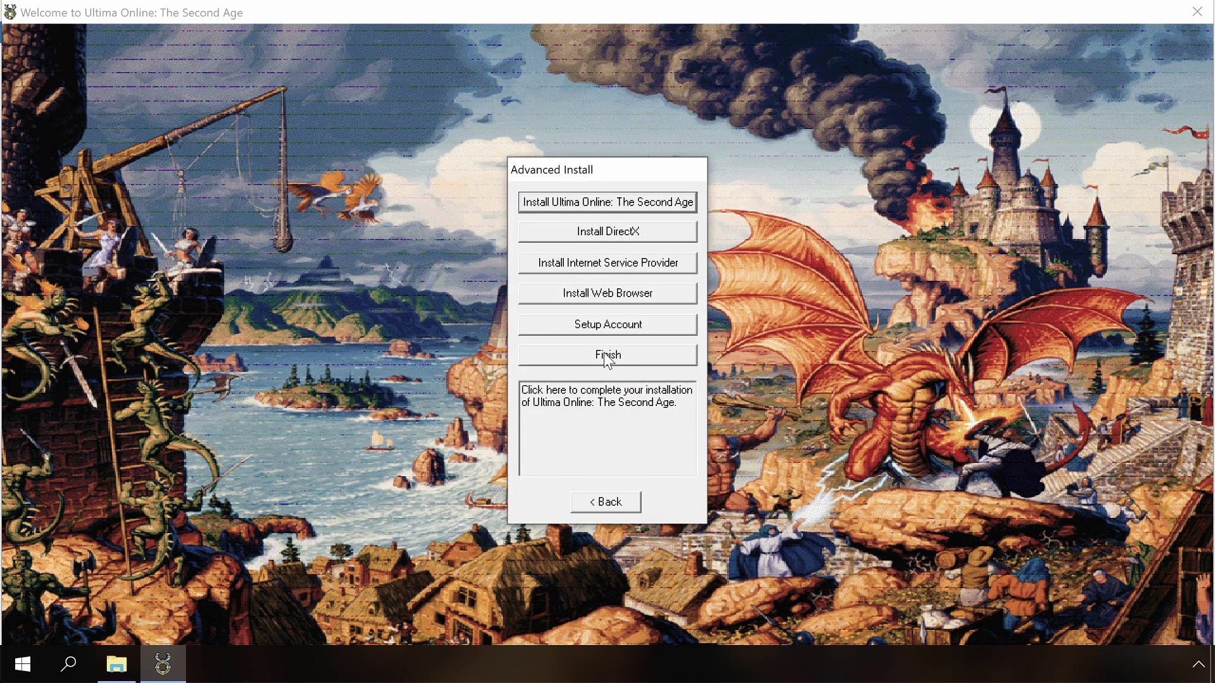
left_click(606, 354)
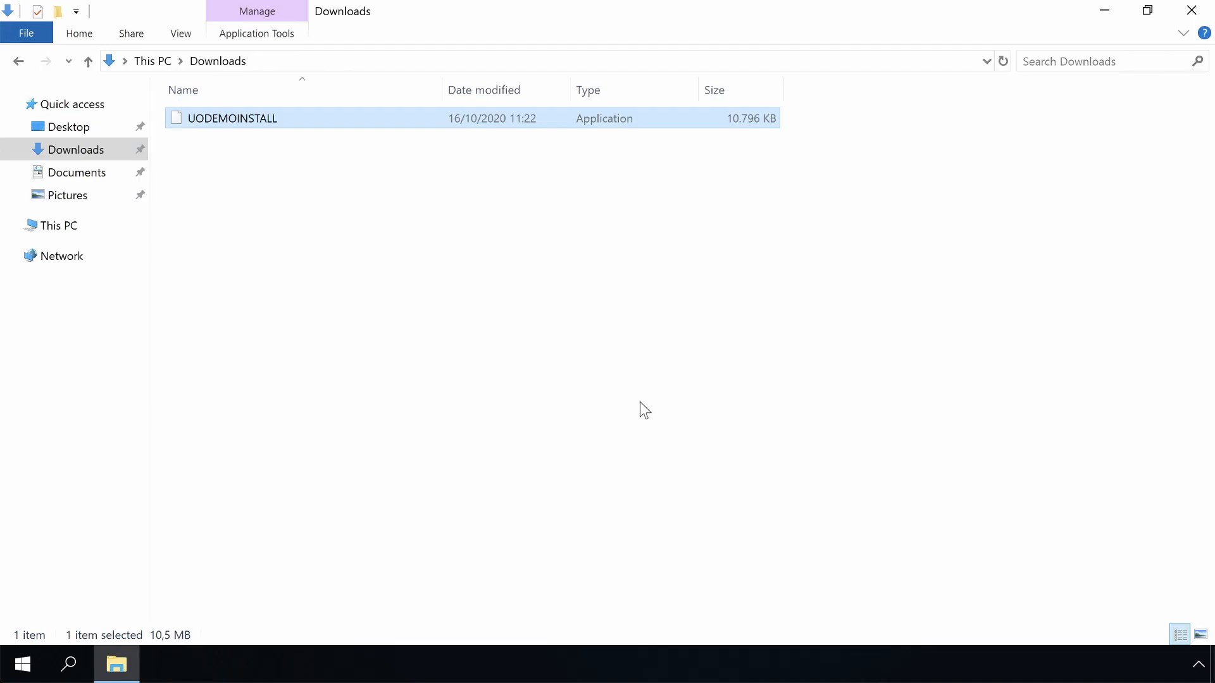
Relaunch UODEMOINSTALL and point its destination at the demo folder under Ultima Online
double_click(232, 118)
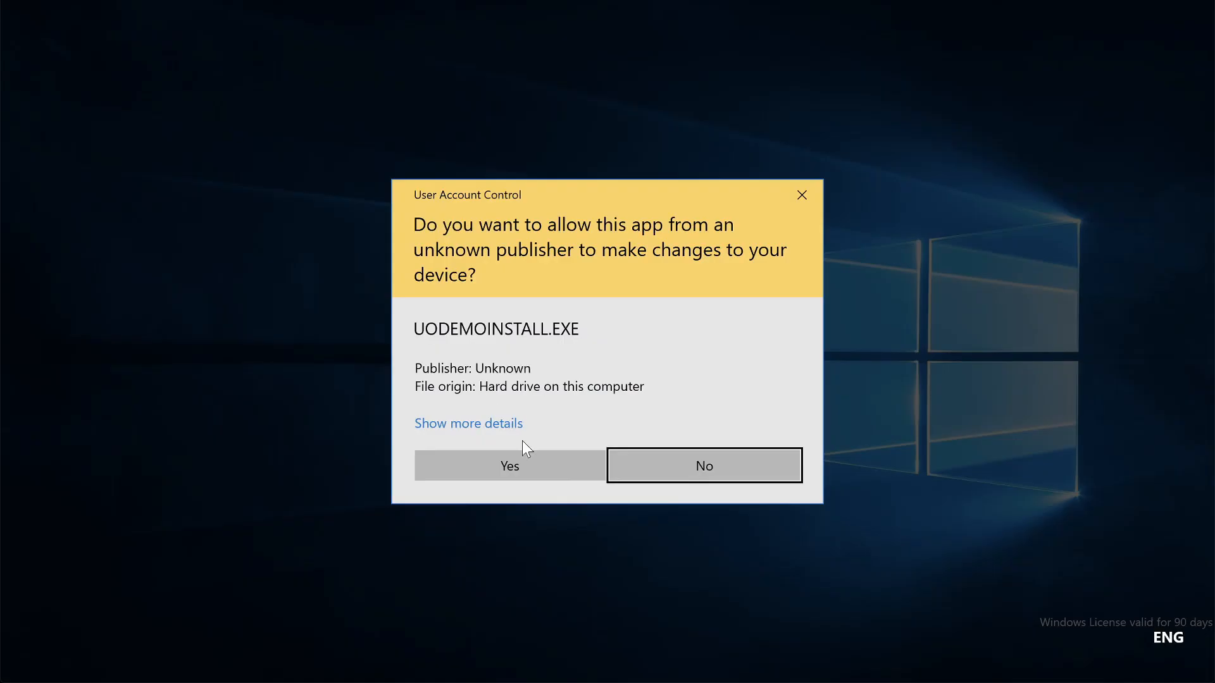
left_click(509, 465)
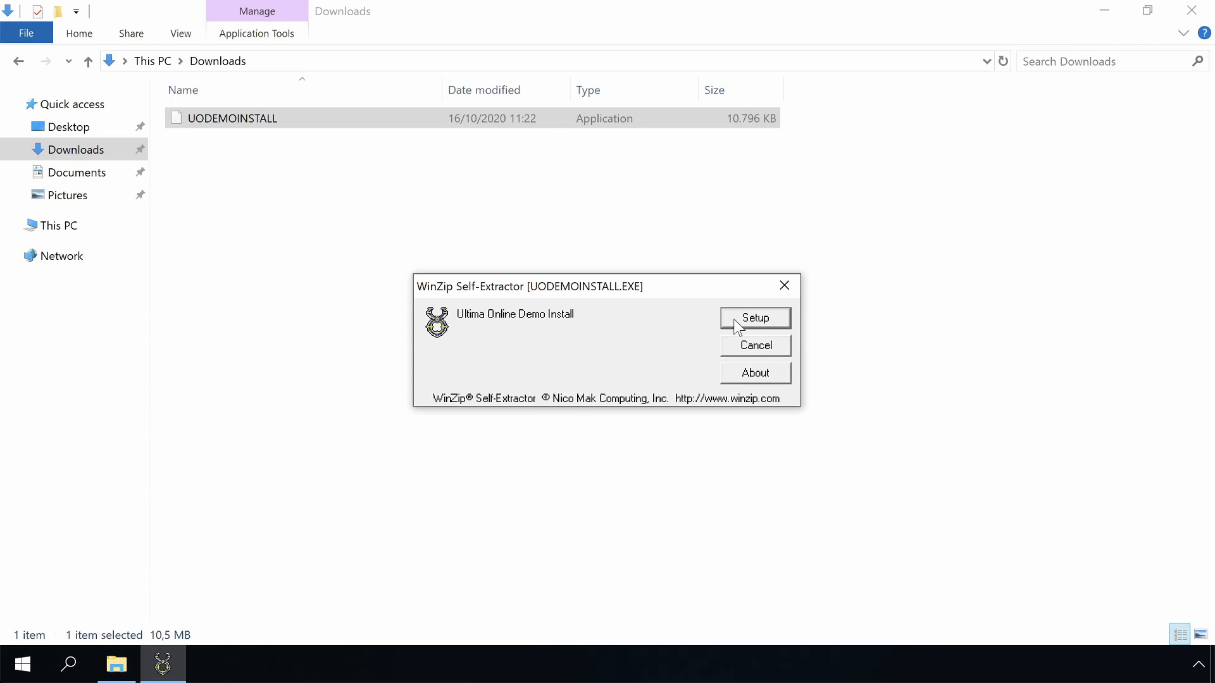
left_click(755, 319)
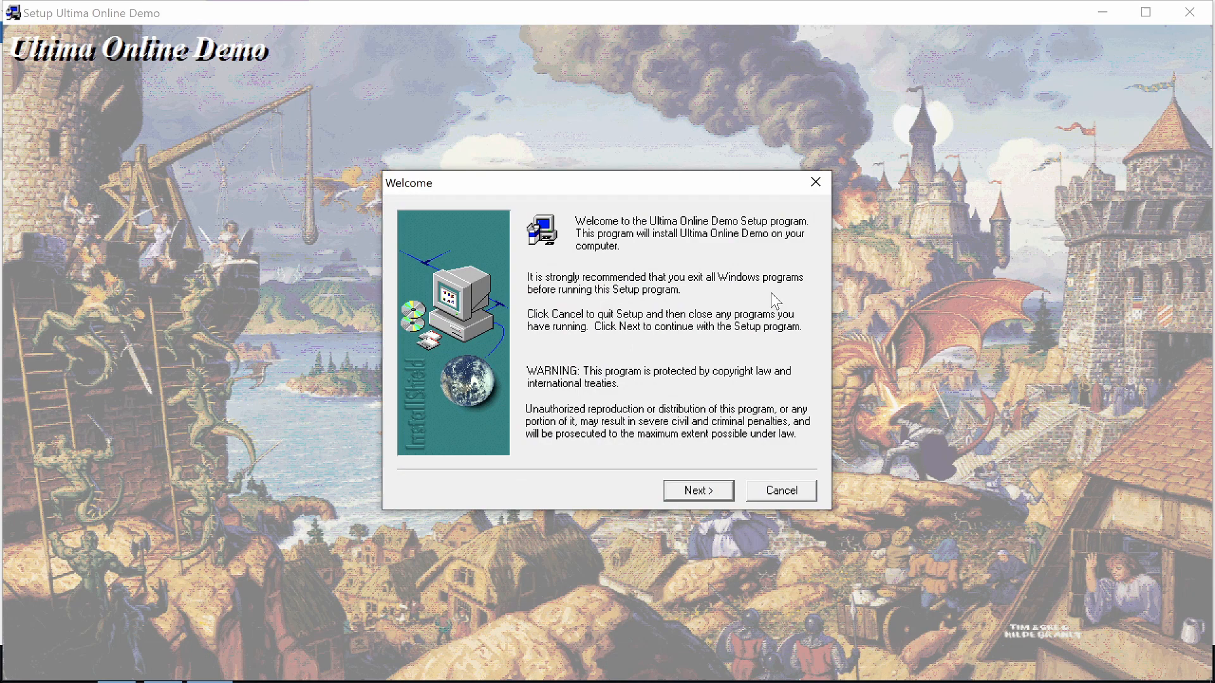
left_click(698, 490)
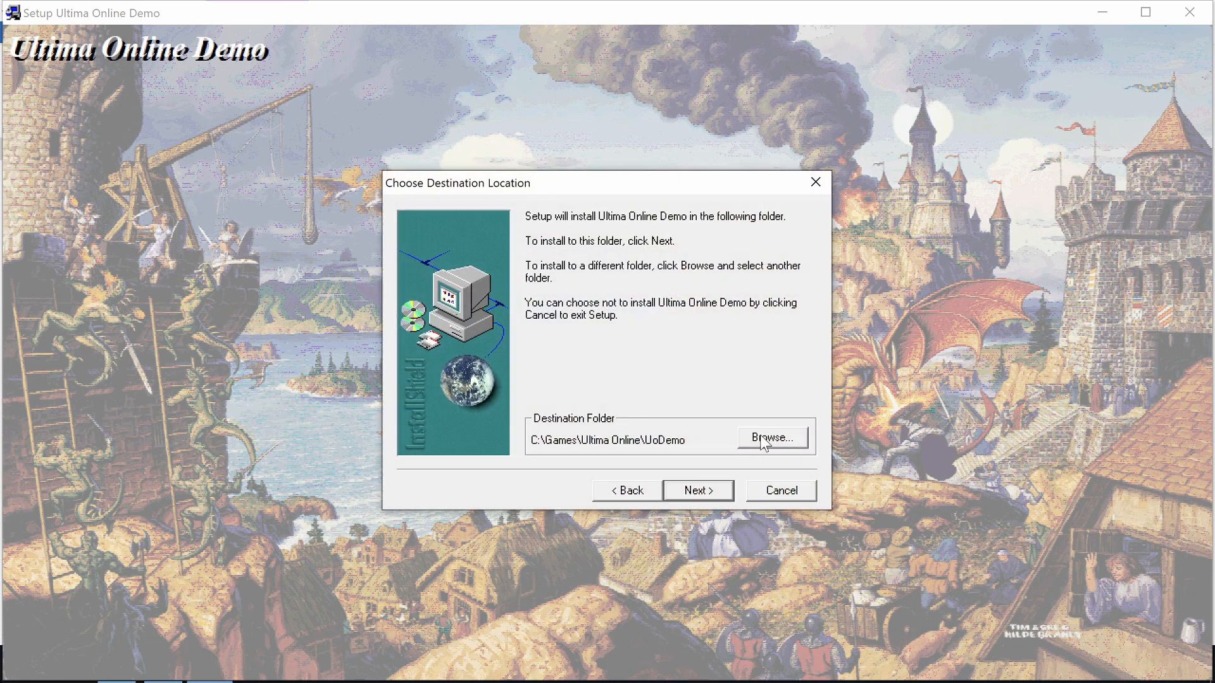
left_click(771, 438)
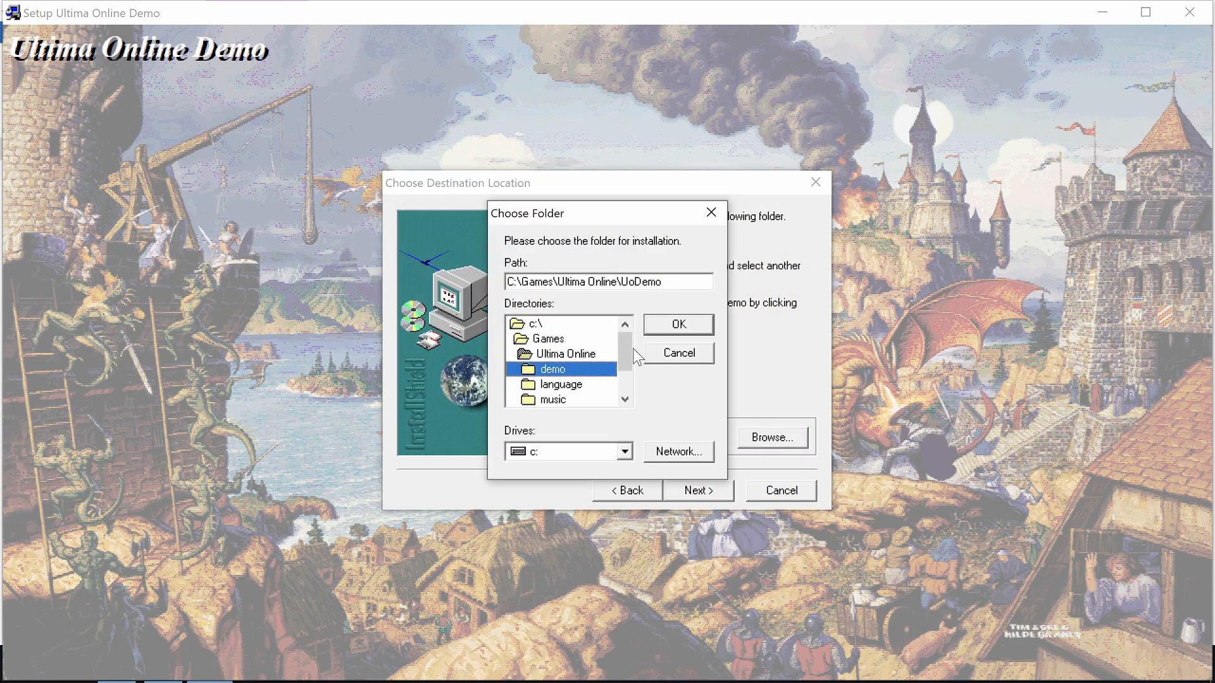
double_click(552, 368)
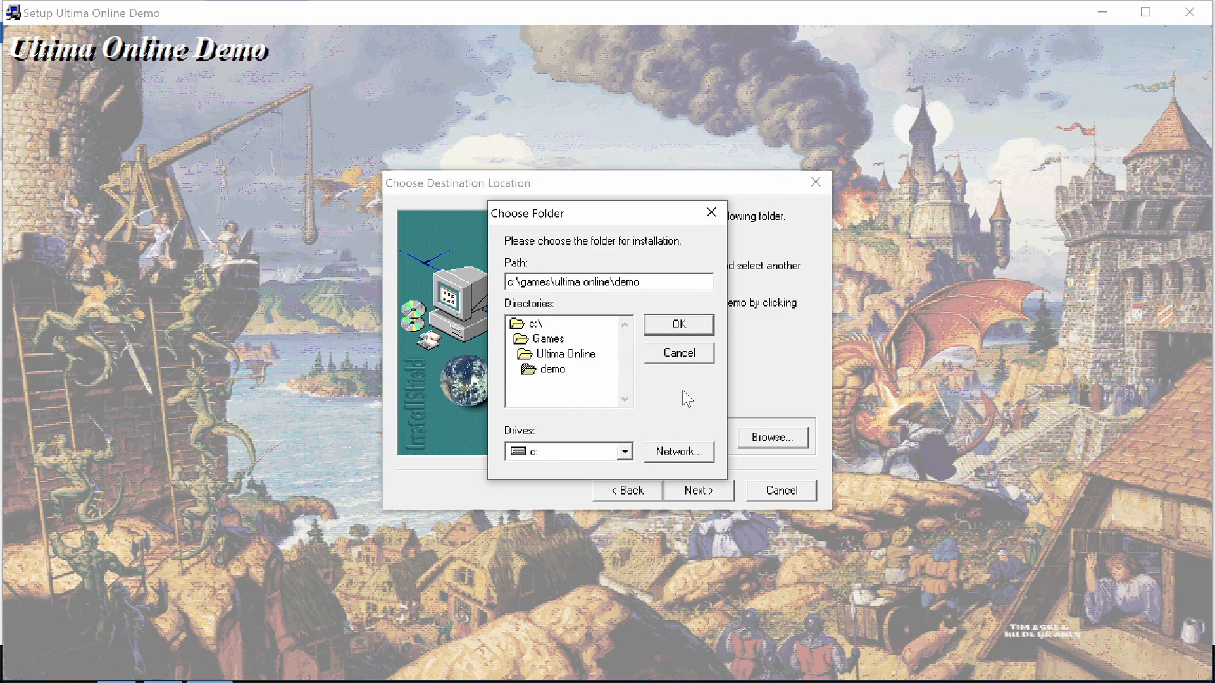
left_click(678, 324)
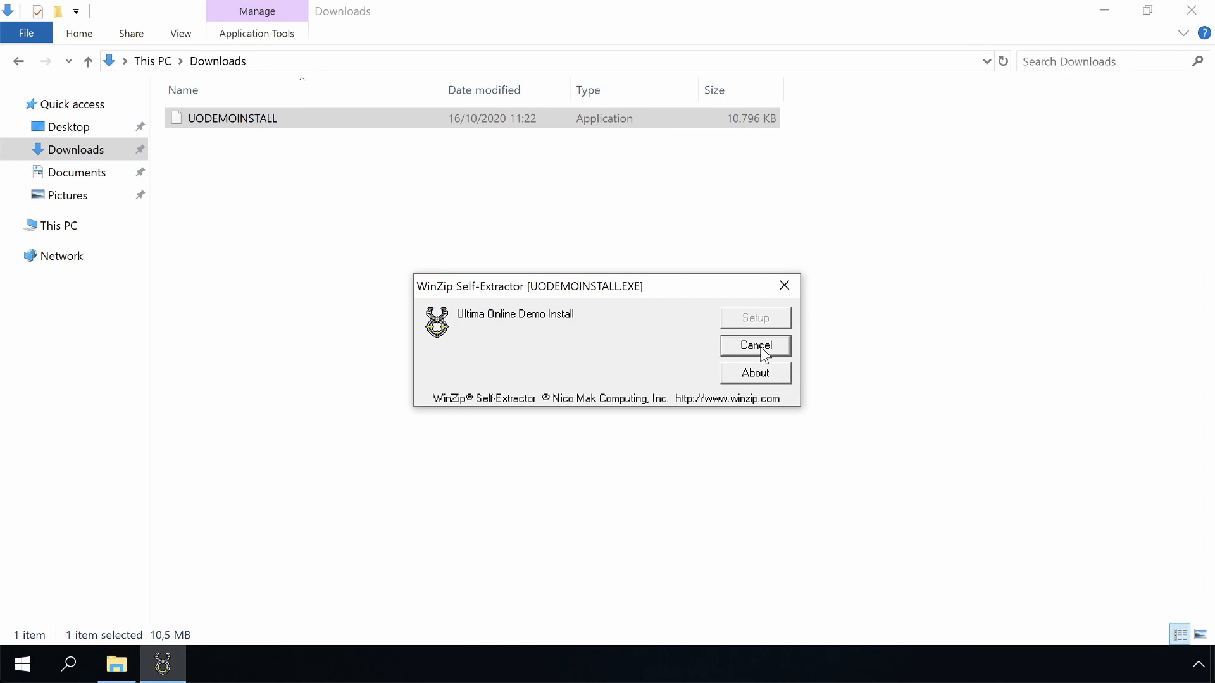
Close the demo self-extractor and go to the Games folder on drive C
left_click(756, 346)
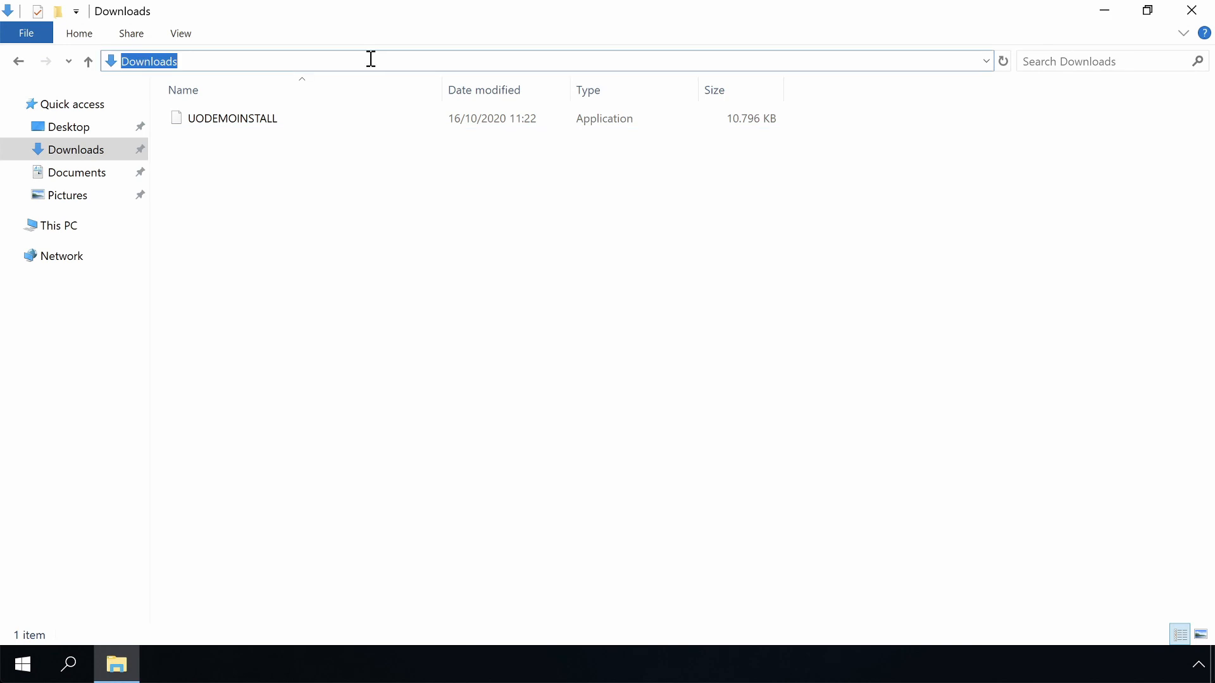
type("c:\\")
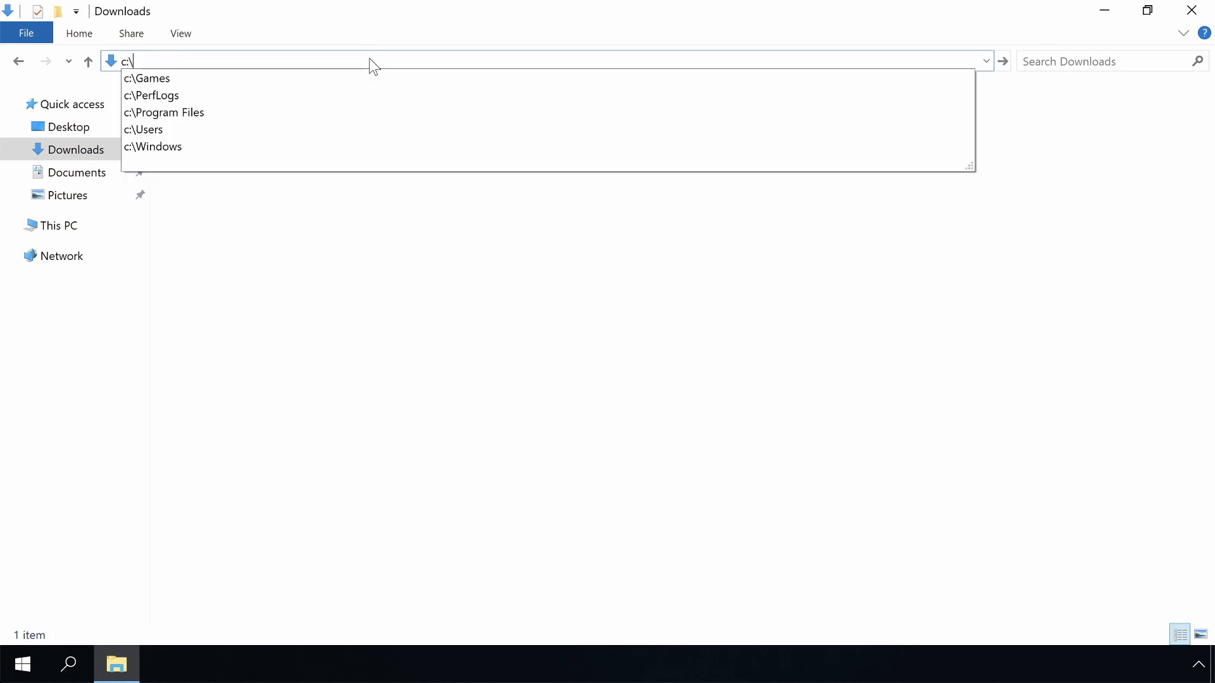
left_click(149, 78)
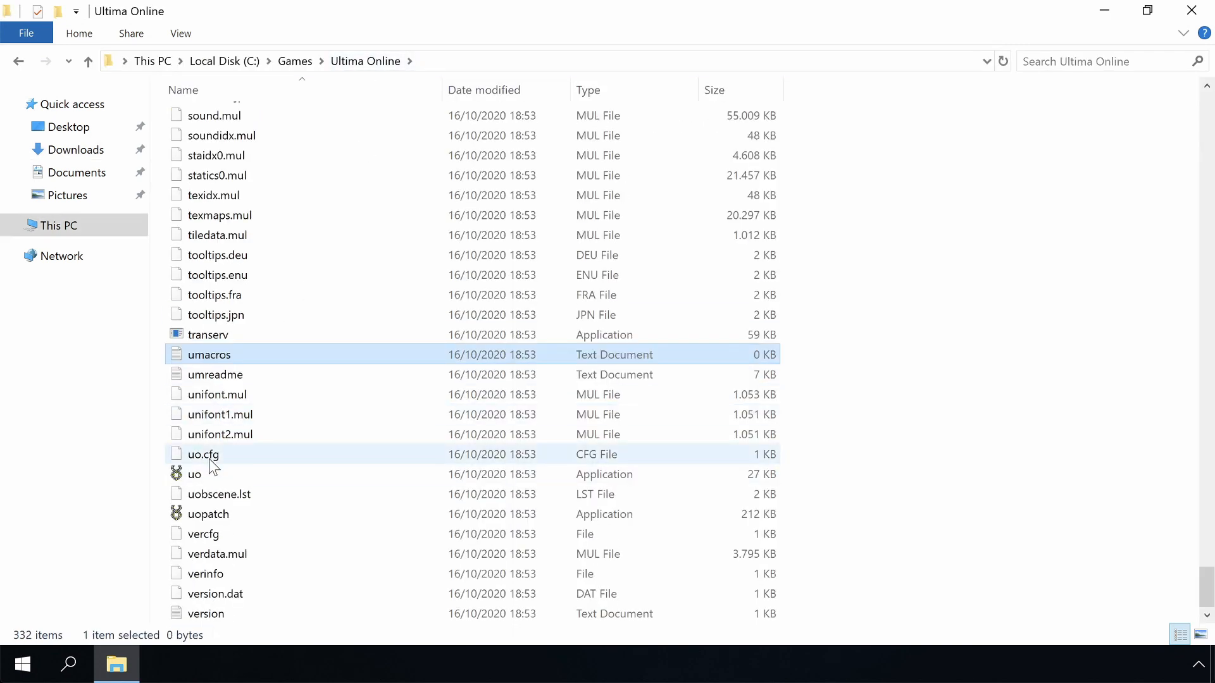
Open uo.cfg with Notepad, set as the default app for .cfg files
right_click(204, 455)
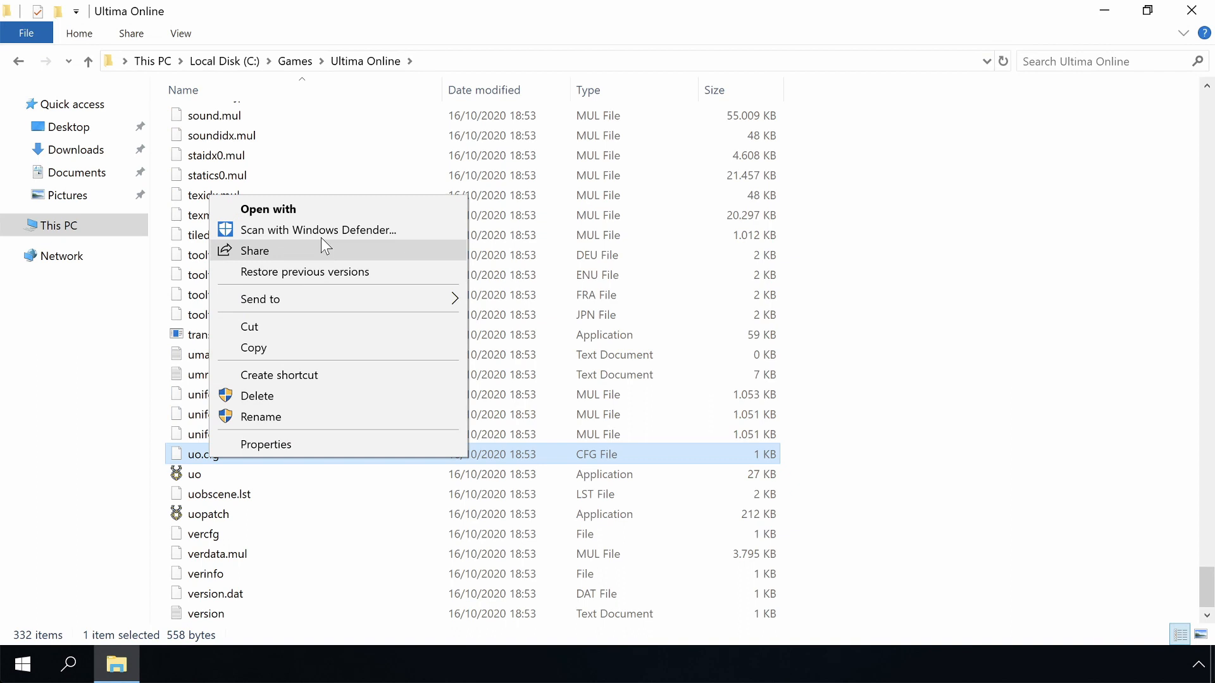
left_click(268, 209)
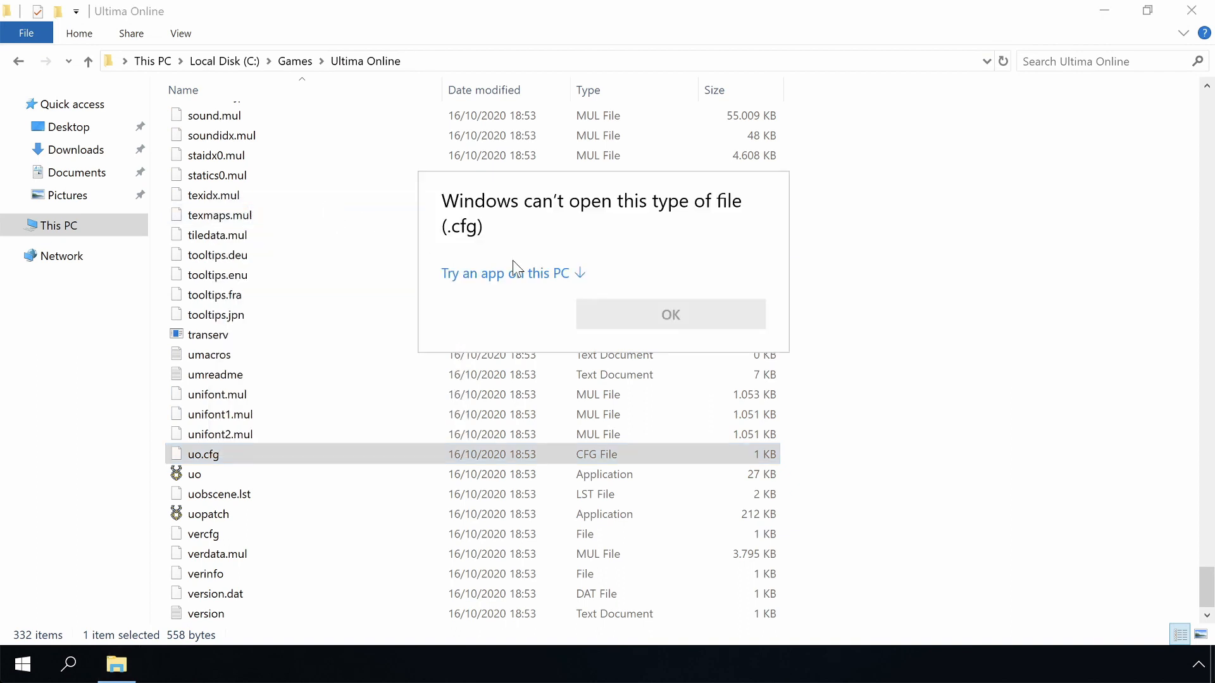
left_click(502, 274)
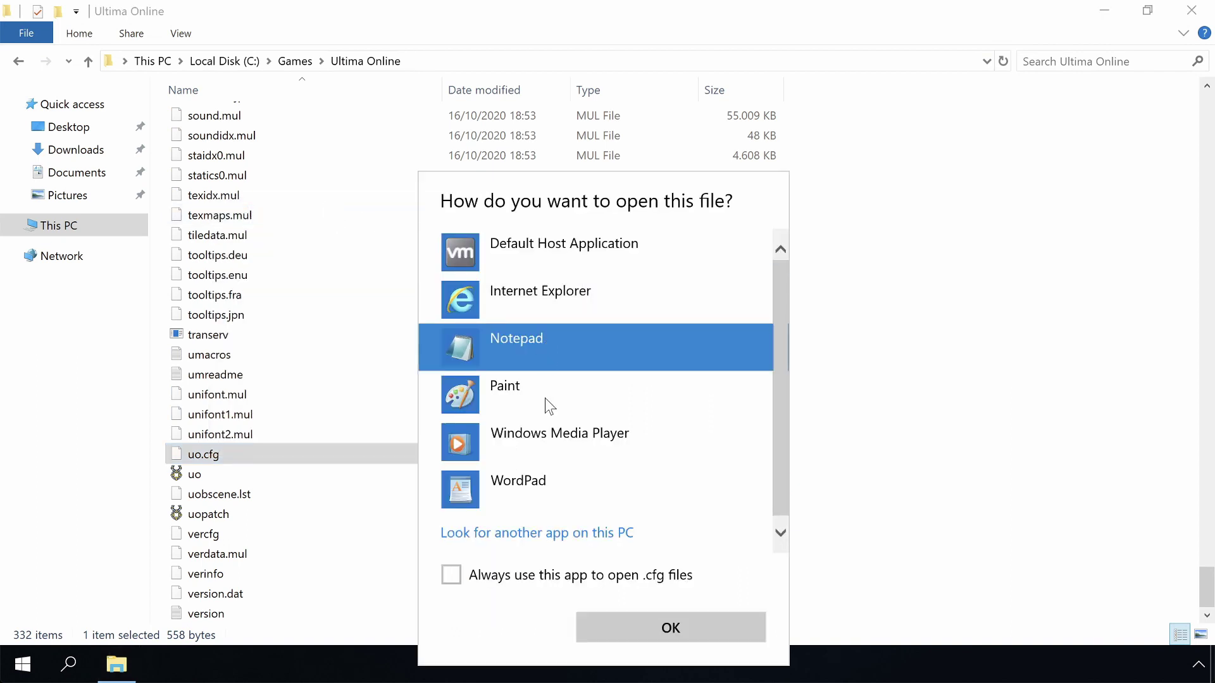
left_click(451, 575)
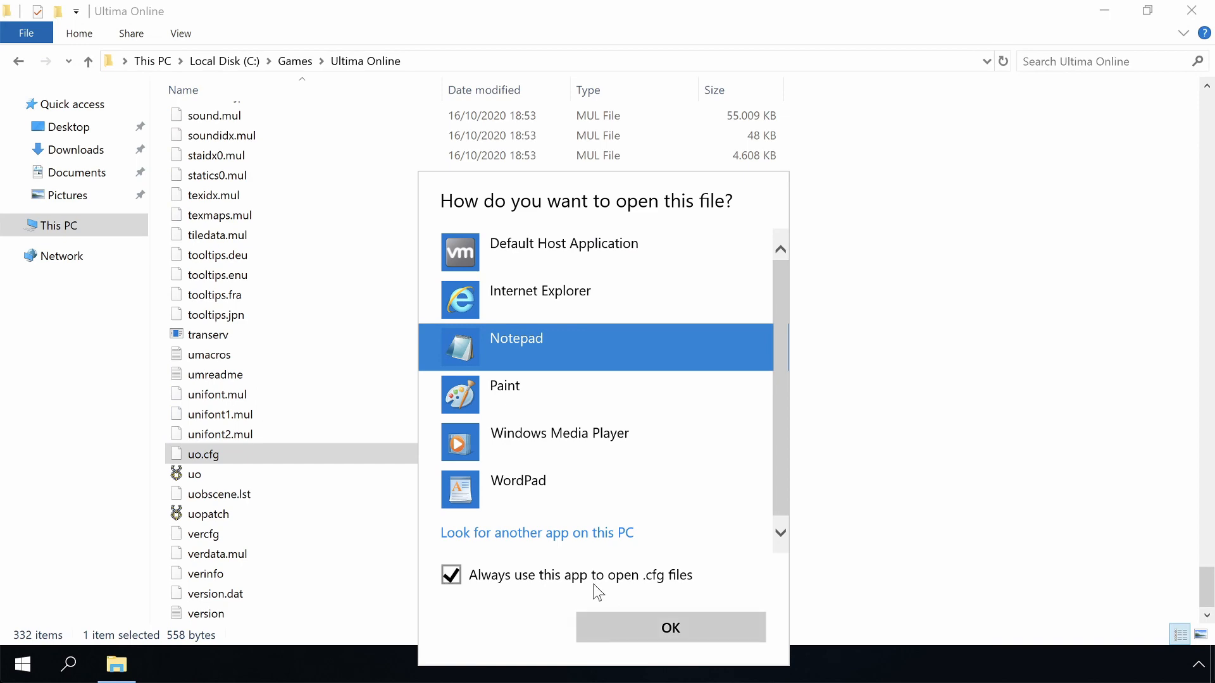
left_click(670, 628)
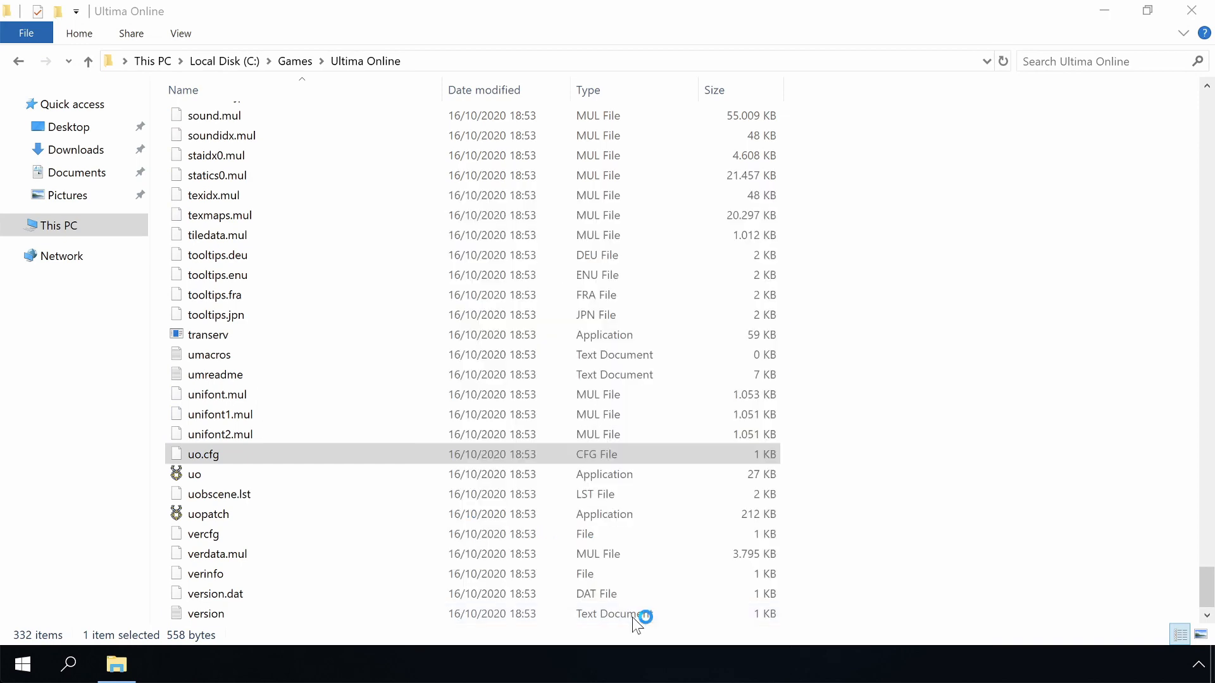
Change FullScreen=on to FullScreen=off in uo.cfg and close Notepad
double_click(202, 455)
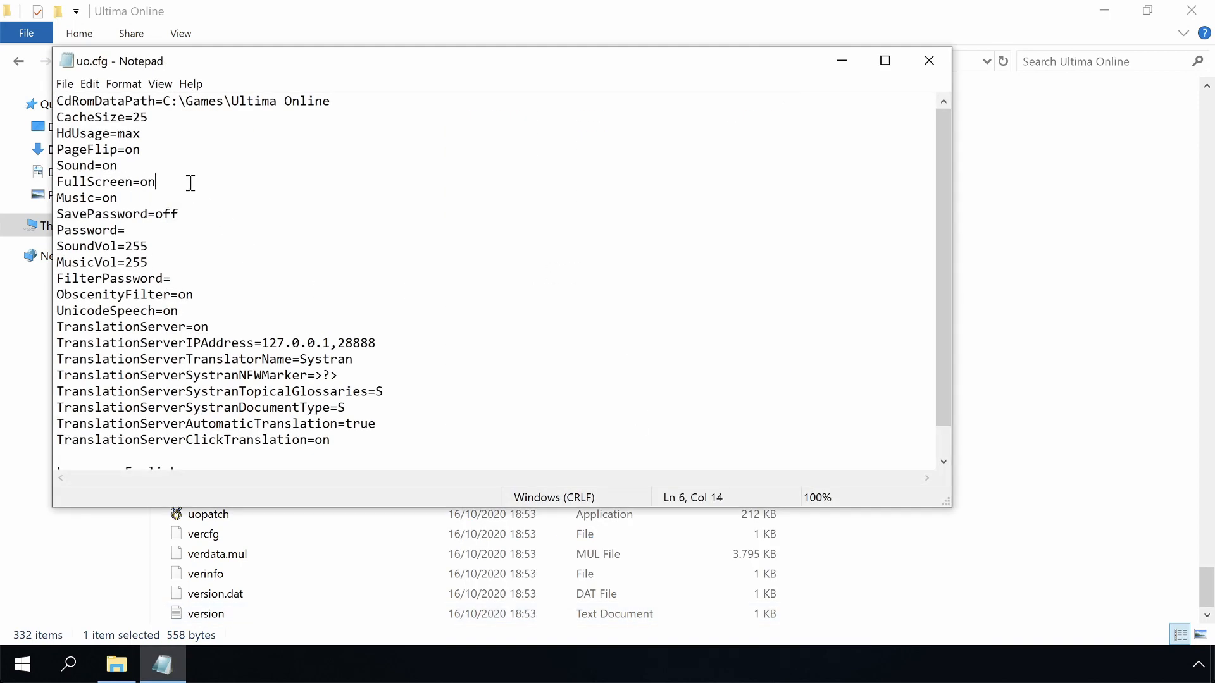
type("off")
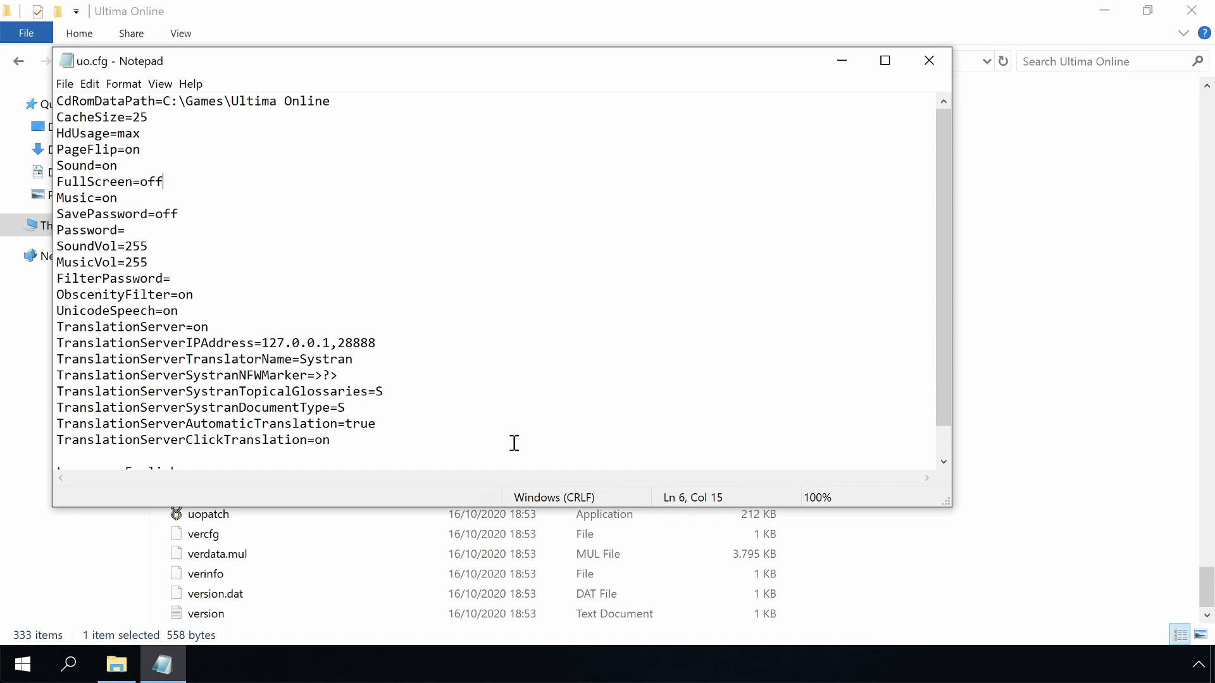
left_click(929, 61)
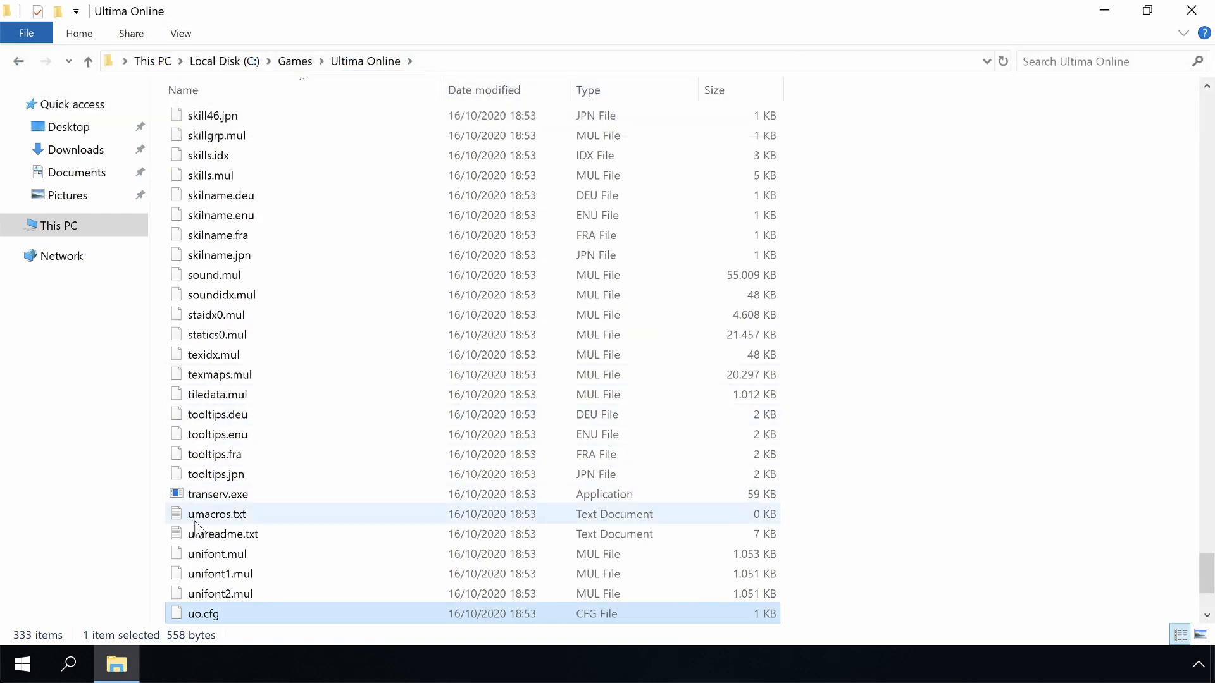
Delete the original uo.cfg, rename uo.cfg.txt to uo.cfg, and open the demo folder
right_click(202, 495)
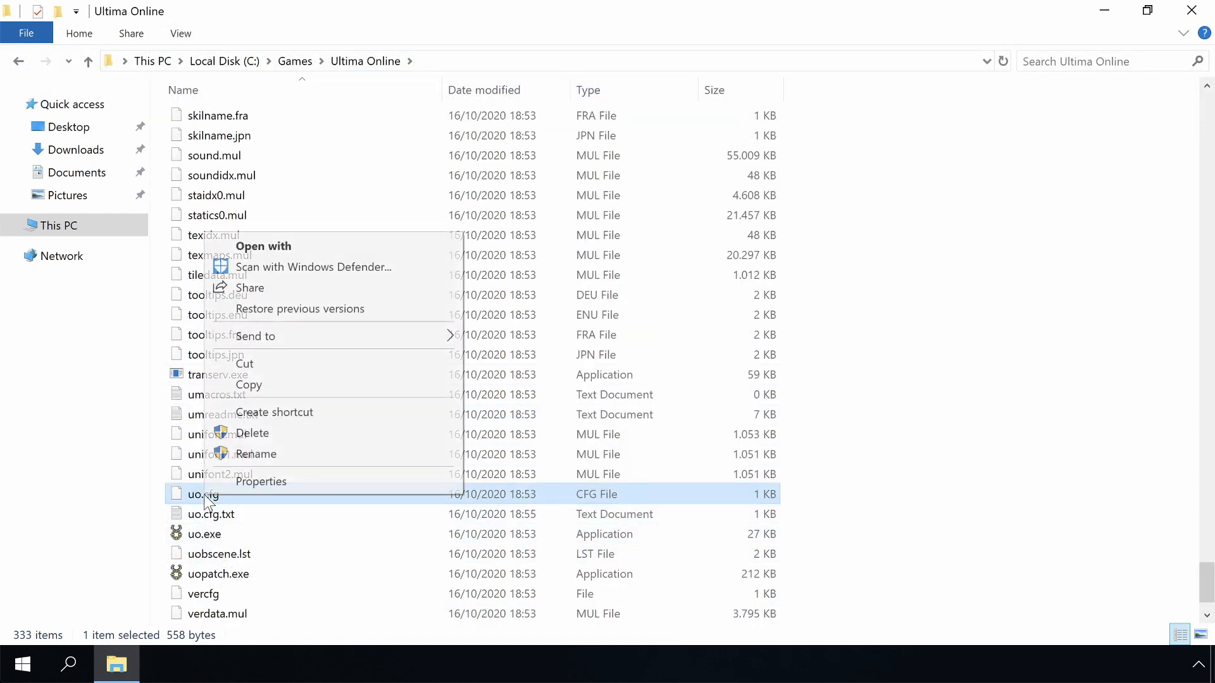
left_click(252, 433)
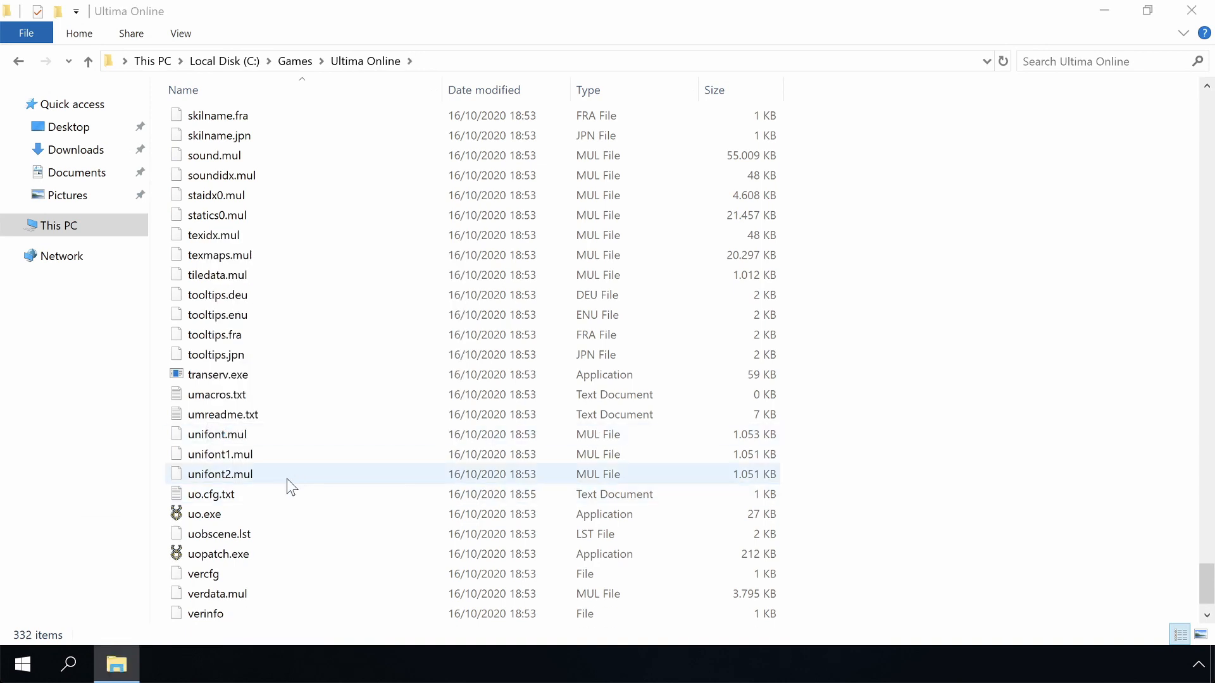
right_click(211, 494)
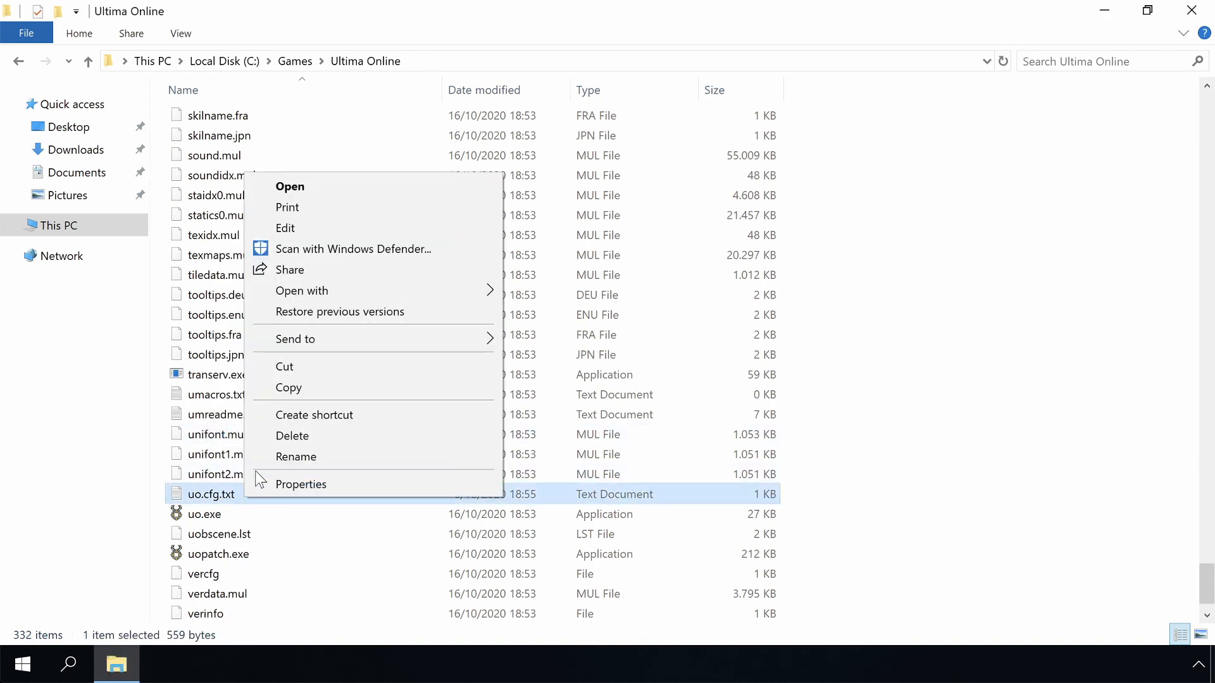
left_click(296, 457)
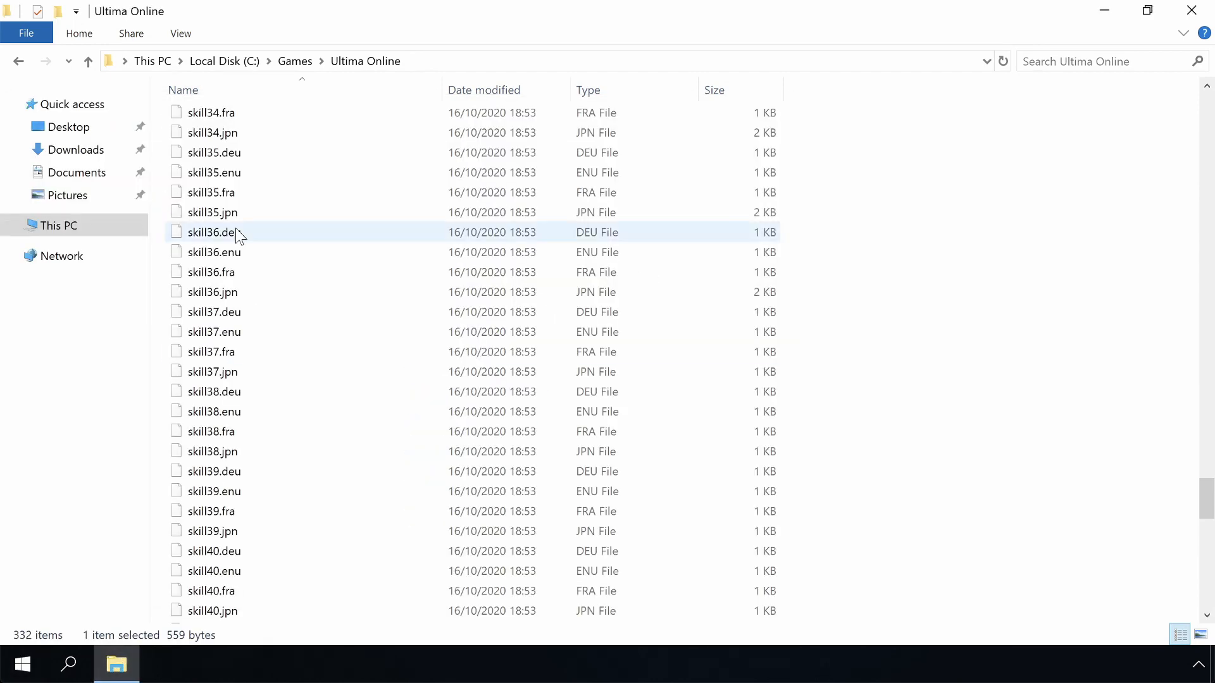
scroll("down", 3)
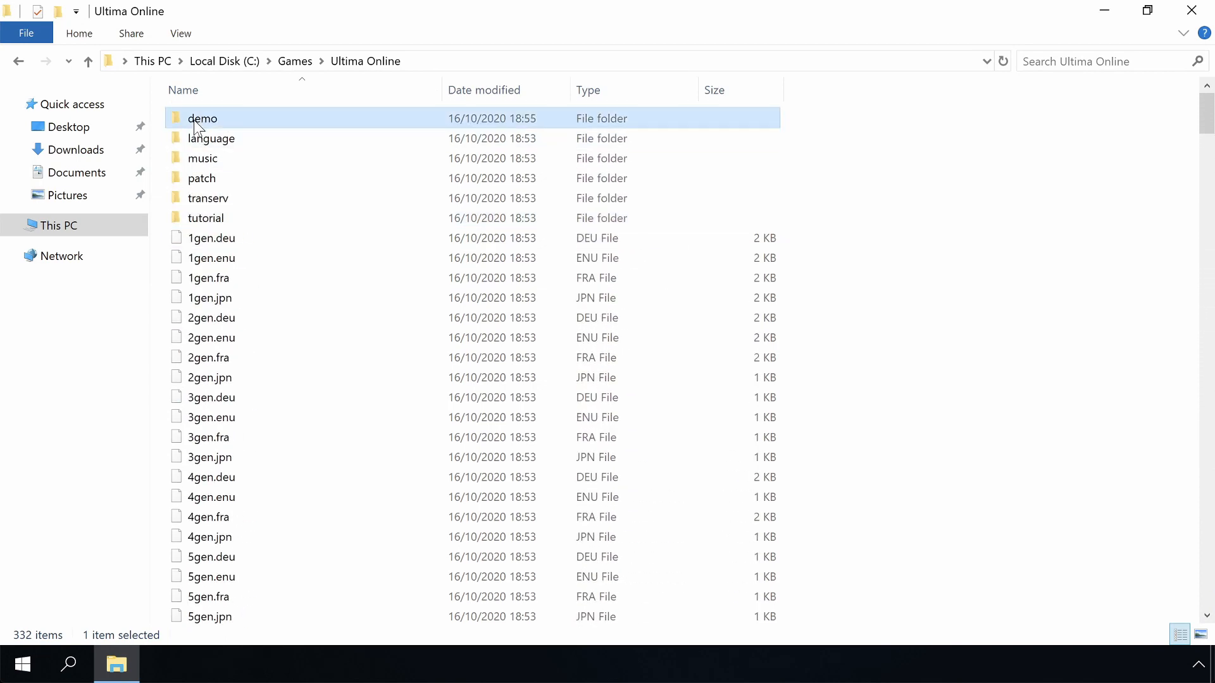
double_click(201, 119)
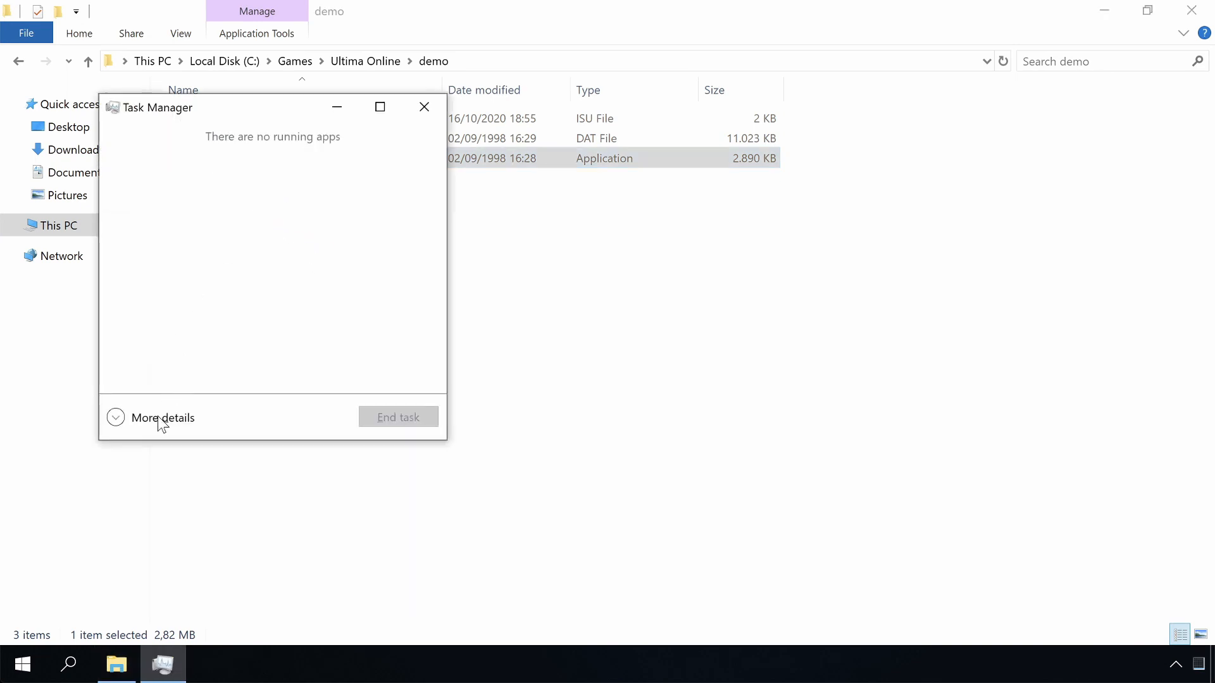
Expand Task Manager to More details, scroll the process list, then close it
left_click(116, 417)
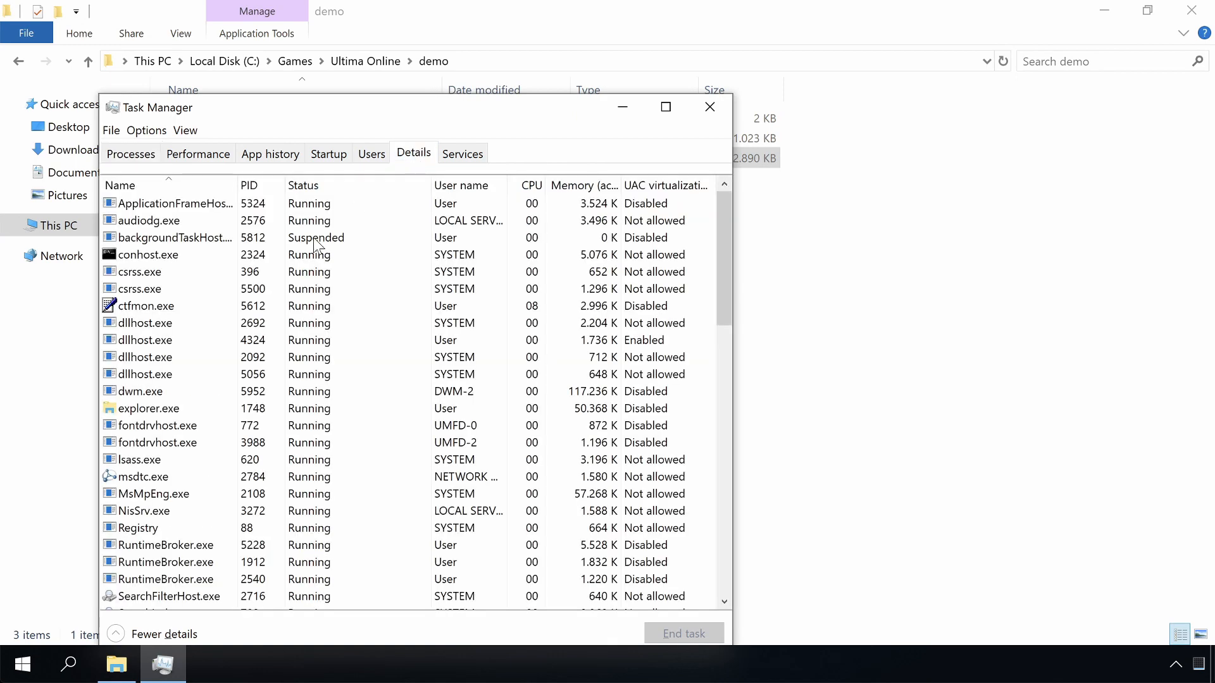
scroll("down", 3)
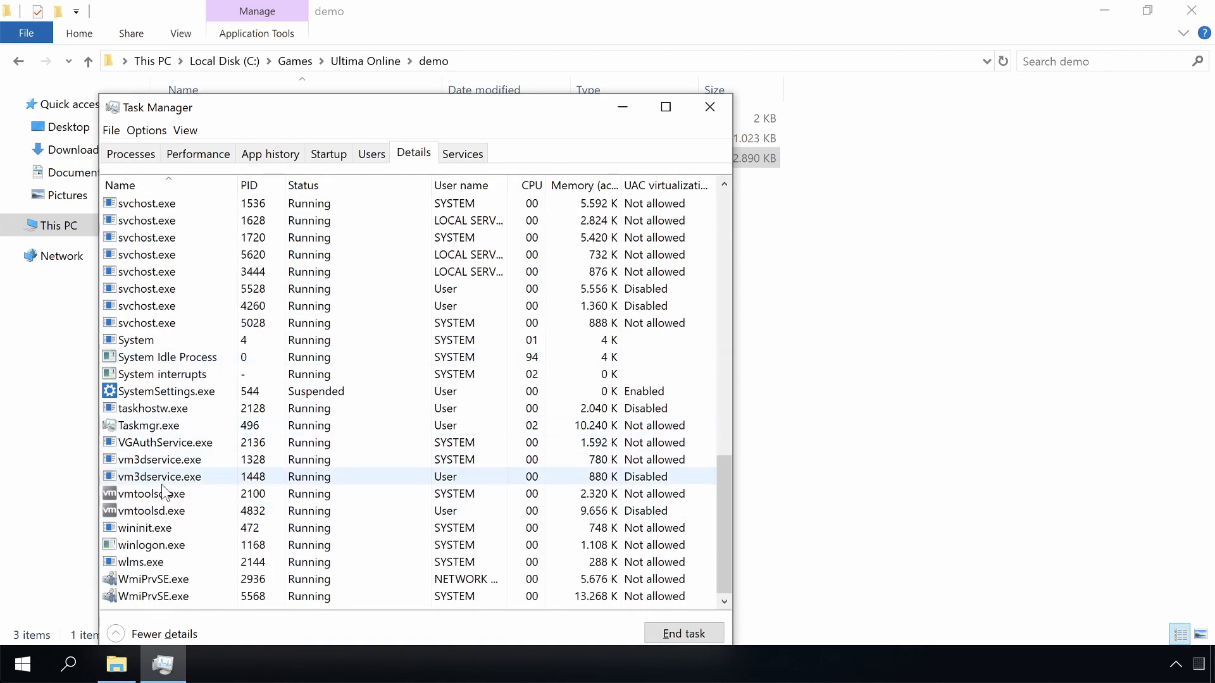
mouse_move(710, 107)
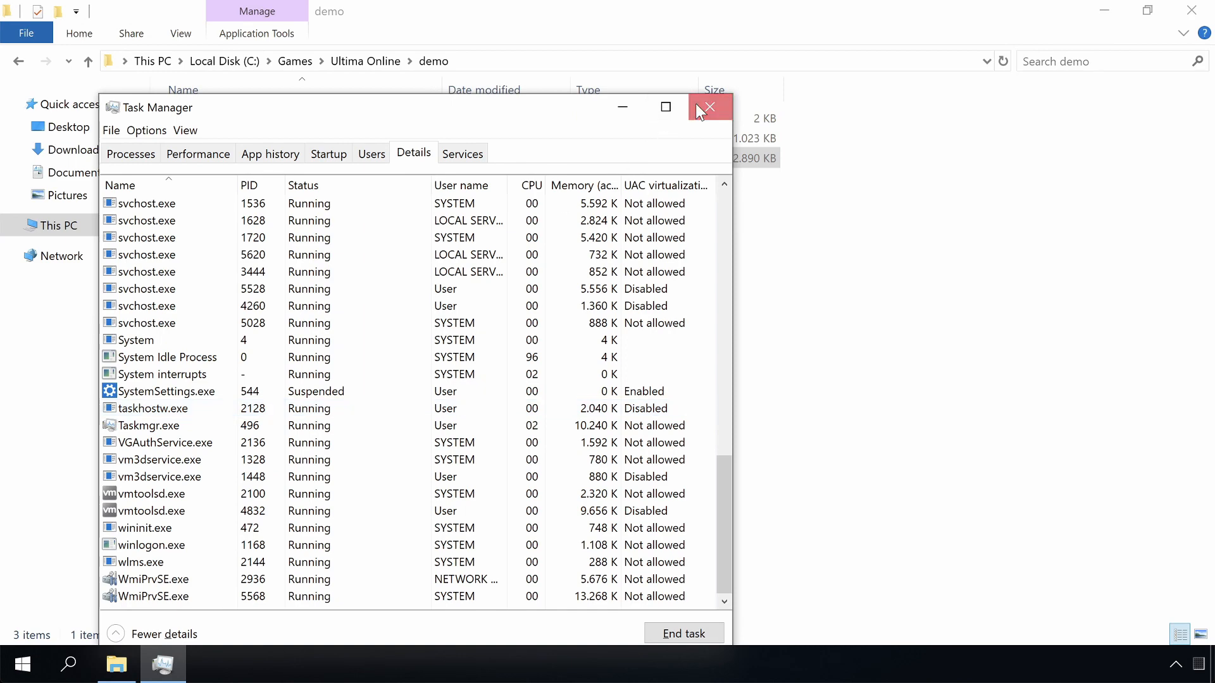
left_click(709, 107)
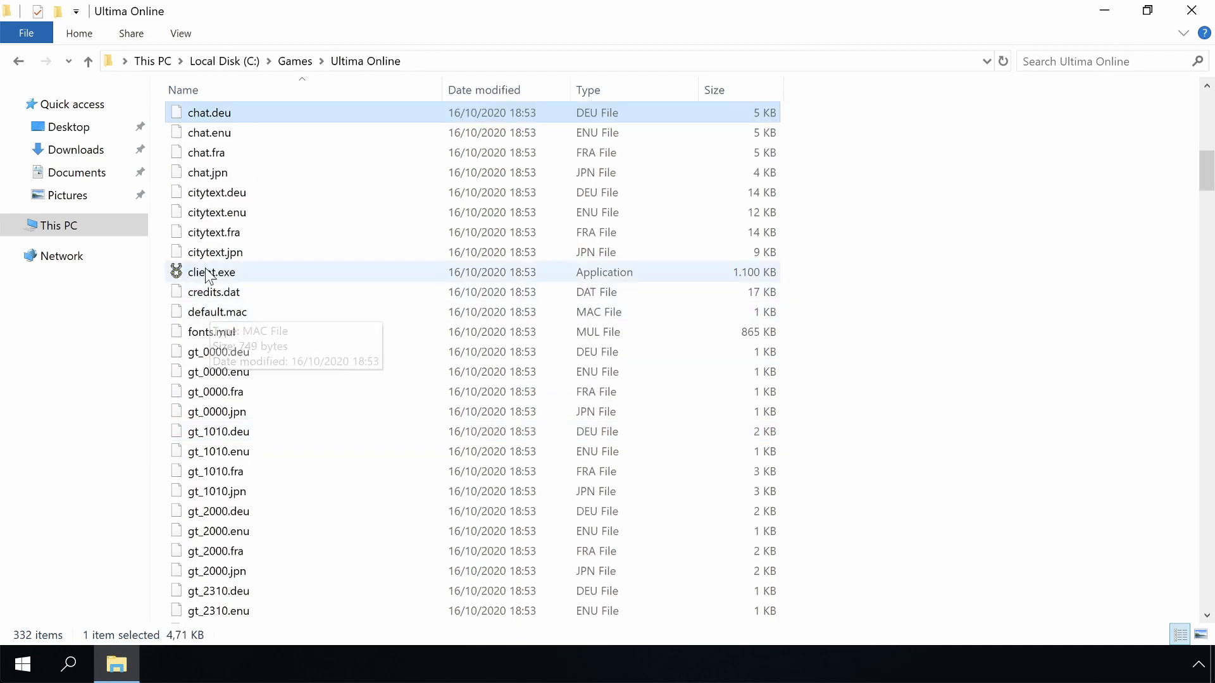
Launch client.exe to confirm it runs windowed, then close the Ultima Online window
double_click(210, 272)
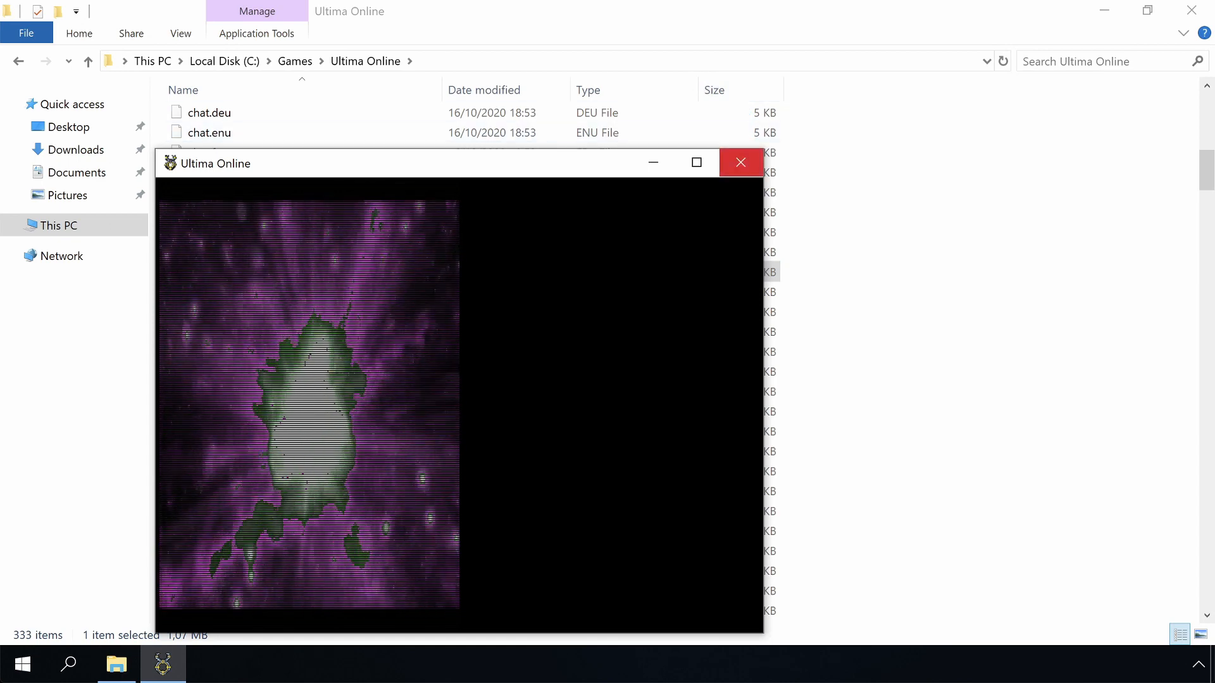
left_click(740, 162)
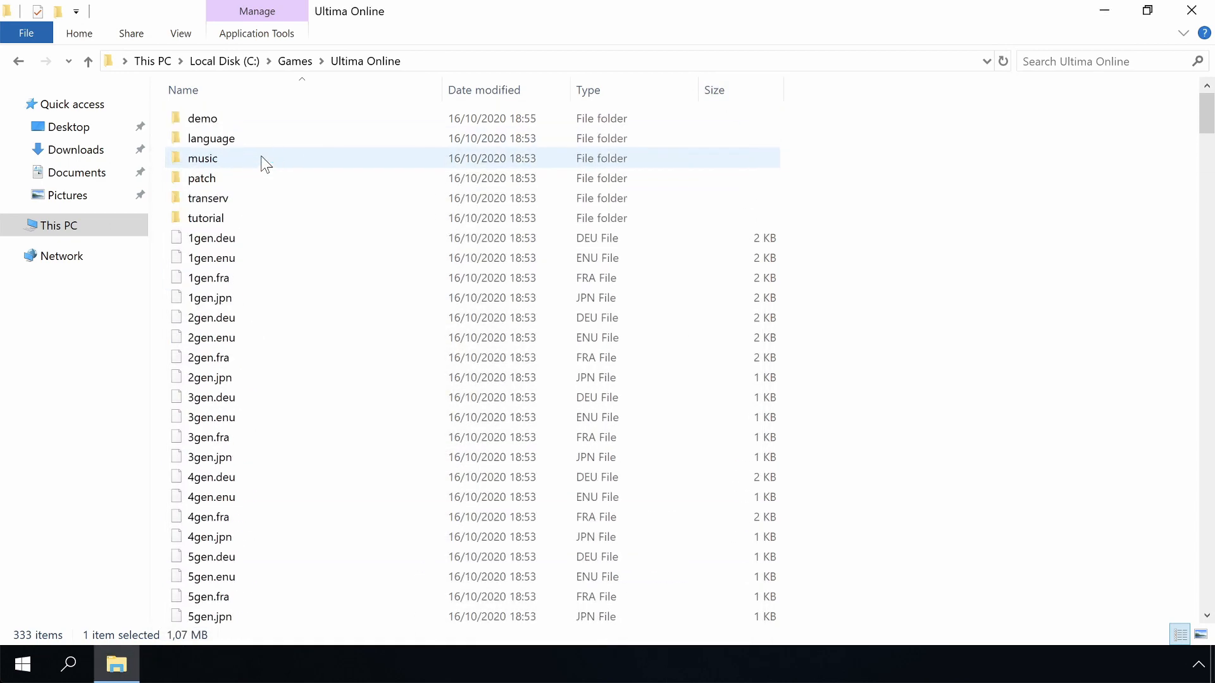
Dismiss the already-running error, end client.exe, and relaunch UoDemo.exe with UAC approval
double_click(203, 118)
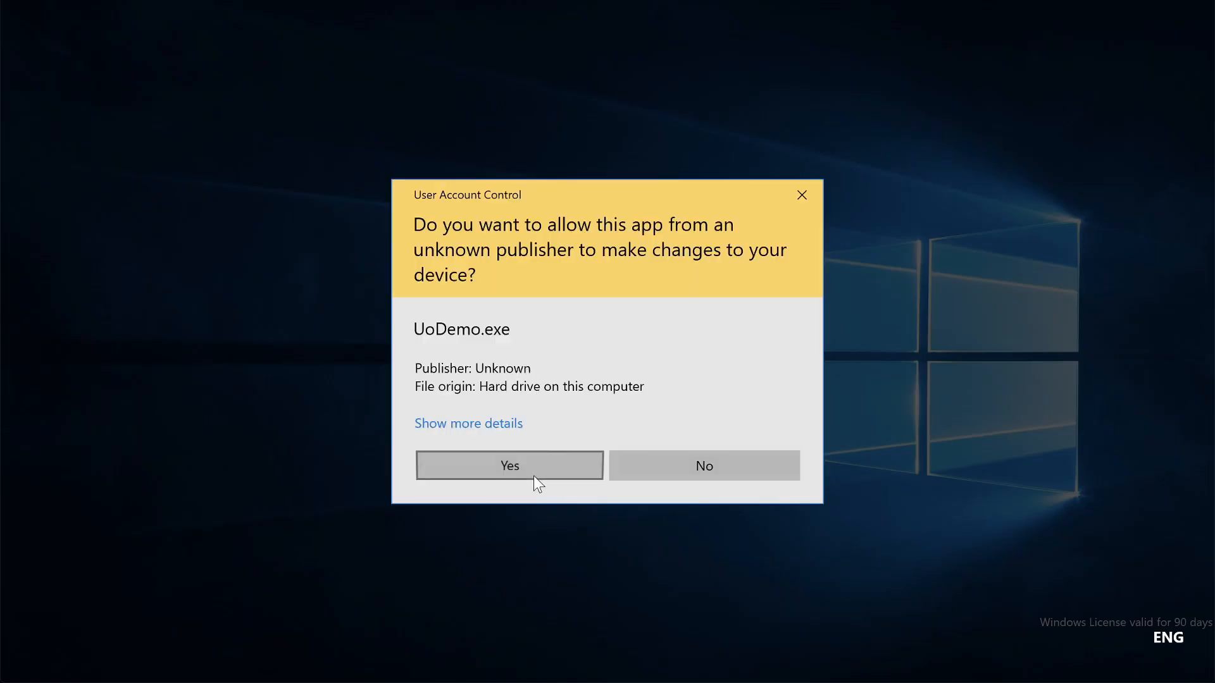
left_click(510, 465)
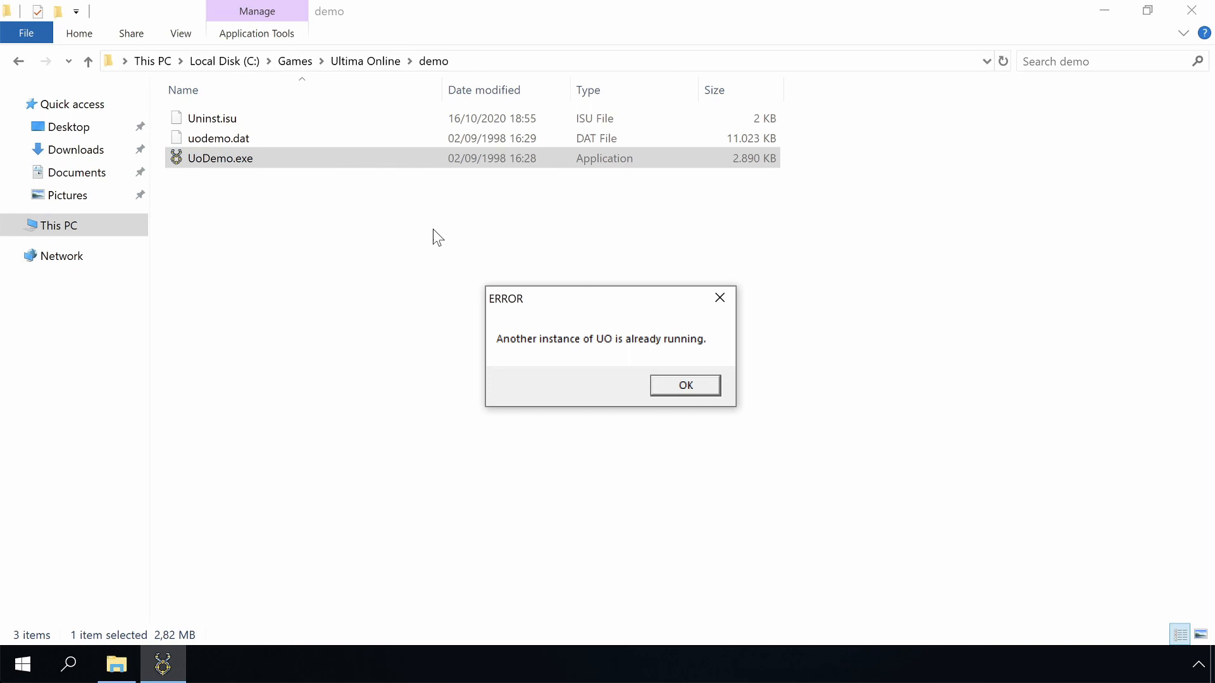
left_click(685, 385)
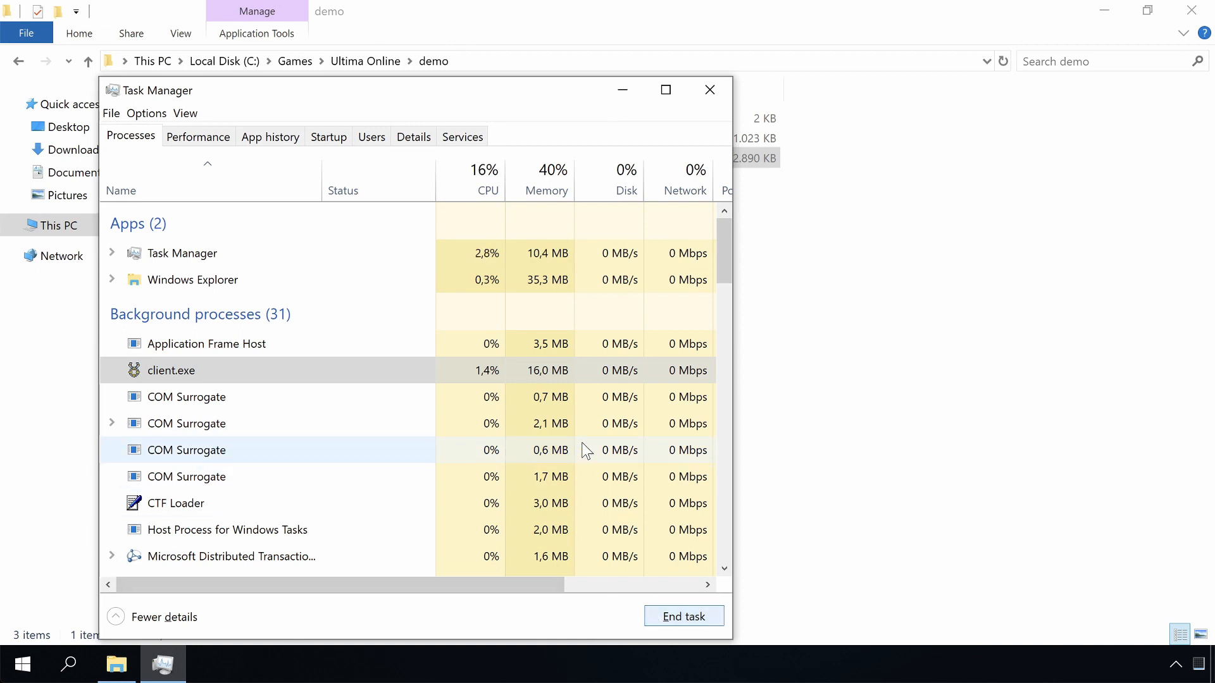
left_click(709, 89)
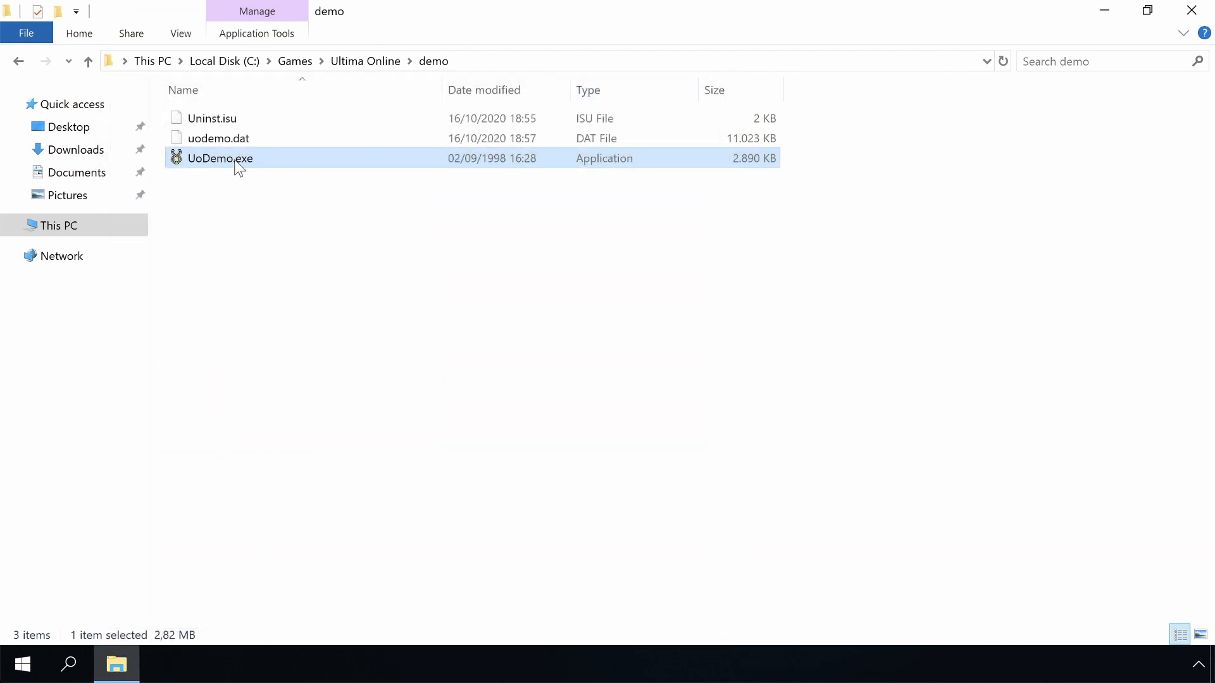
double_click(220, 158)
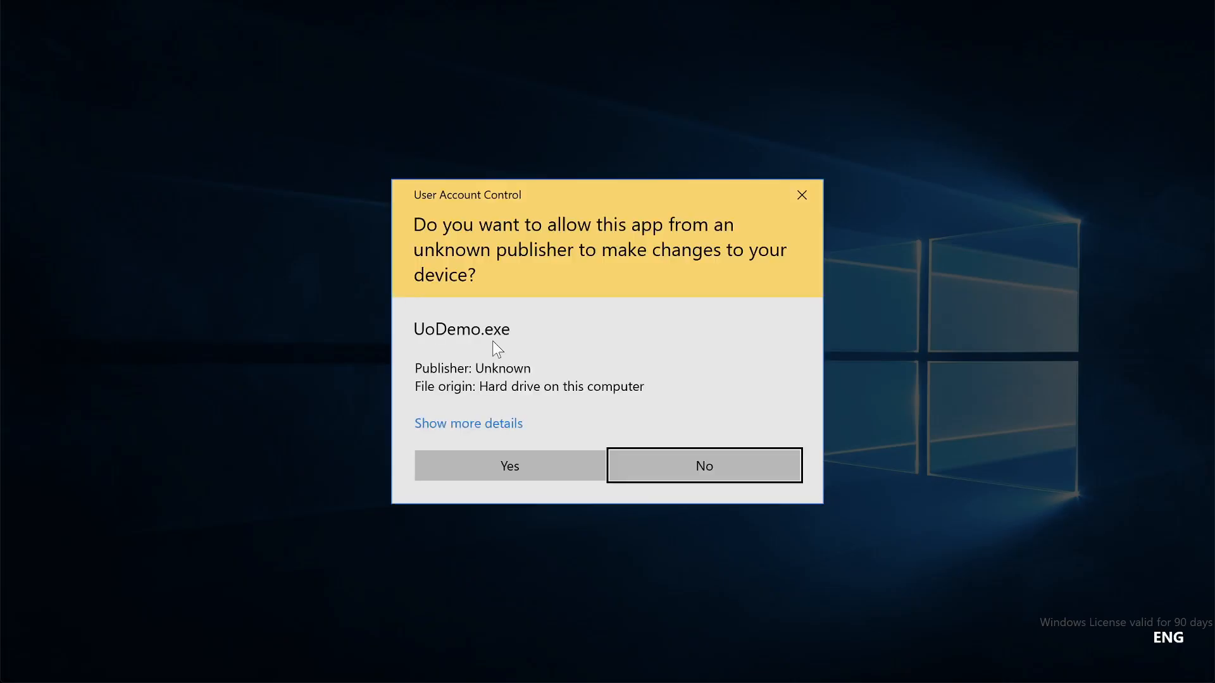
left_click(509, 465)
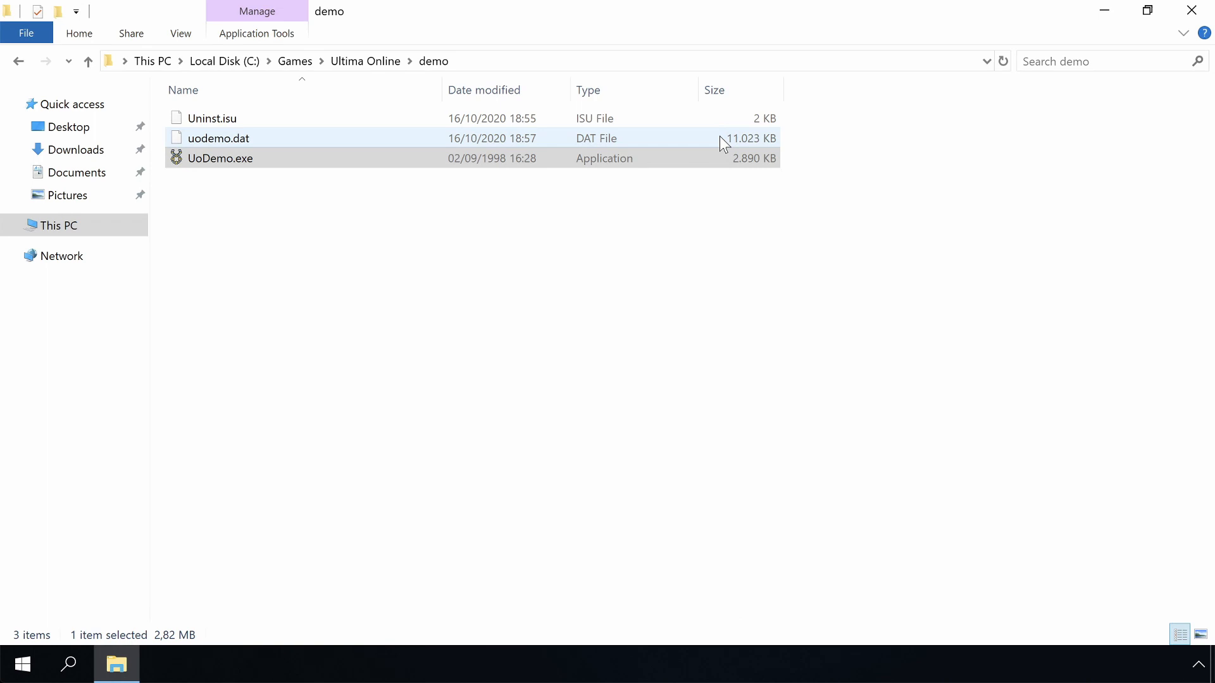
Set UoDemo.exe to Windows 7 compatibility mode in its Properties and apply
left_click(220, 158)
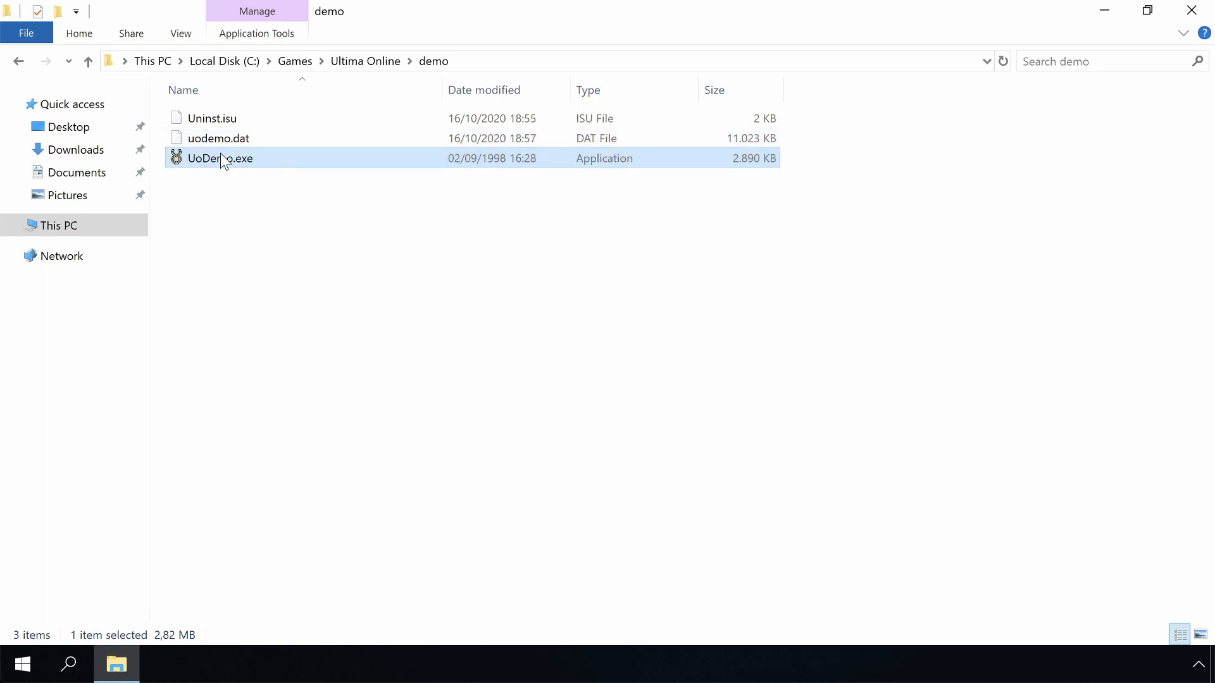
mouse_move(229, 170)
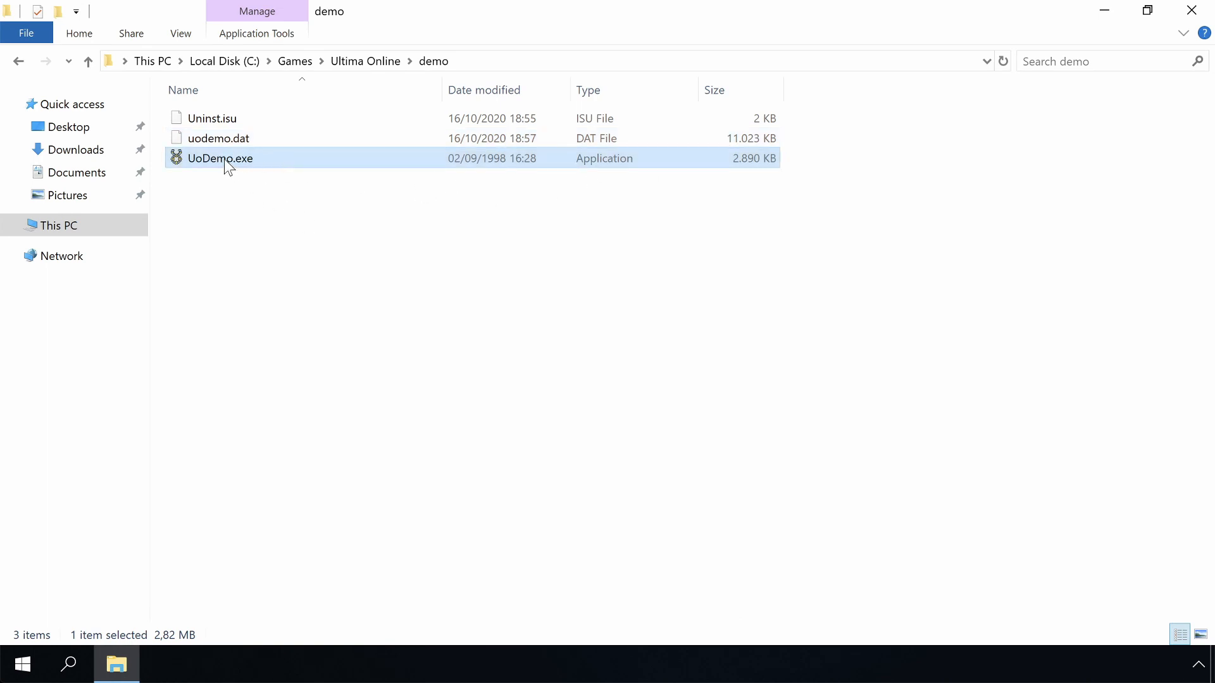
right_click(220, 159)
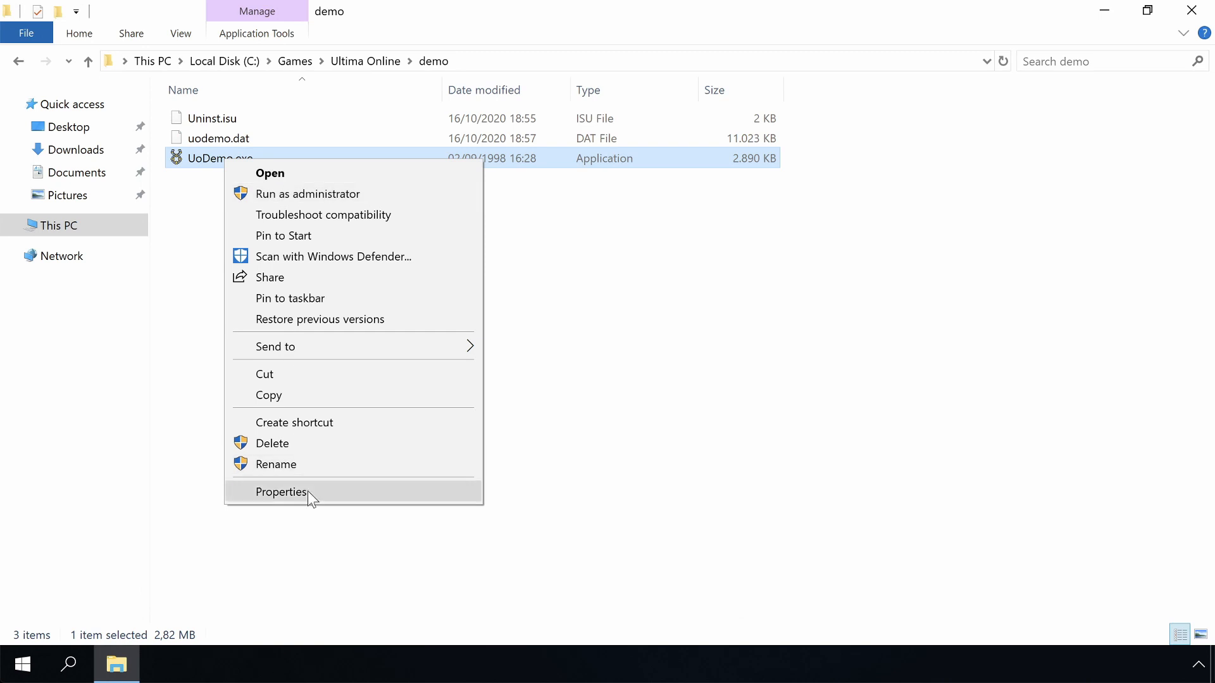
left_click(281, 492)
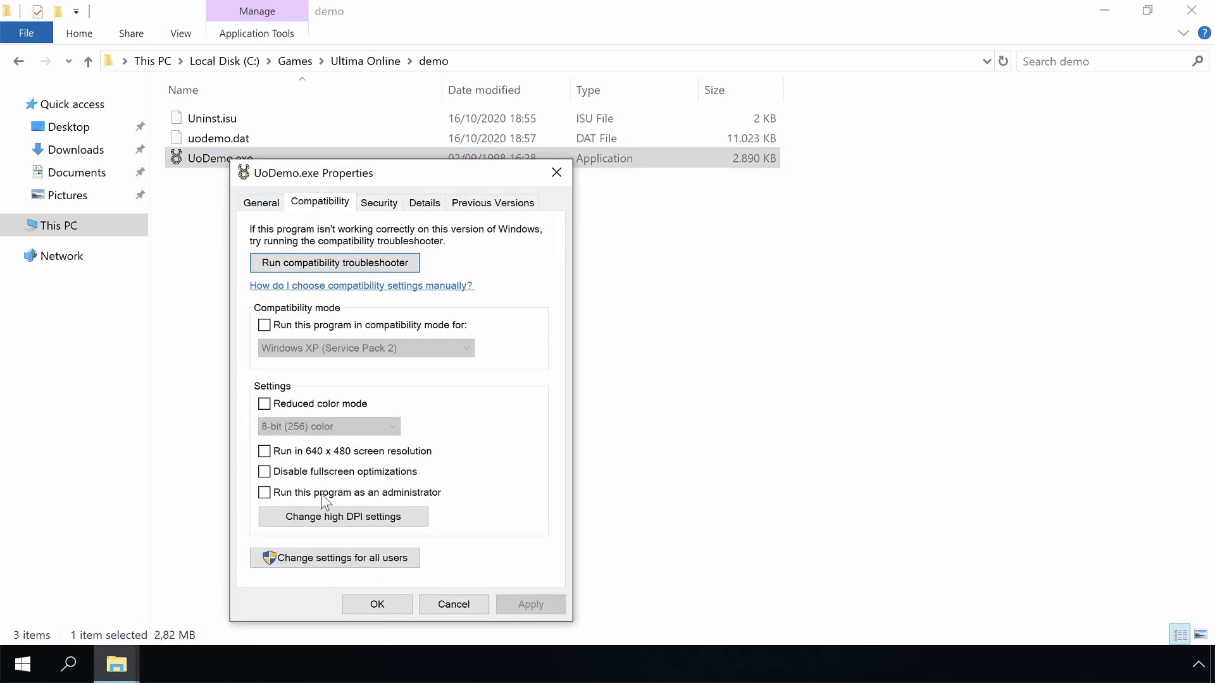
left_click(264, 326)
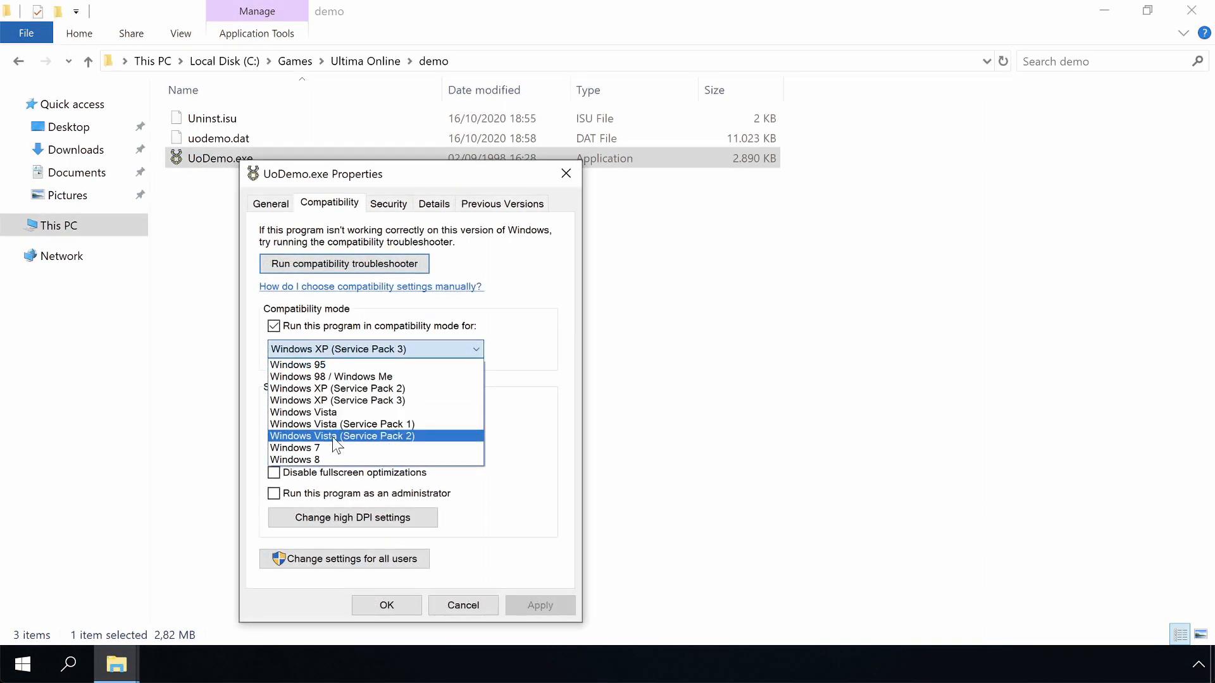
left_click(295, 448)
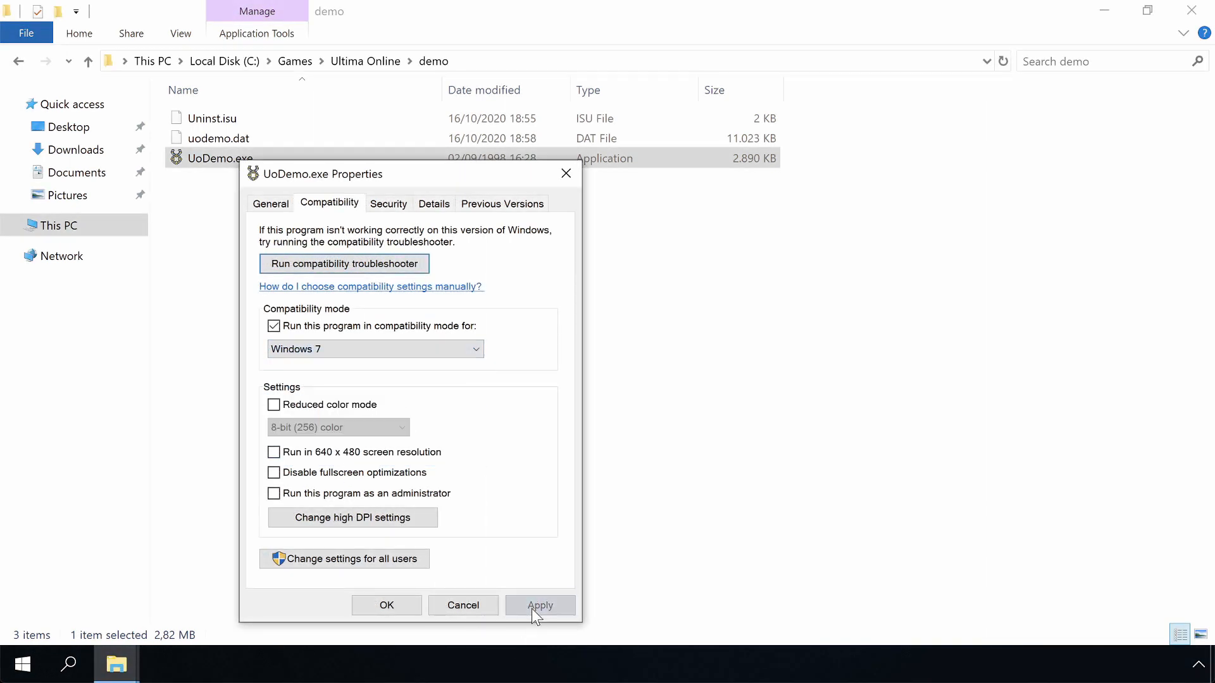
left_click(541, 606)
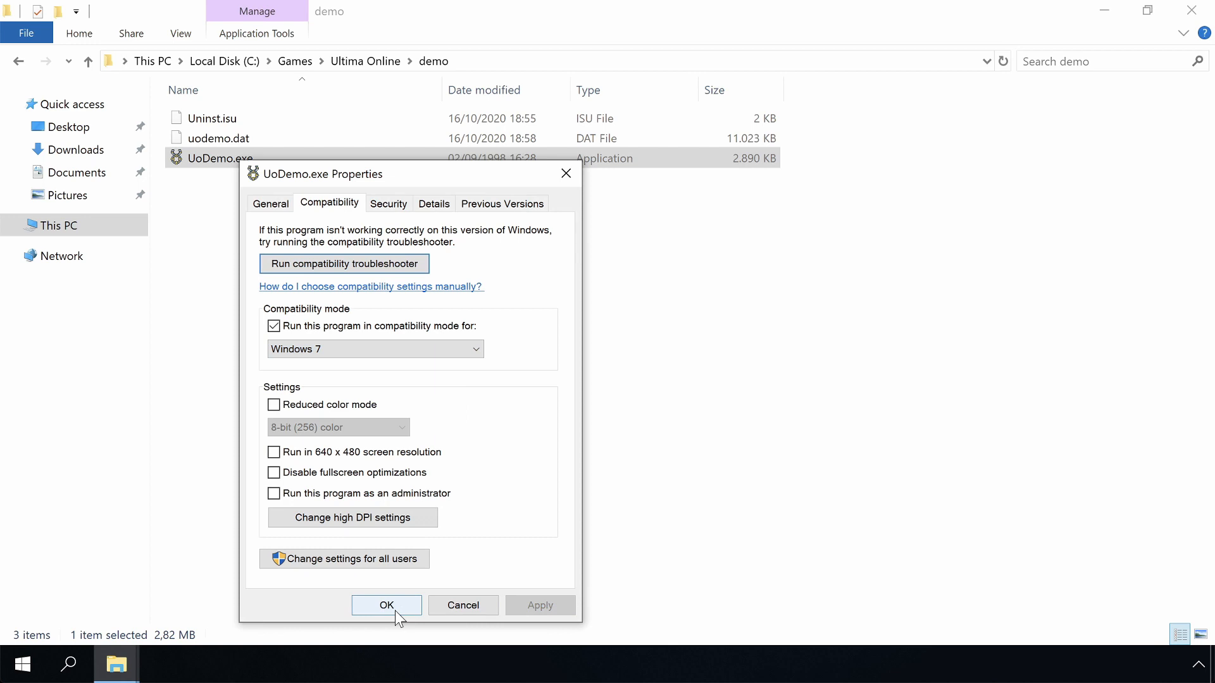
left_click(386, 606)
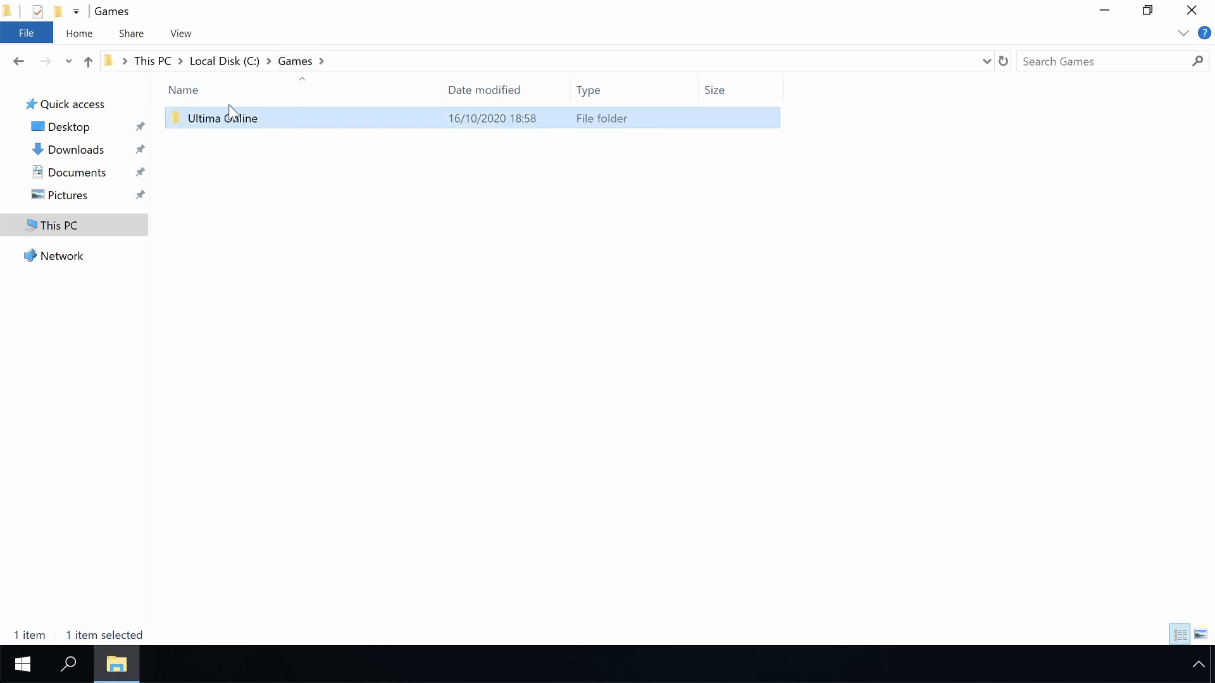
Make User the owner of the Ultima Online folder, replacing owner on all subcontainers and objects
right_click(229, 118)
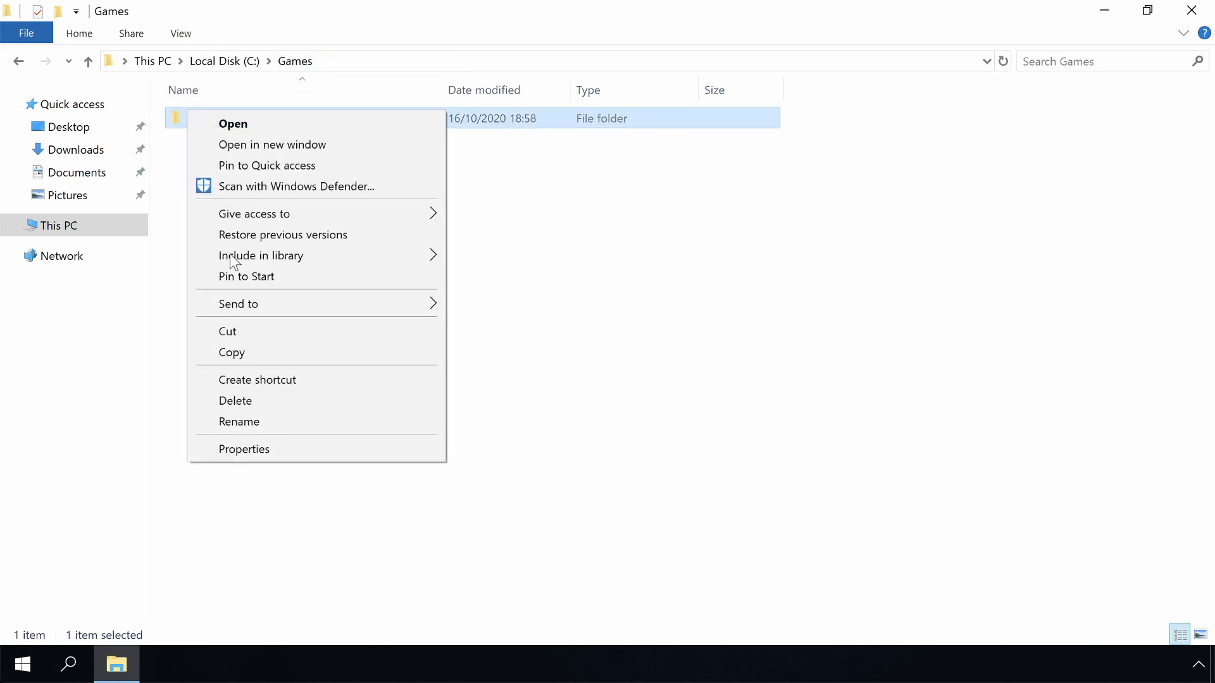
left_click(243, 449)
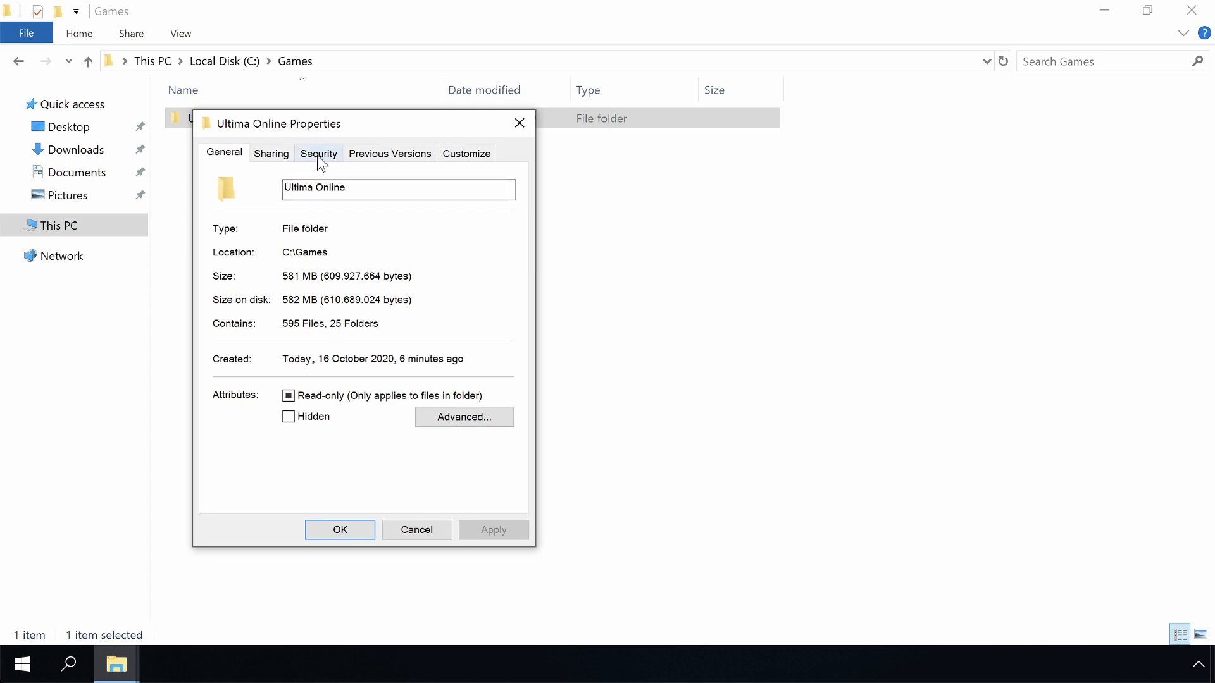
left_click(318, 154)
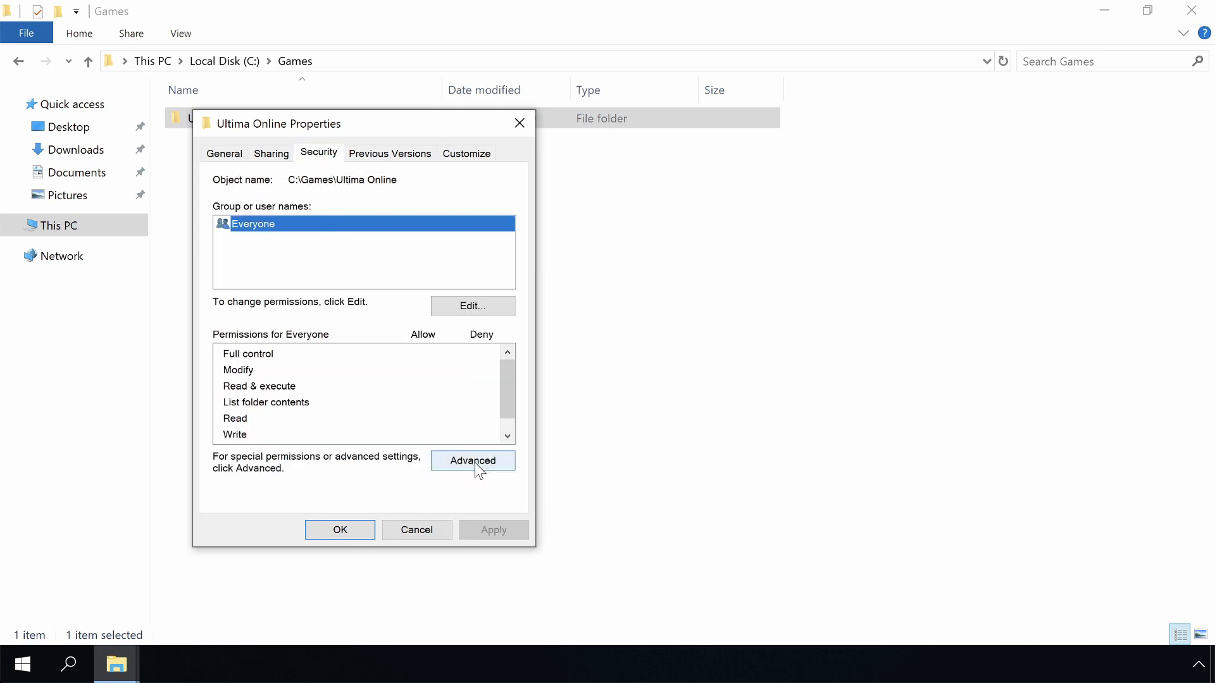
left_click(473, 460)
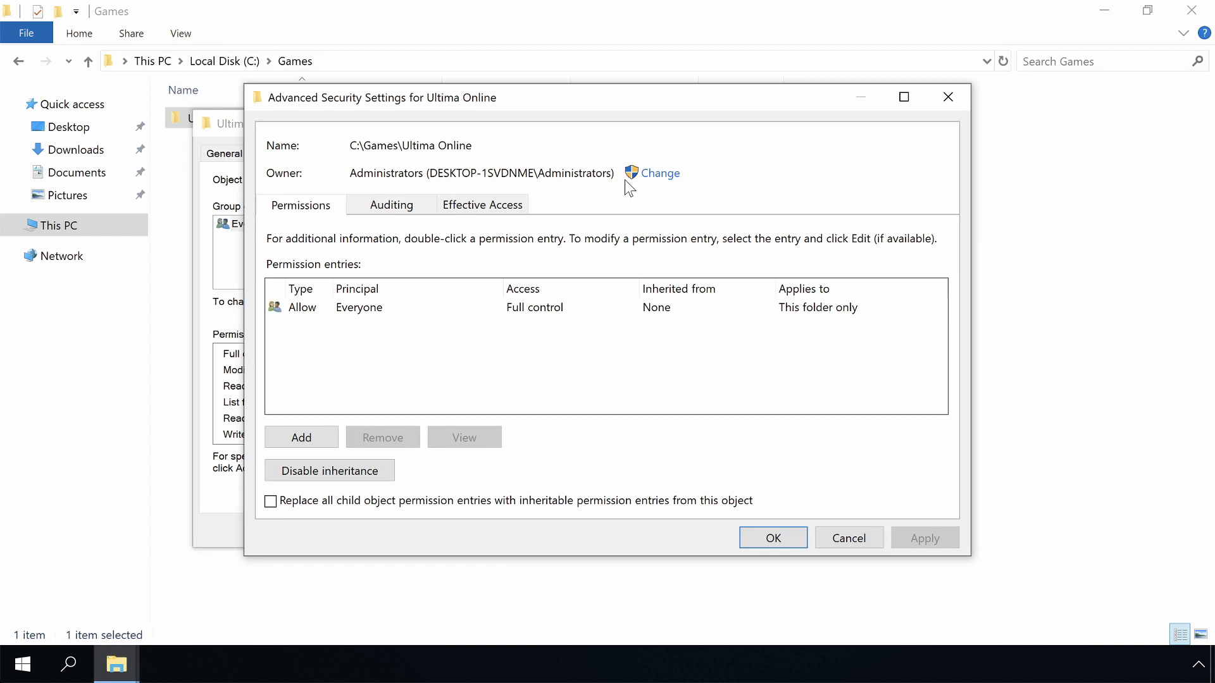
left_click(661, 173)
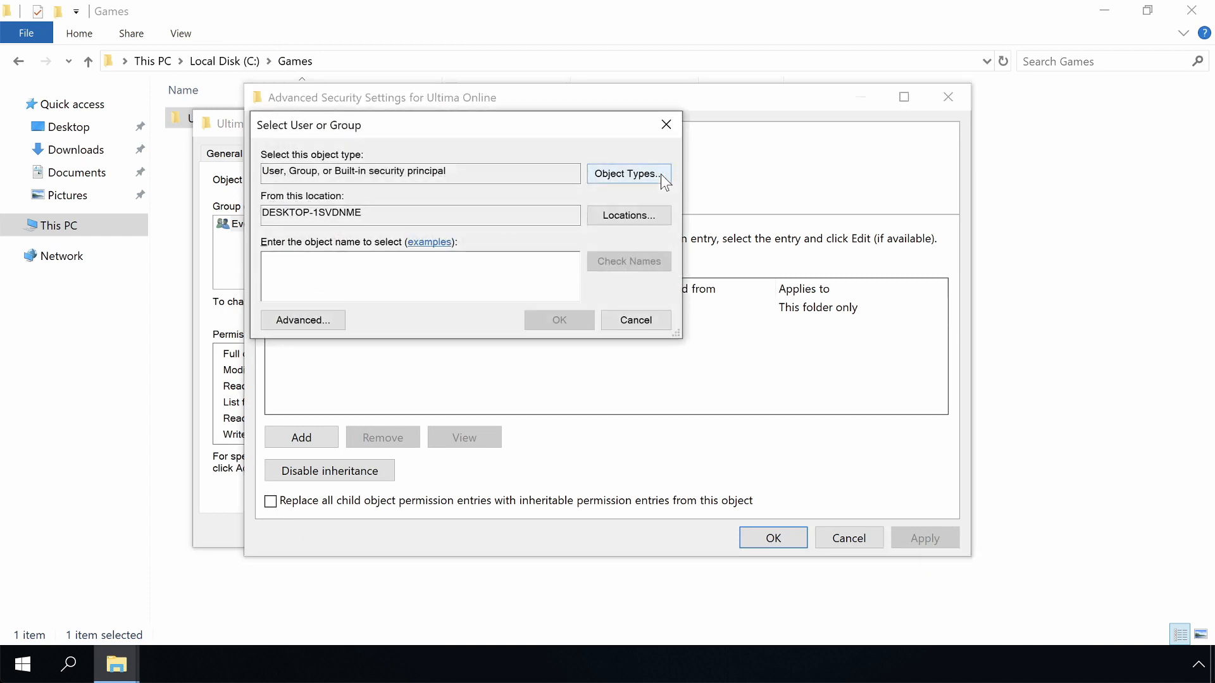
type("us")
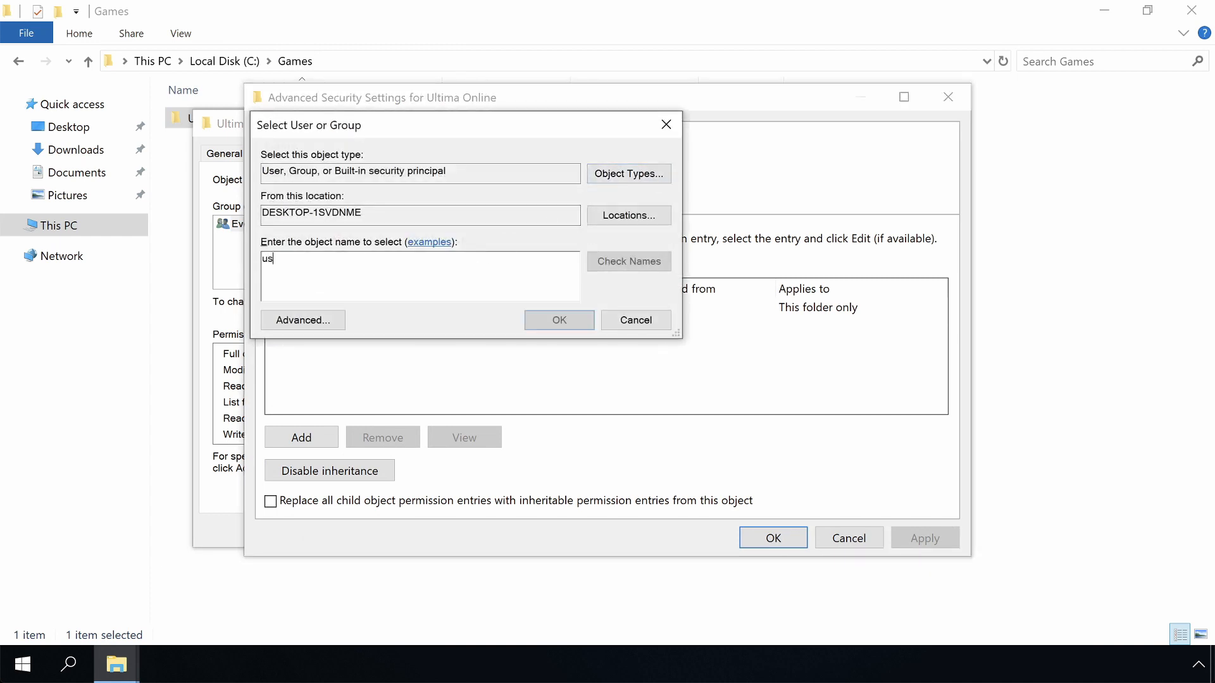
left_click(559, 319)
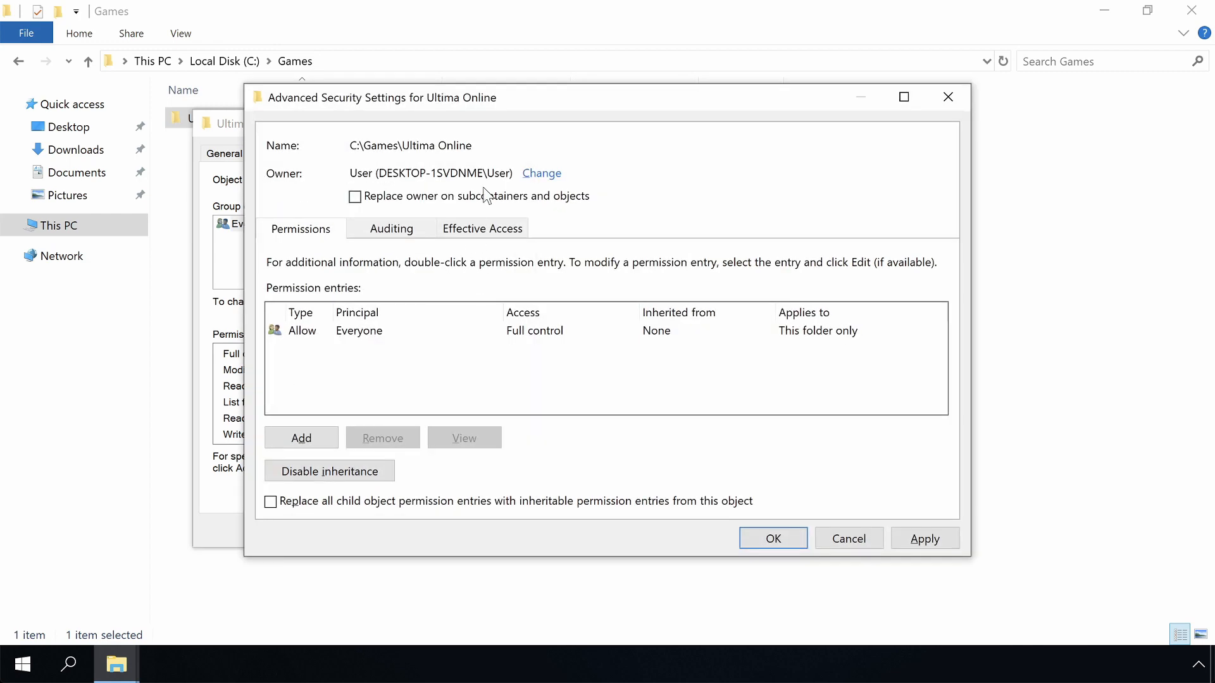
left_click(354, 196)
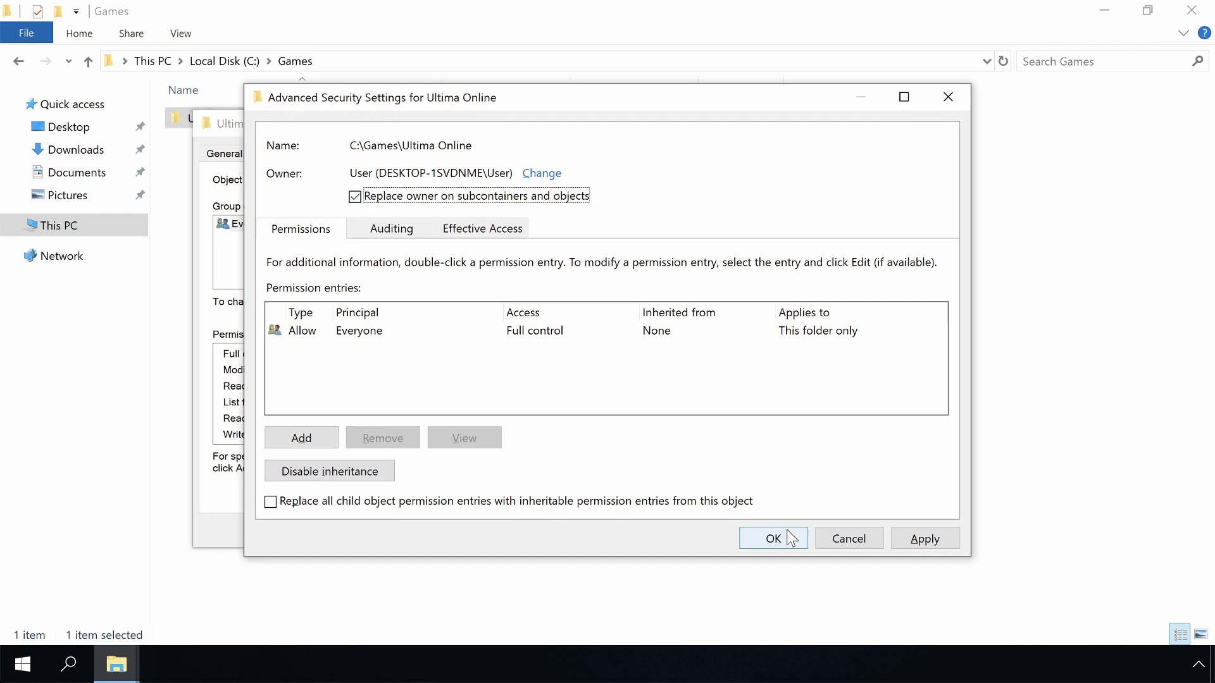
left_click(773, 538)
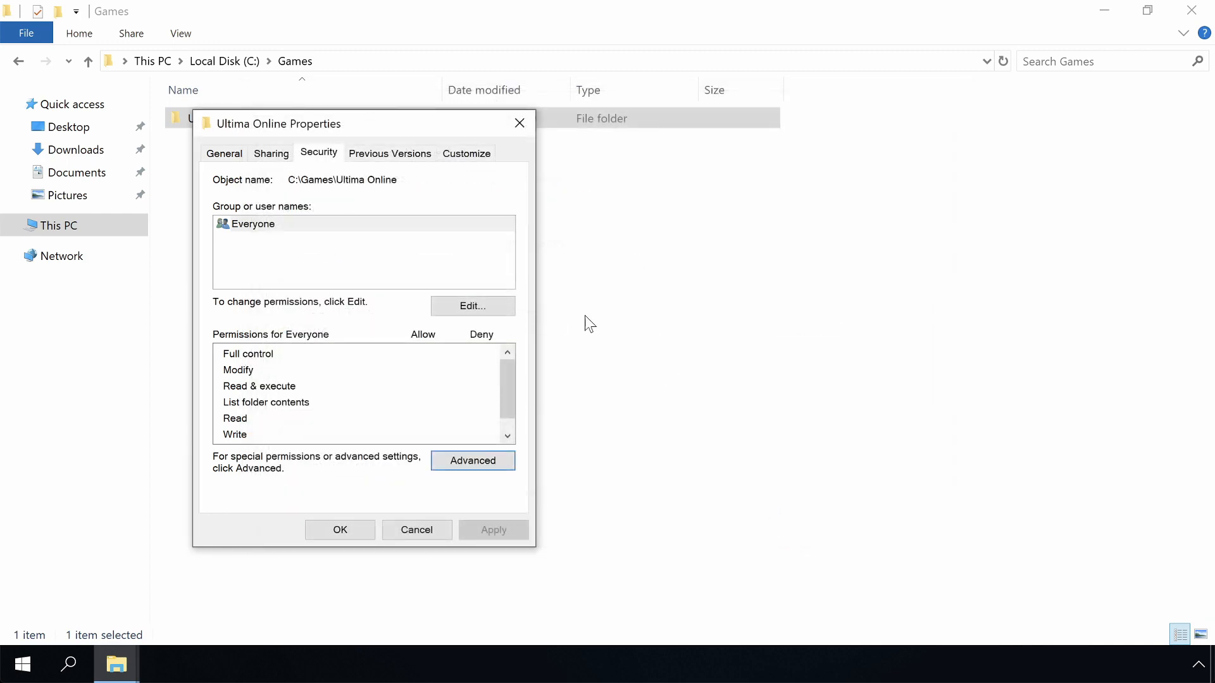
mouse_move(463, 308)
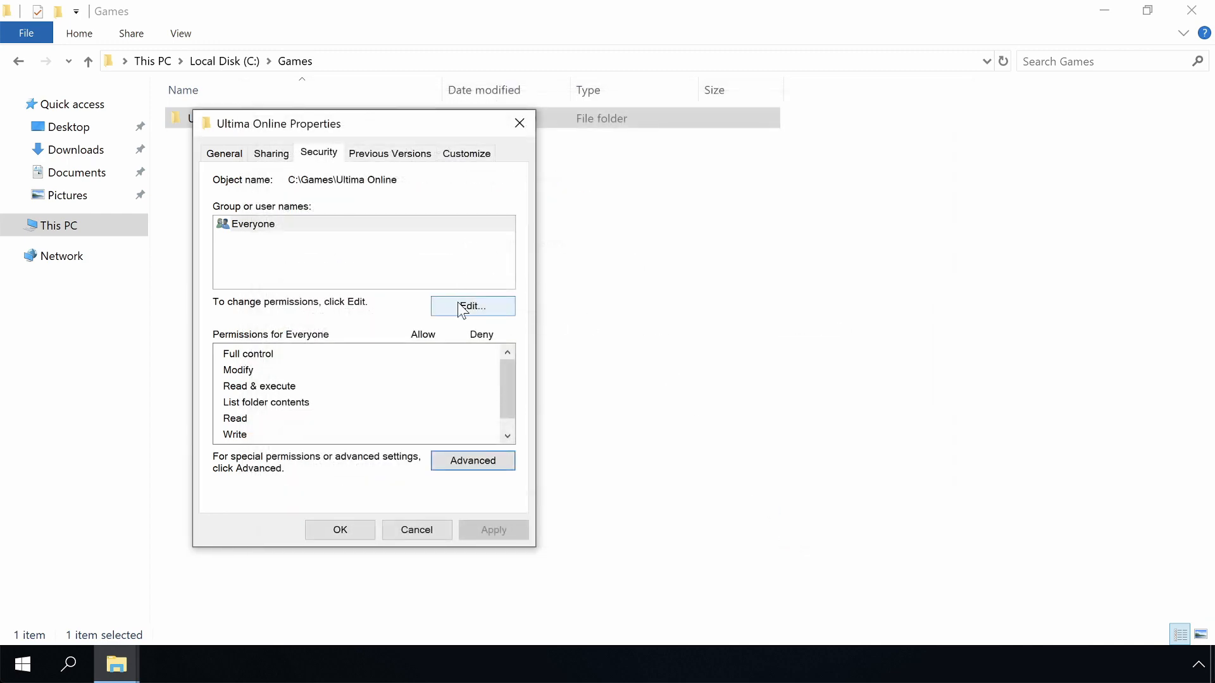
Remove Everyone from the folder permissions and add SYSTEM and Authenticated Users
left_click(473, 306)
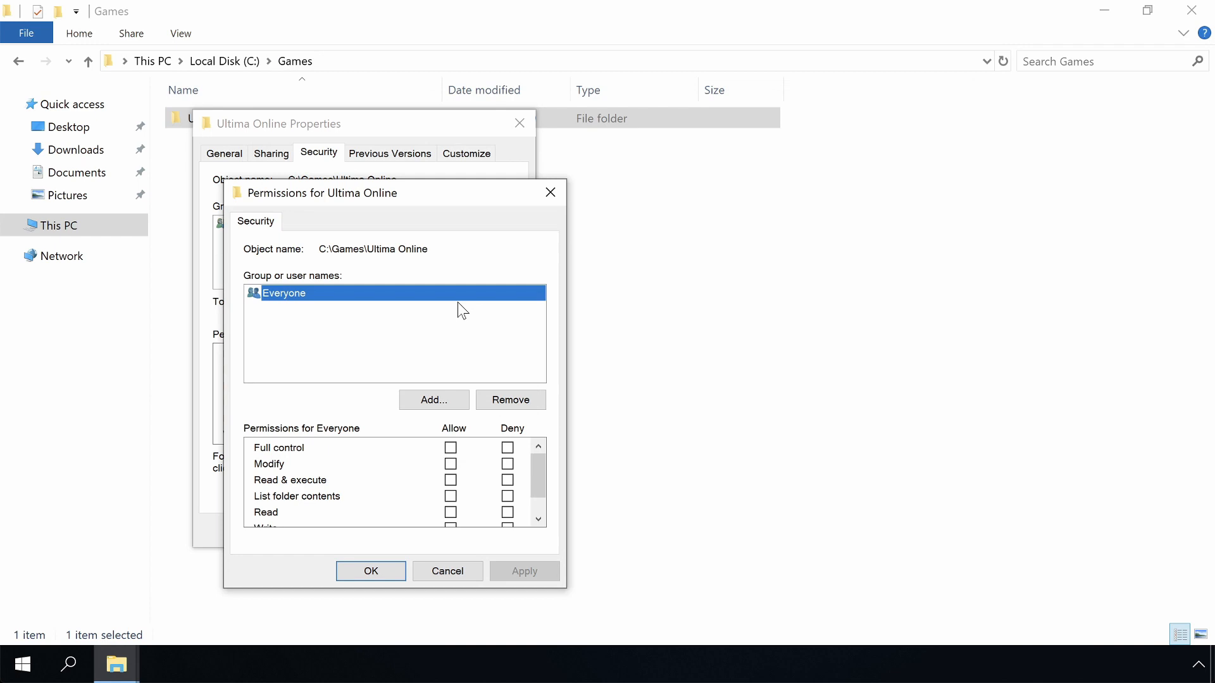
mouse_move(462, 327)
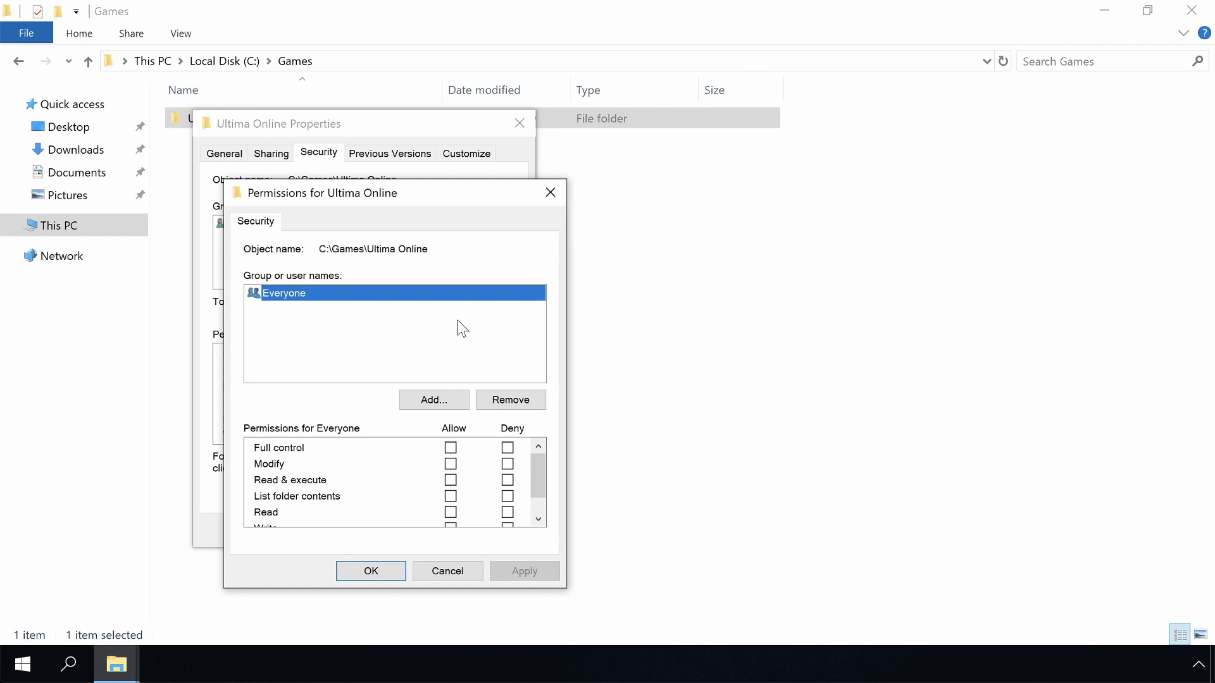
left_click(511, 400)
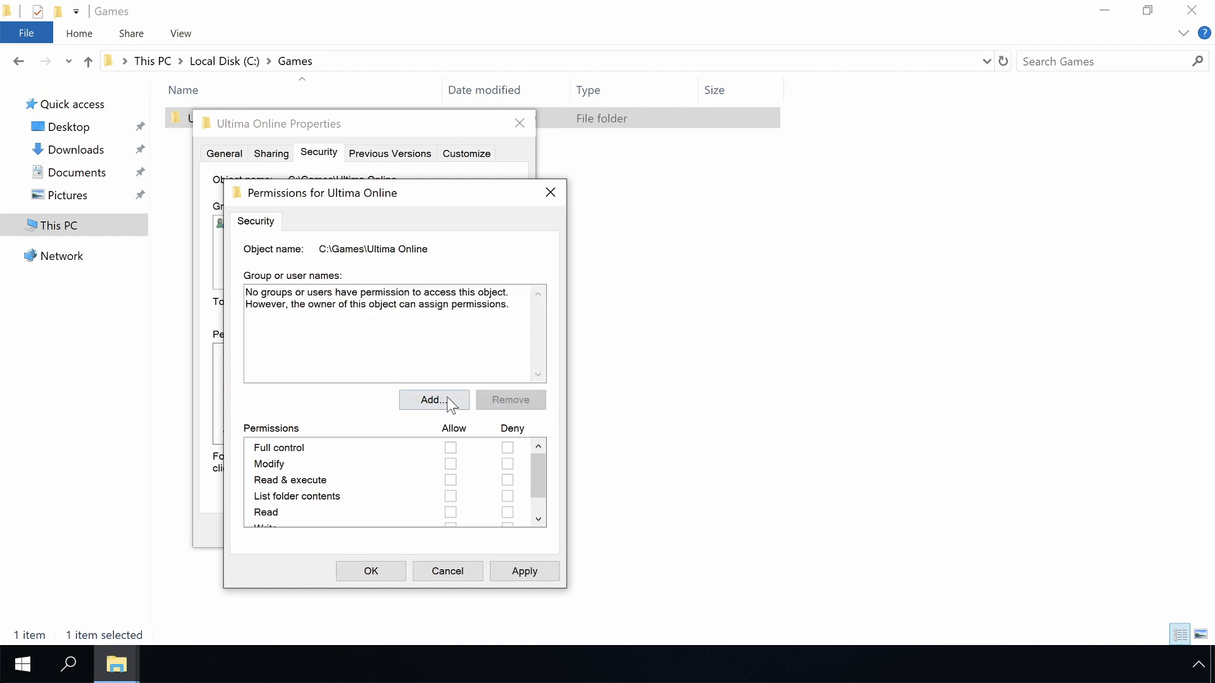
left_click(433, 400)
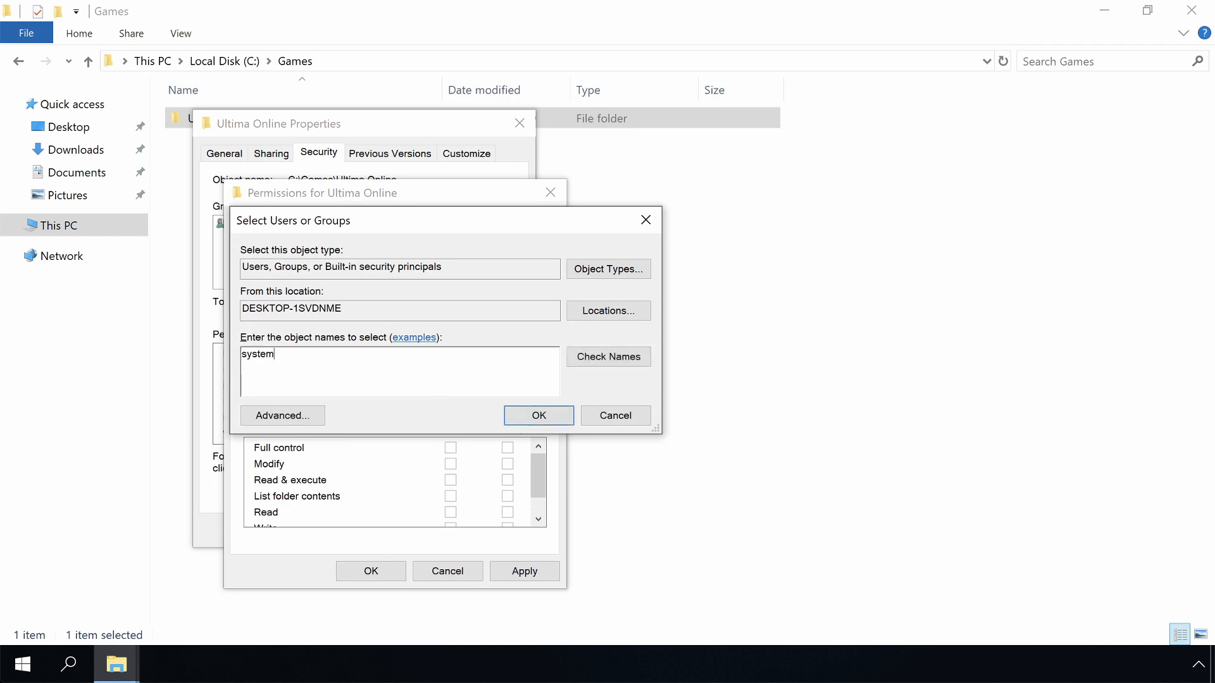
left_click(539, 415)
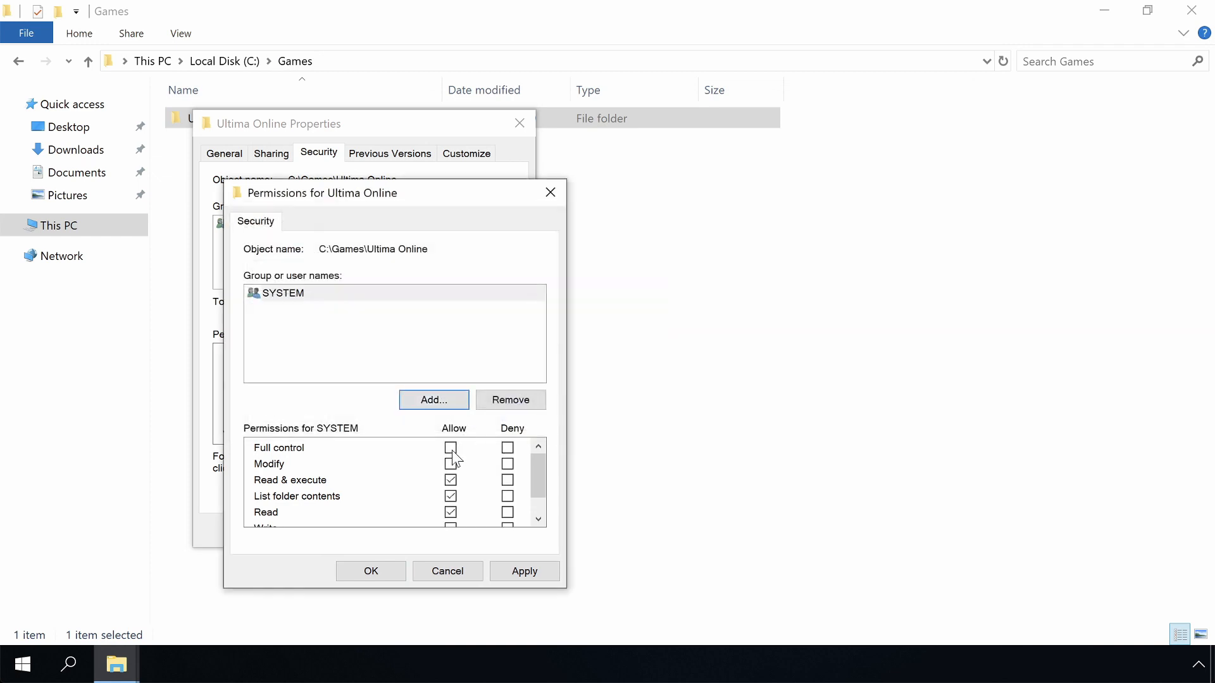
left_click(434, 400)
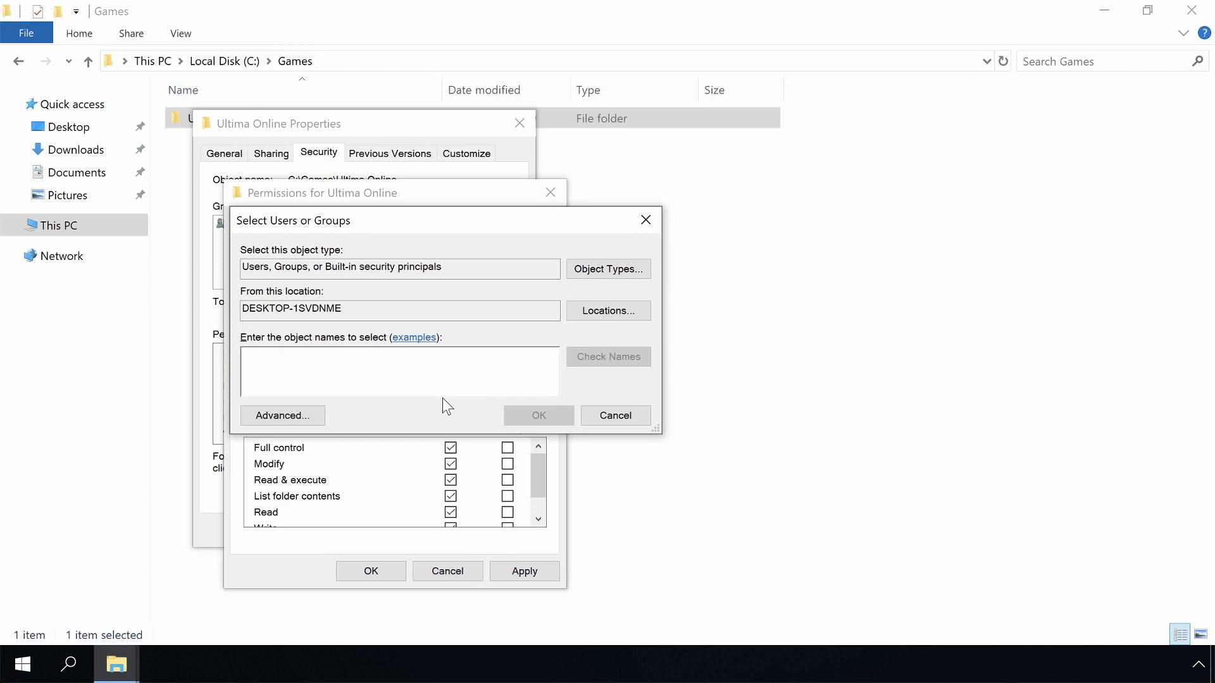
type("authenticated")
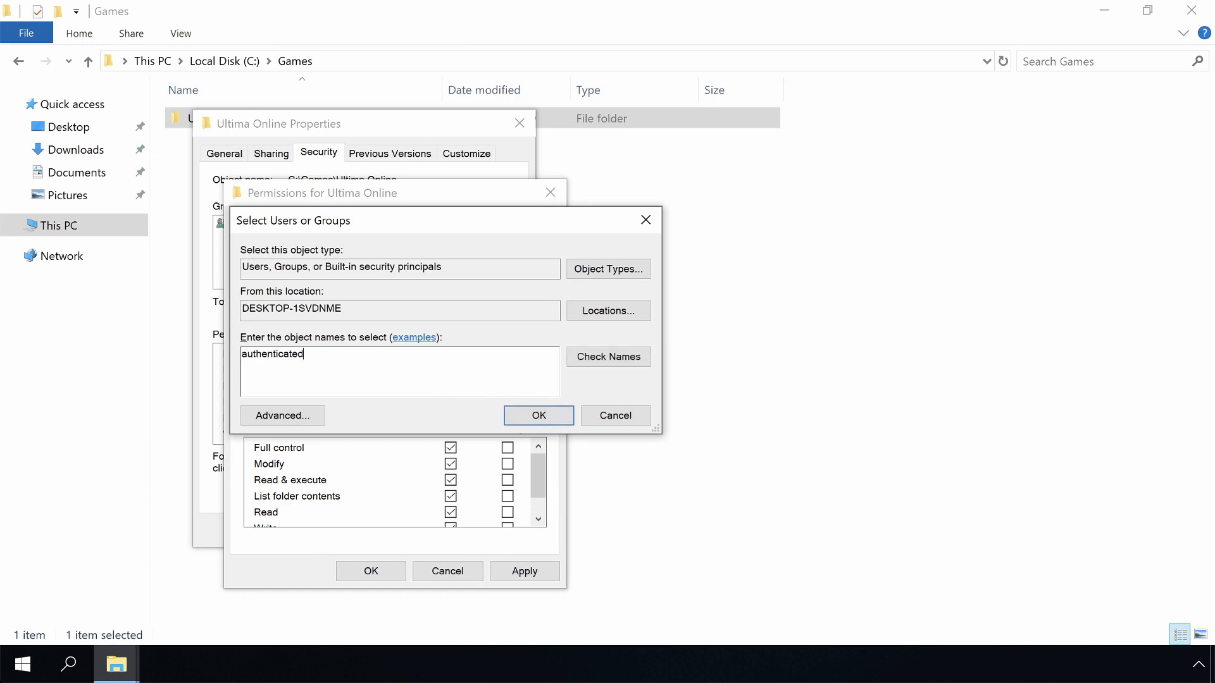
left_click(538, 415)
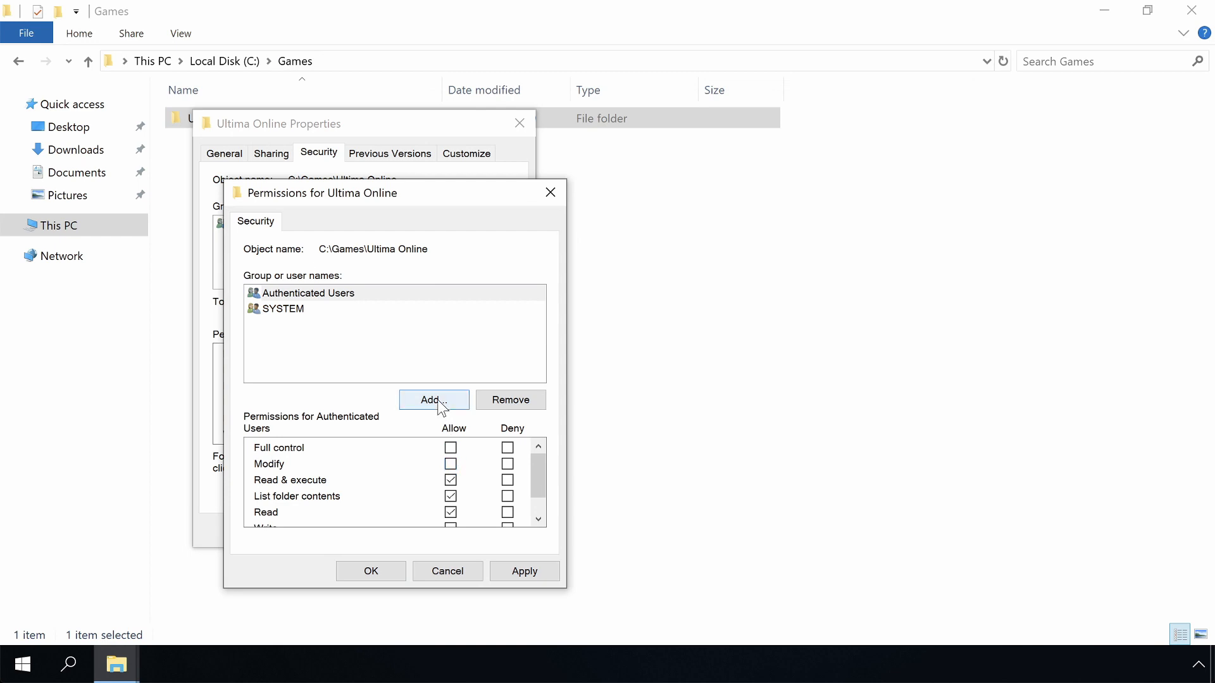
Add User with Modify permission, confirm the changes and close the folder properties
left_click(434, 400)
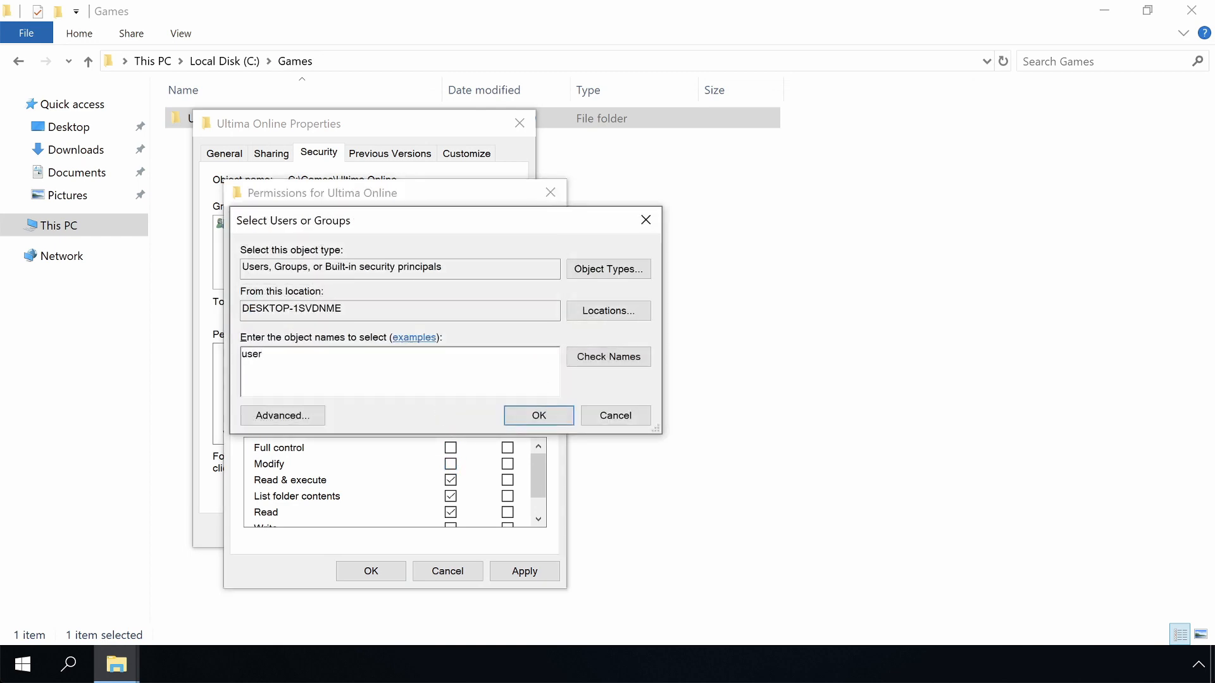
left_click(538, 416)
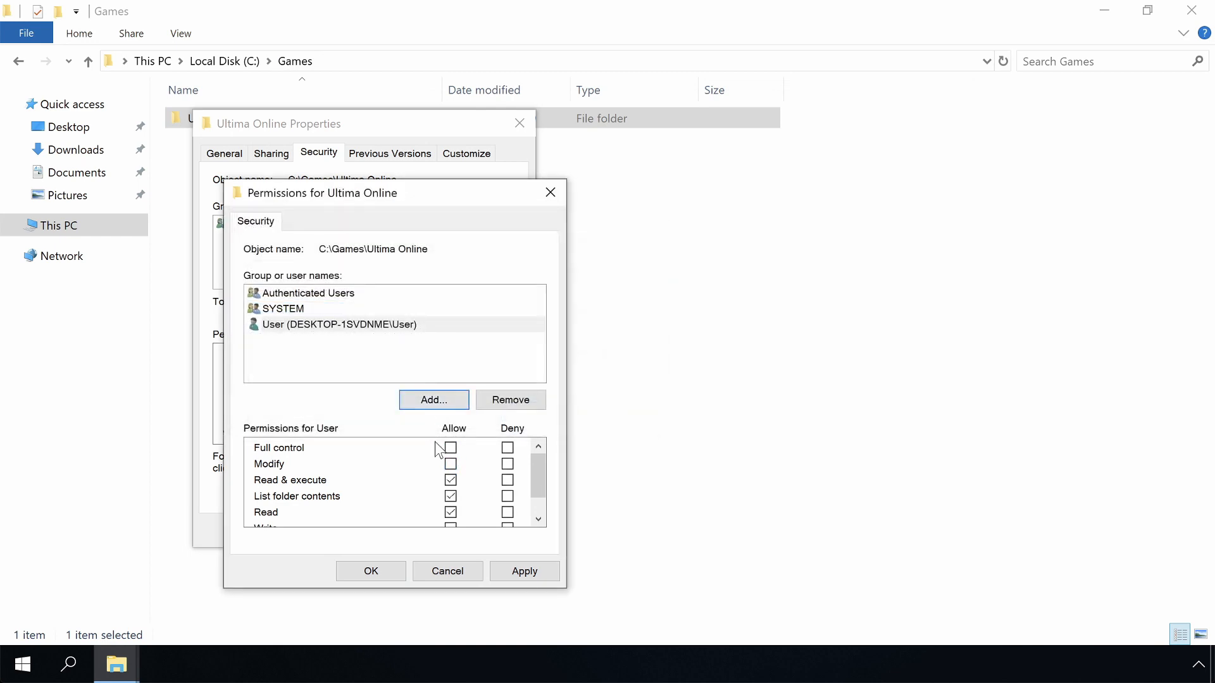
left_click(451, 464)
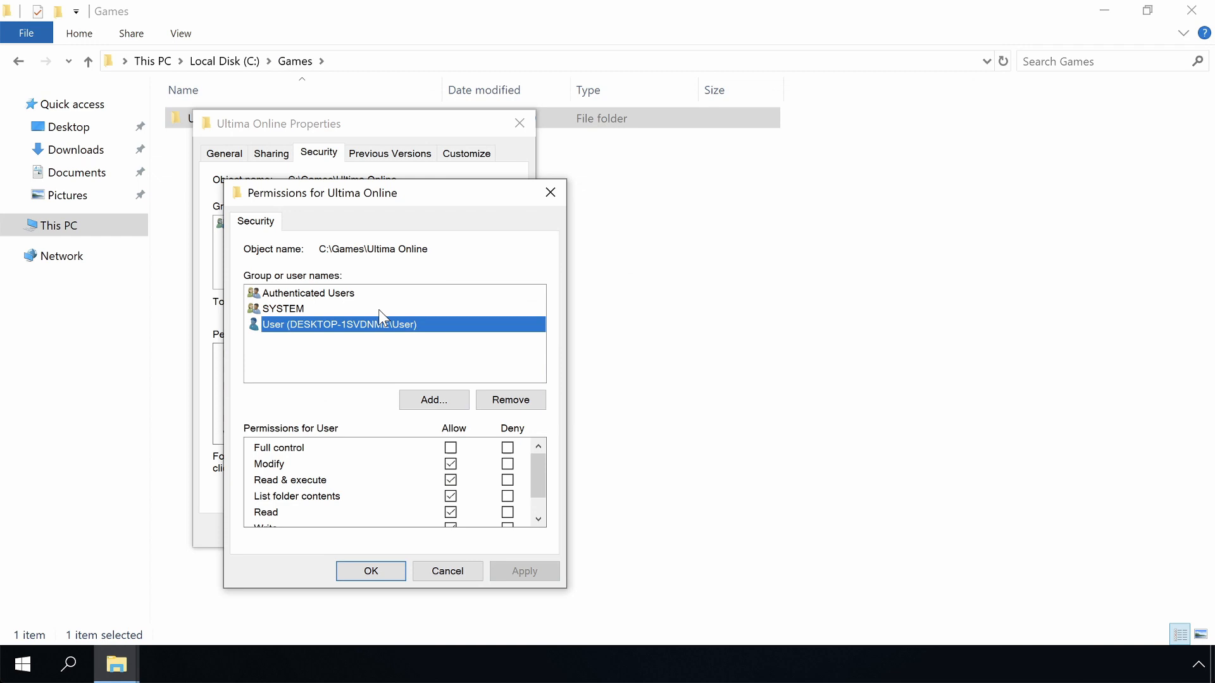
left_click(308, 293)
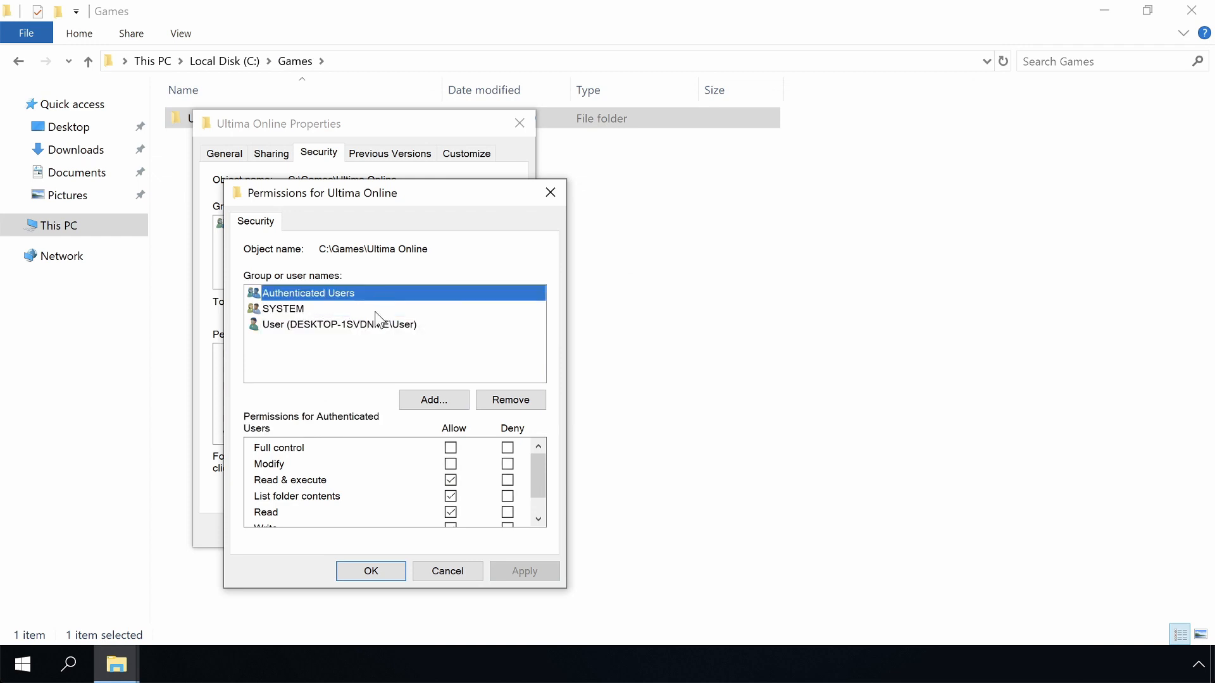
left_click(339, 324)
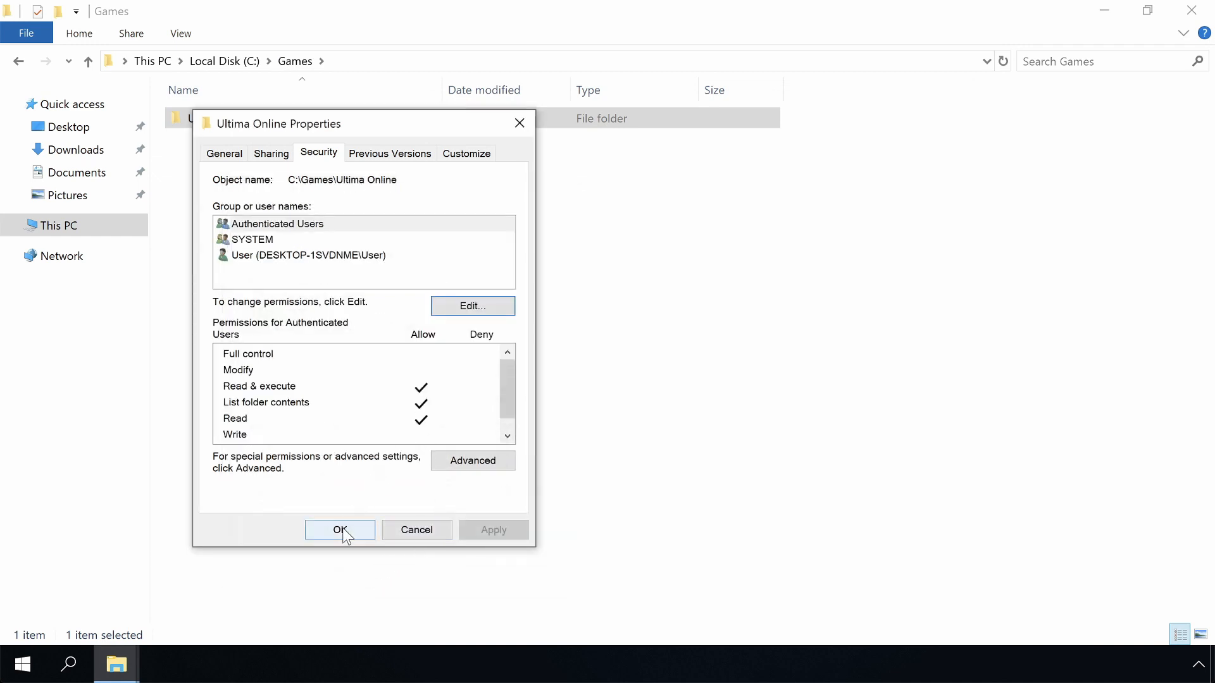
left_click(339, 530)
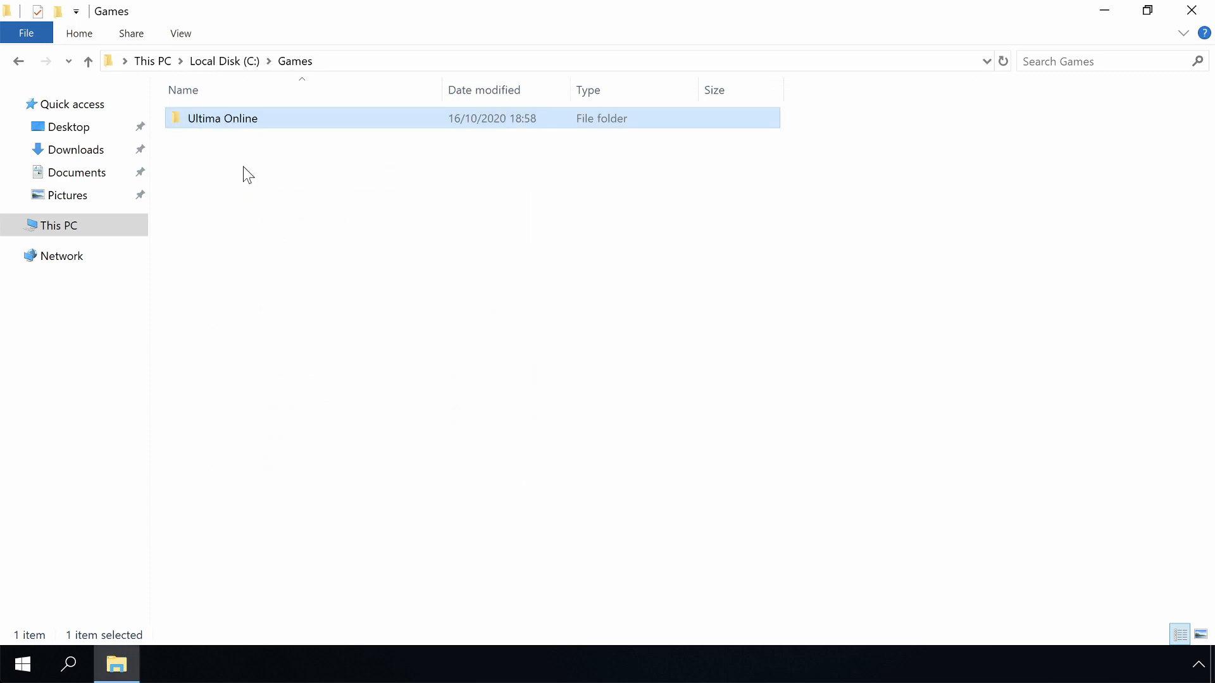
Run UoDemo.exe from the Ultima Online folder, quit the game, then open Start's shut down options
double_click(222, 119)
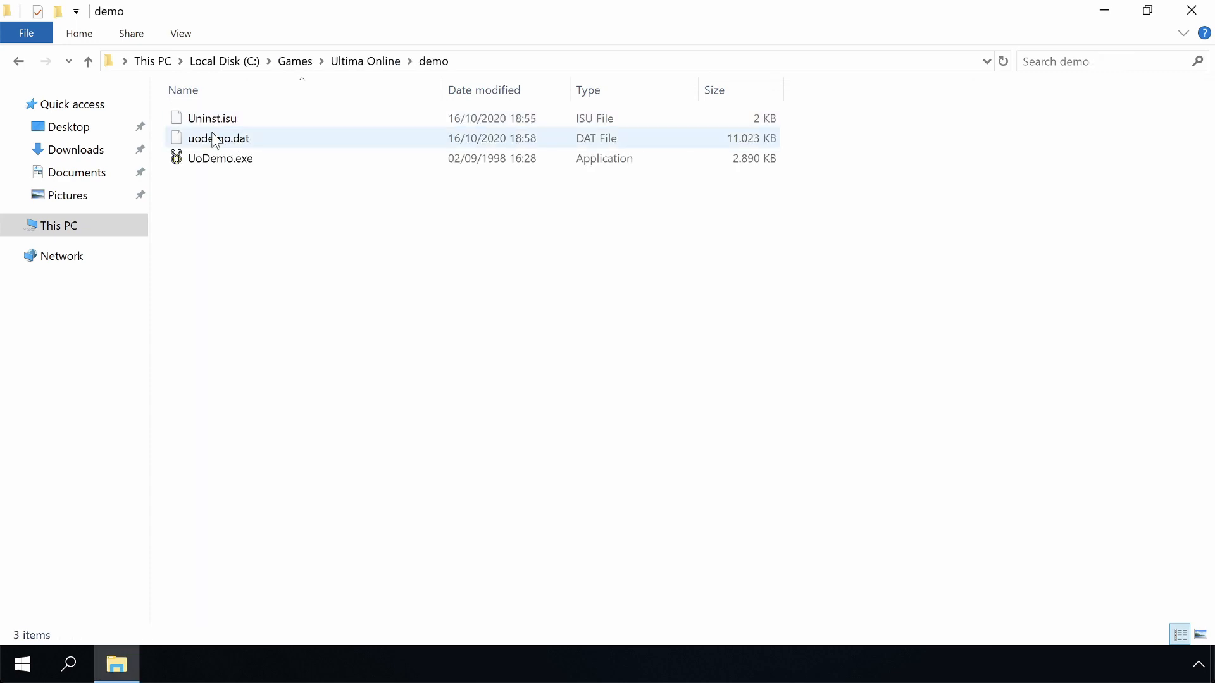
double_click(220, 158)
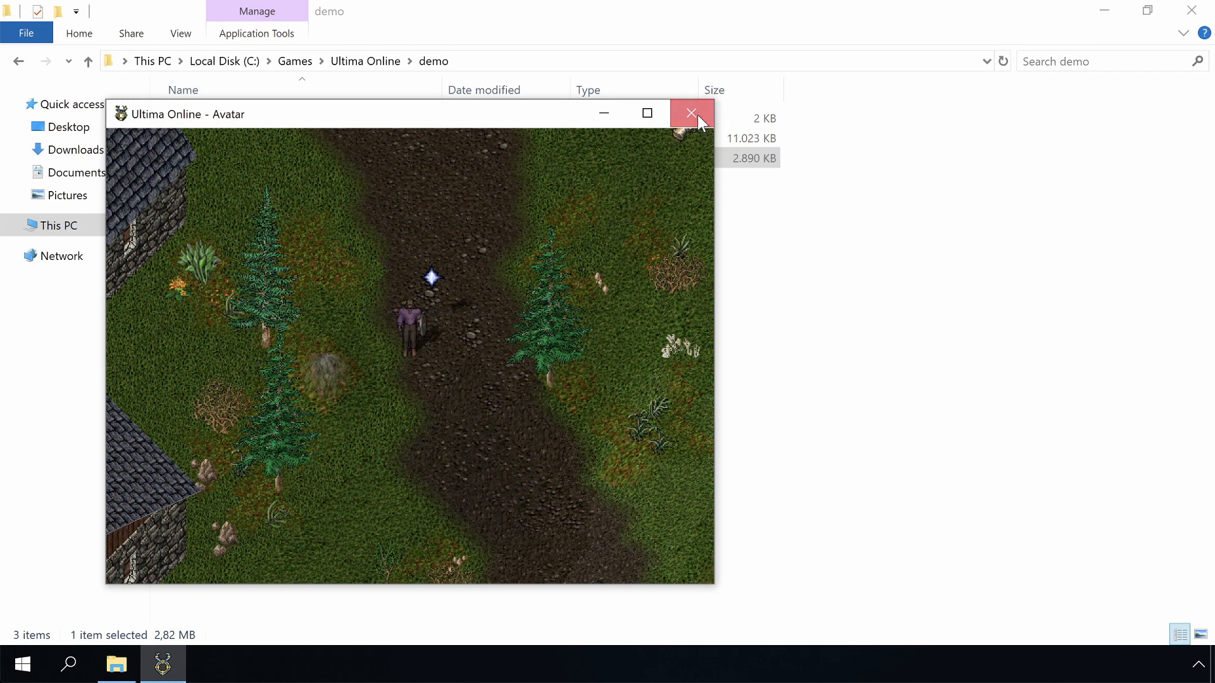
left_click(690, 113)
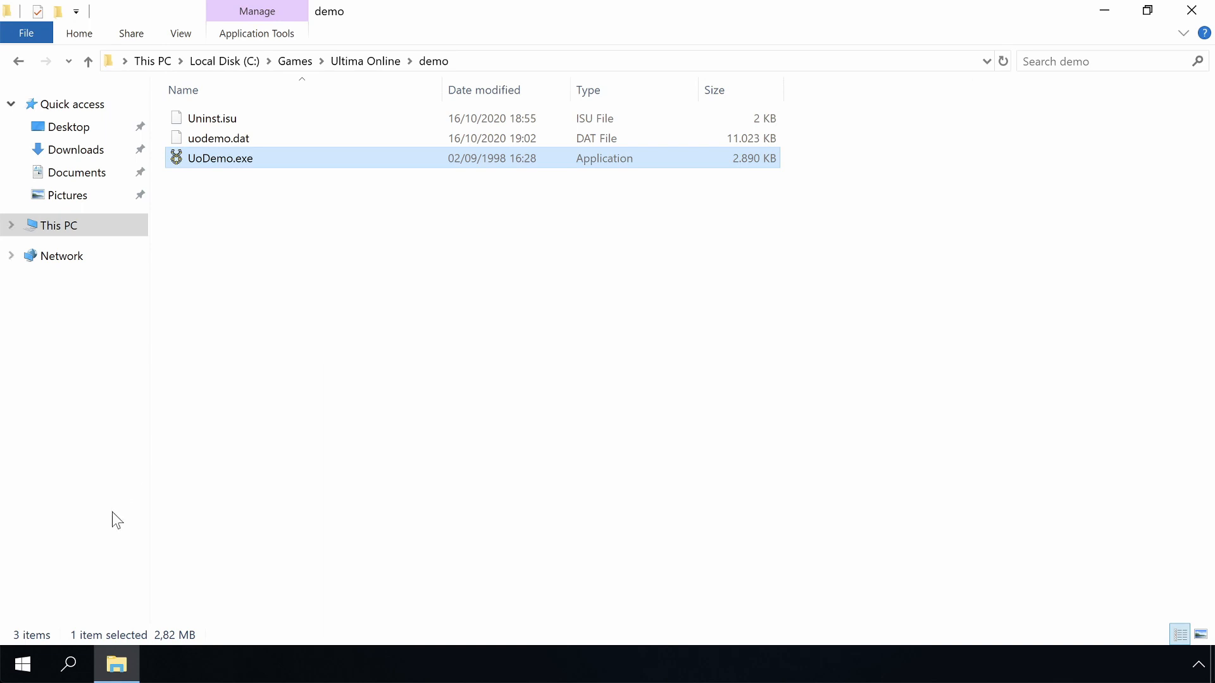
right_click(22, 665)
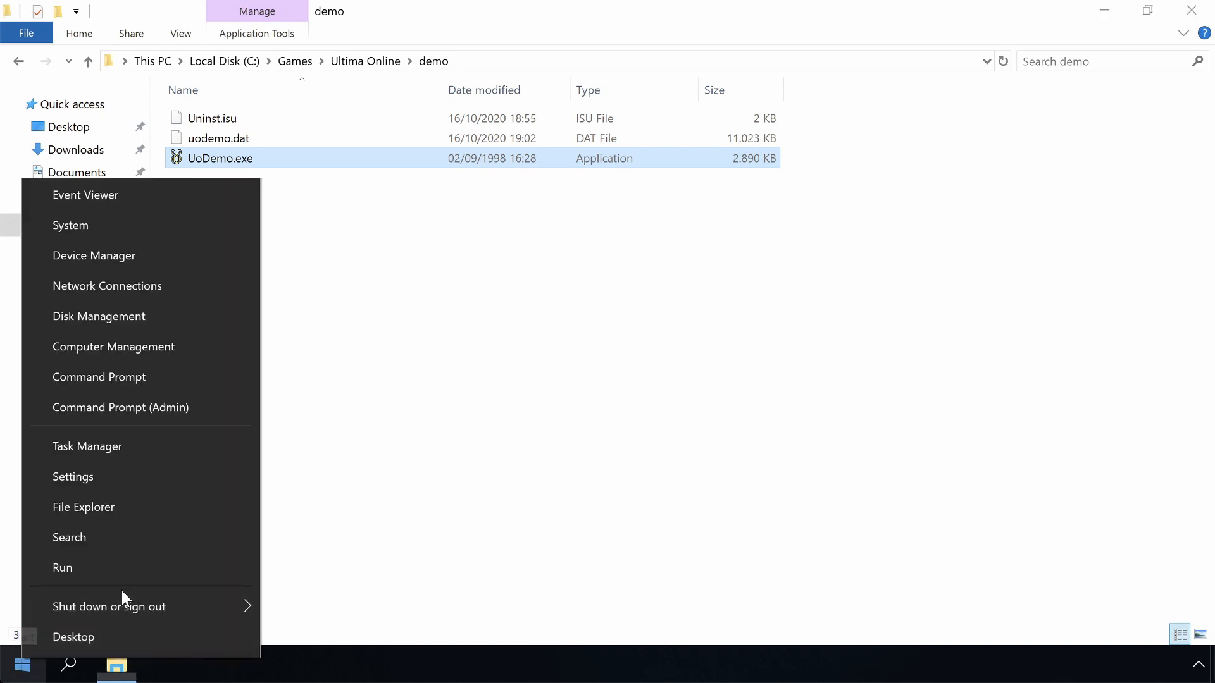
left_click(108, 606)
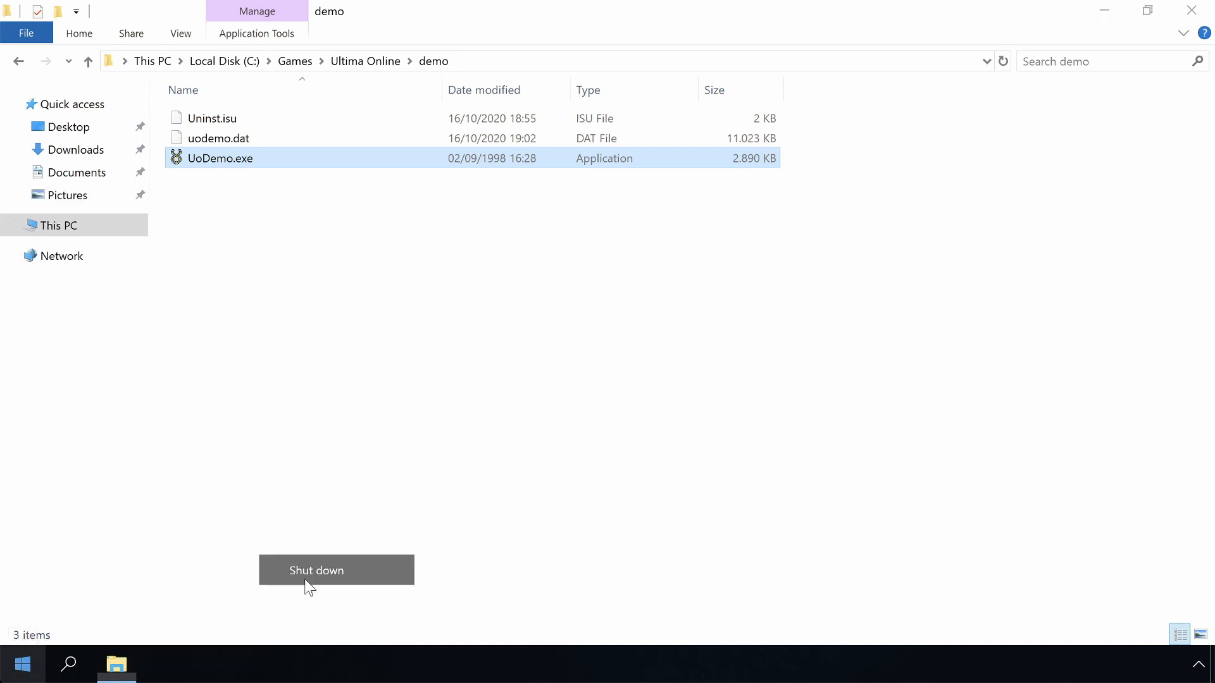